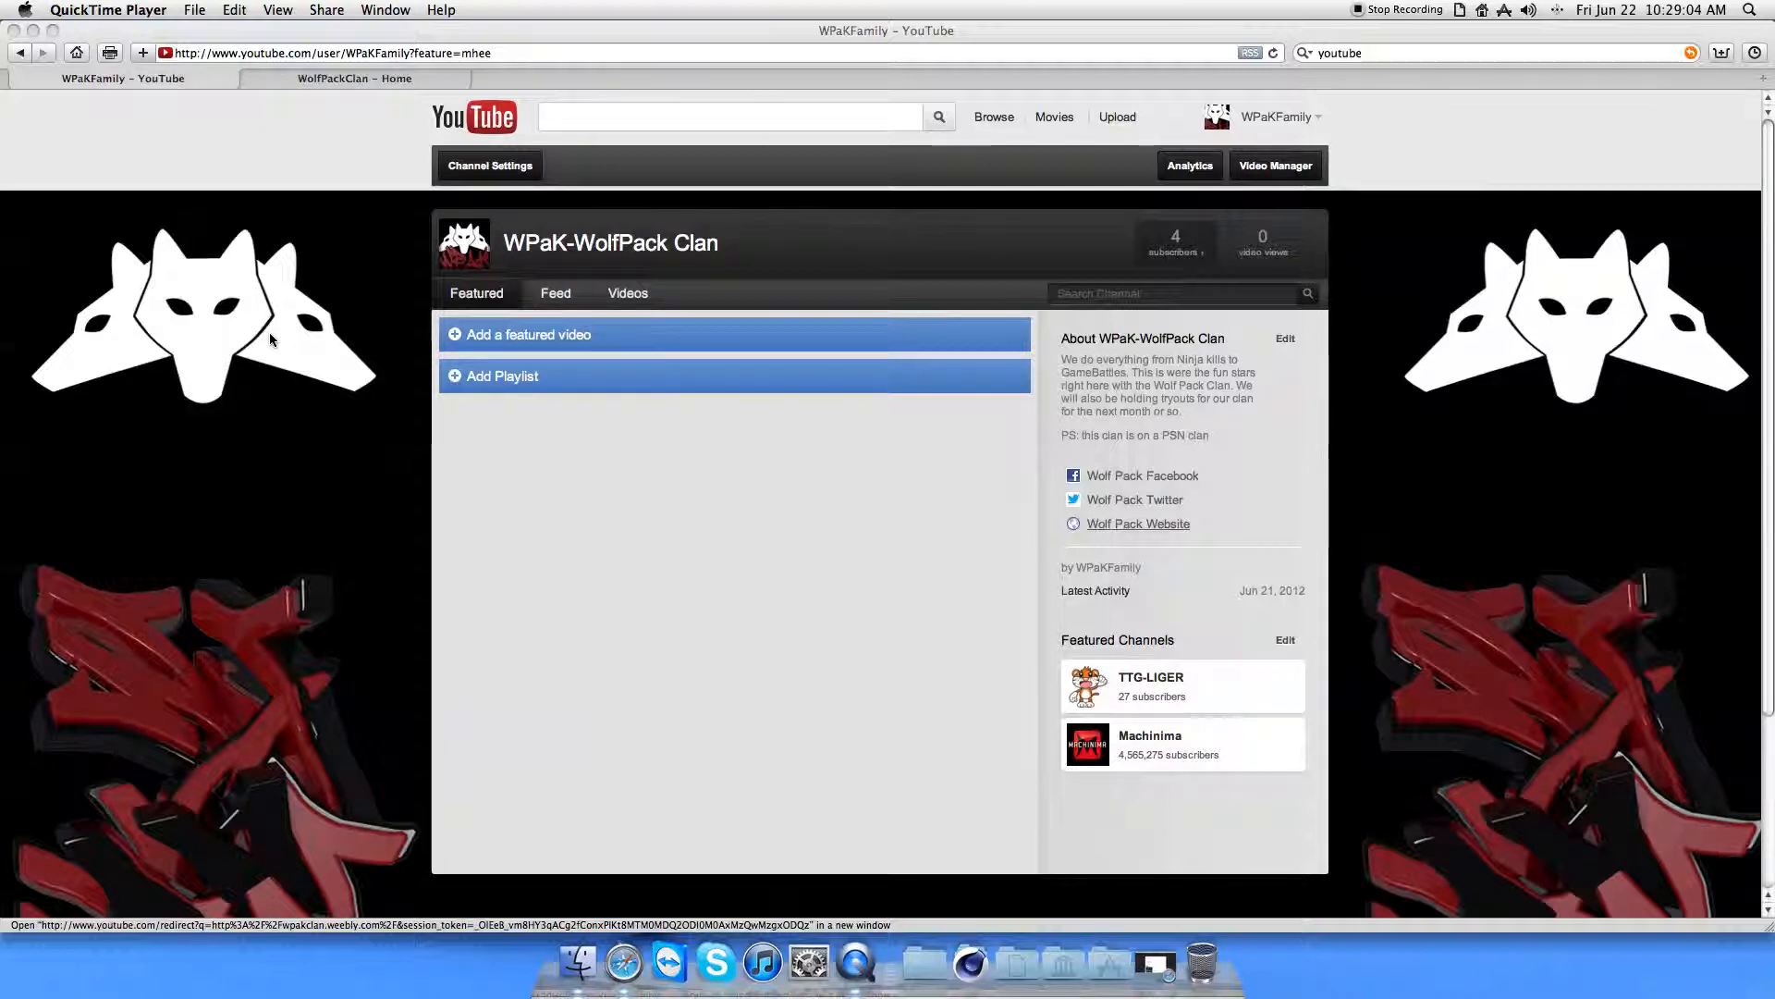
mouse_move(153, 373)
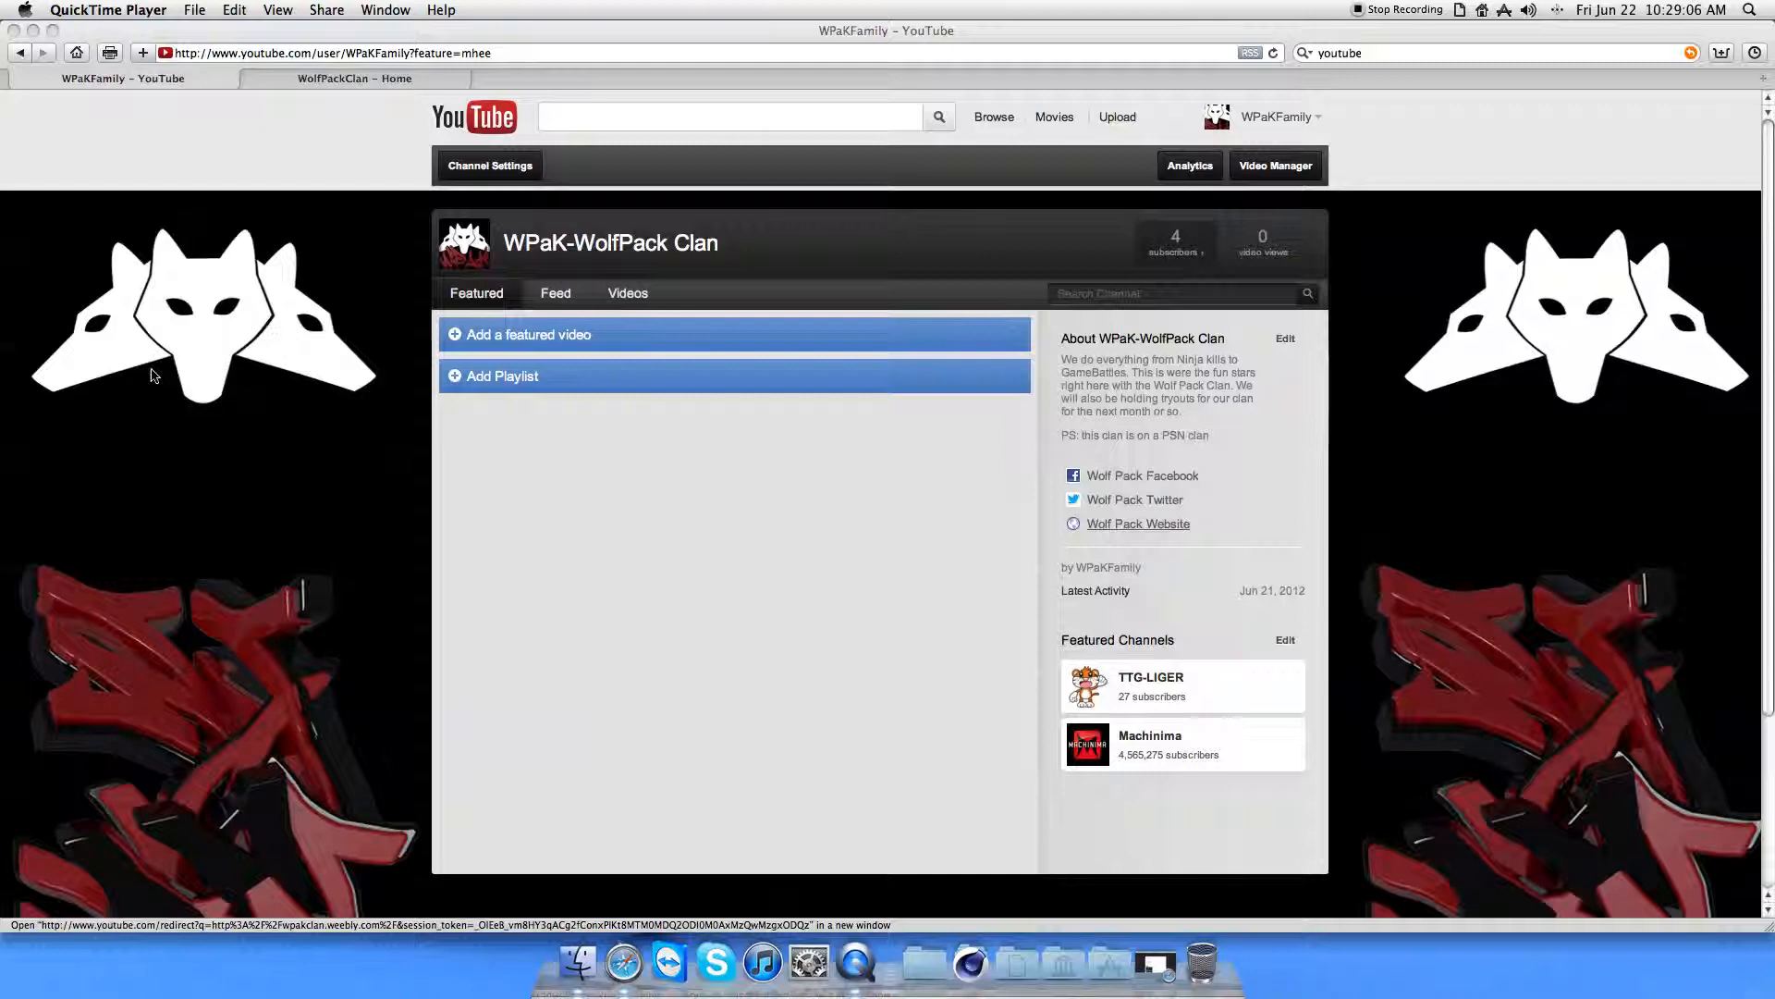
Visit the Wolf Pack Facebook and Twitter links, then follow the Wolf Pack Website link.
scroll("down", 3)
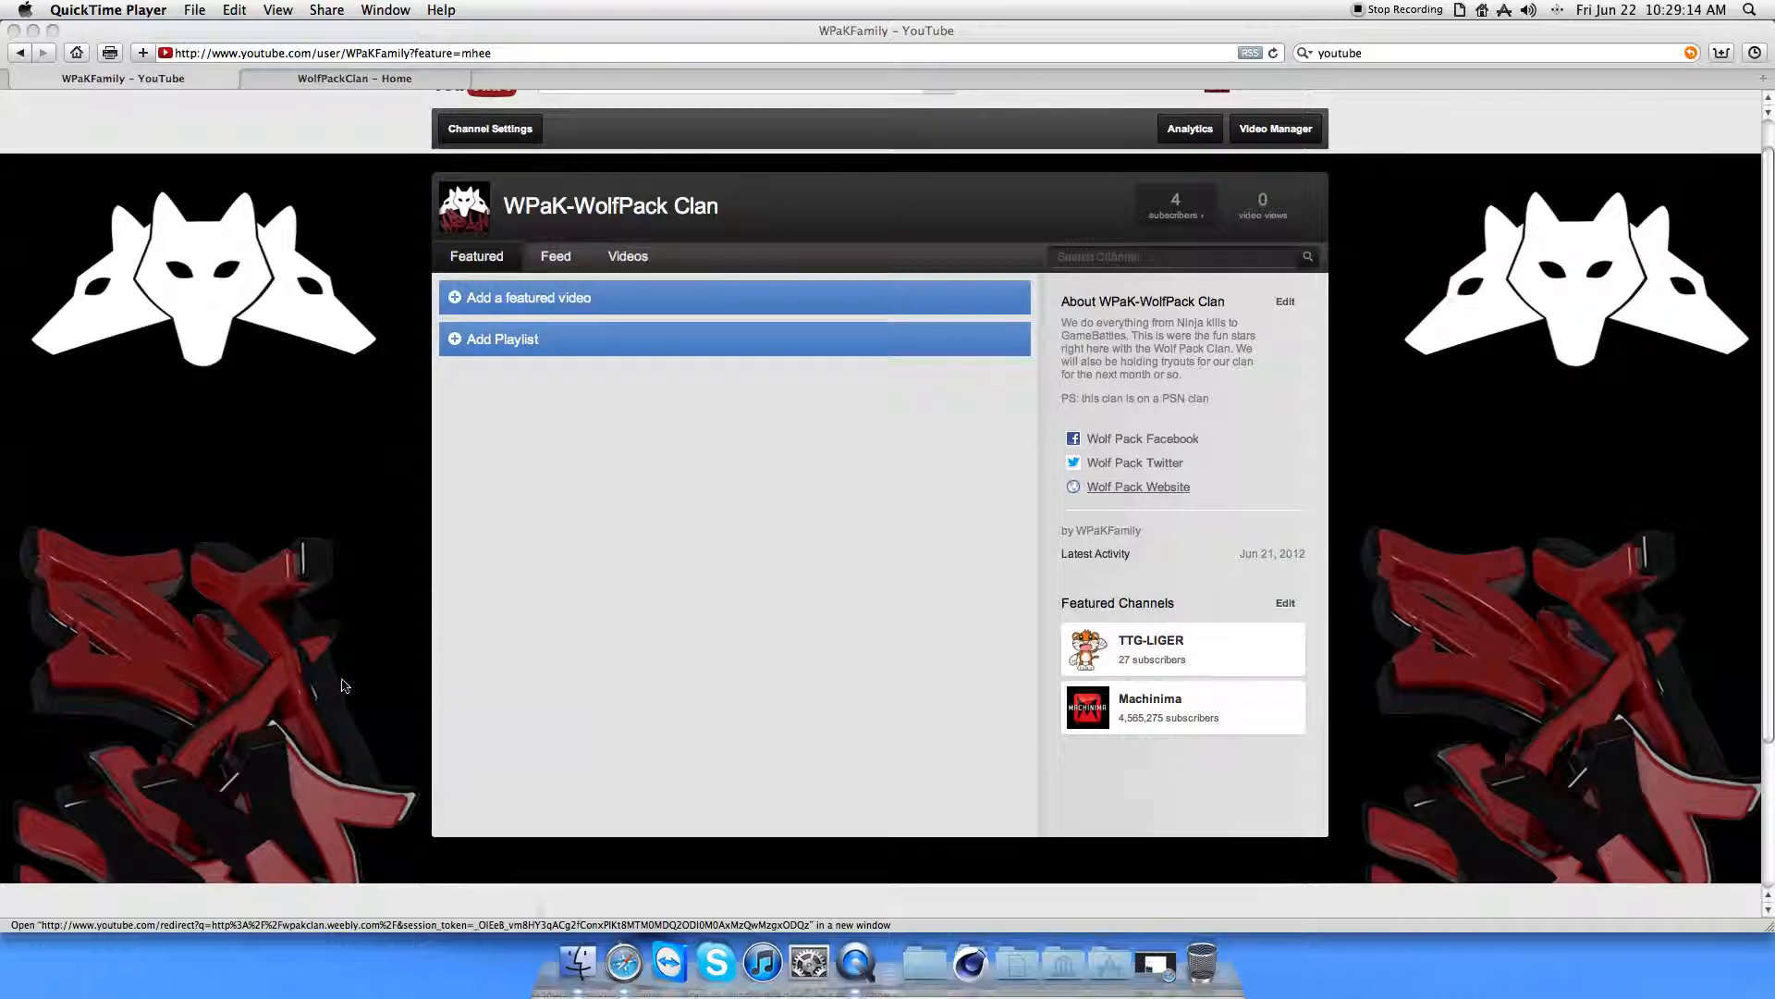
mouse_move(462, 781)
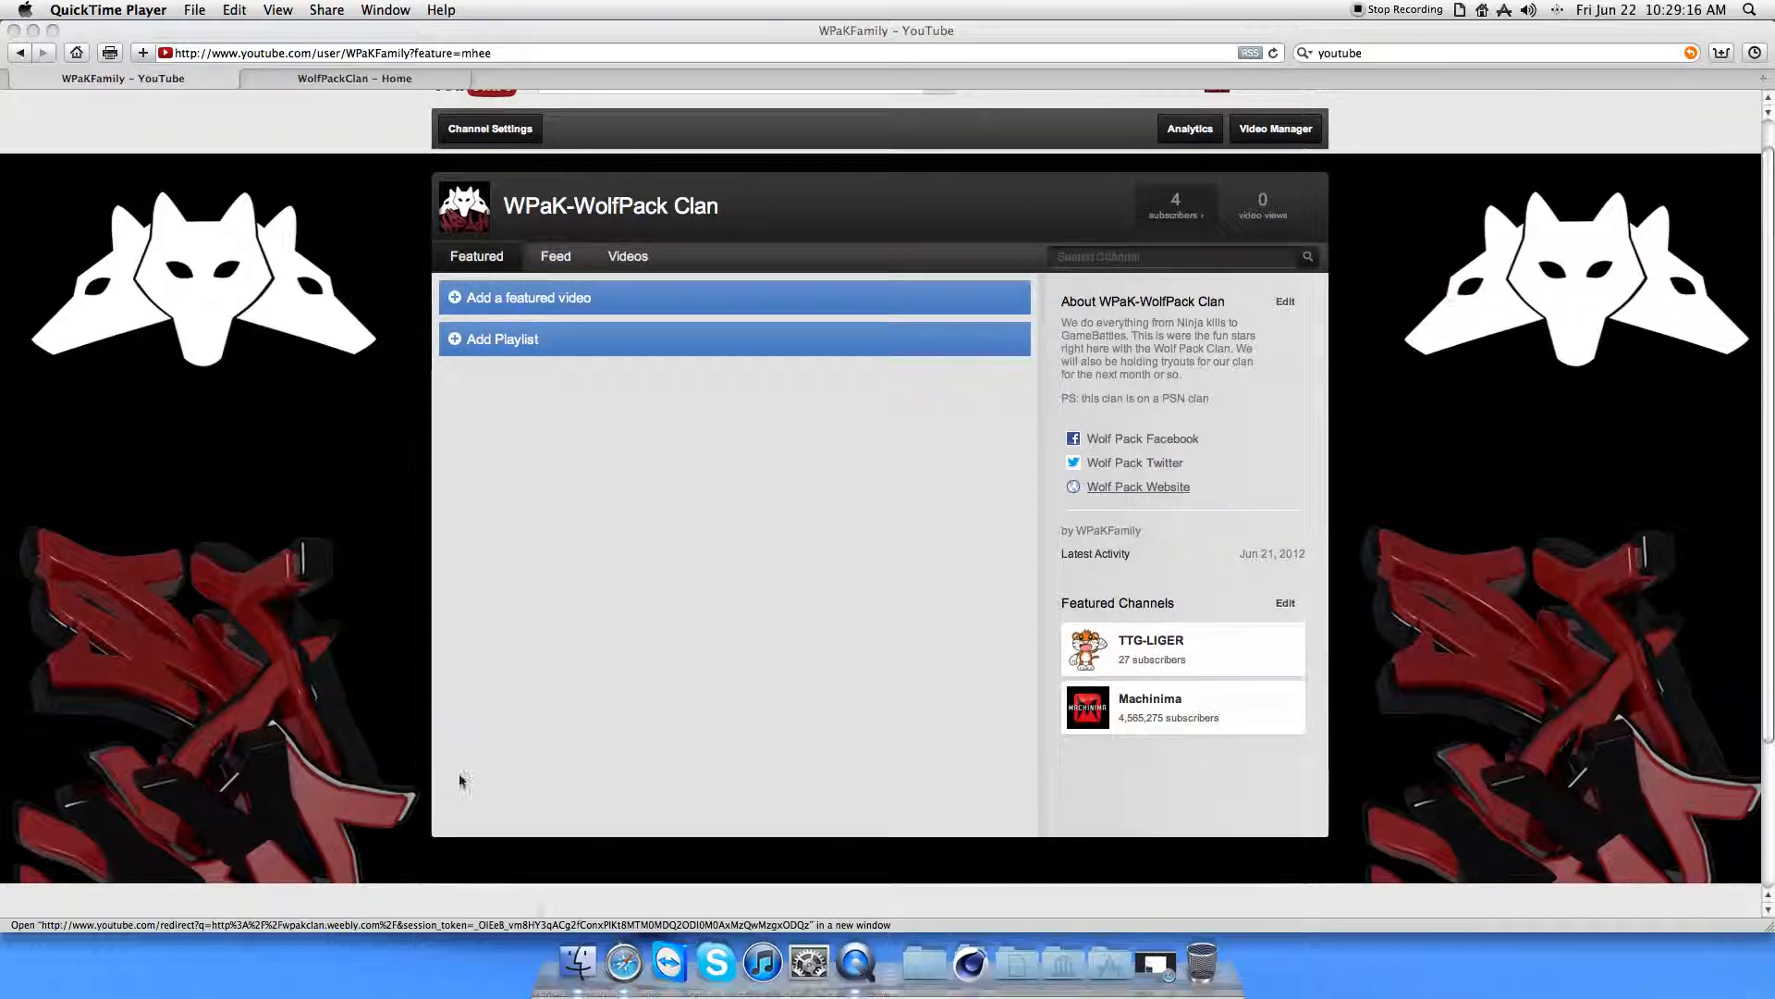
mouse_move(390, 729)
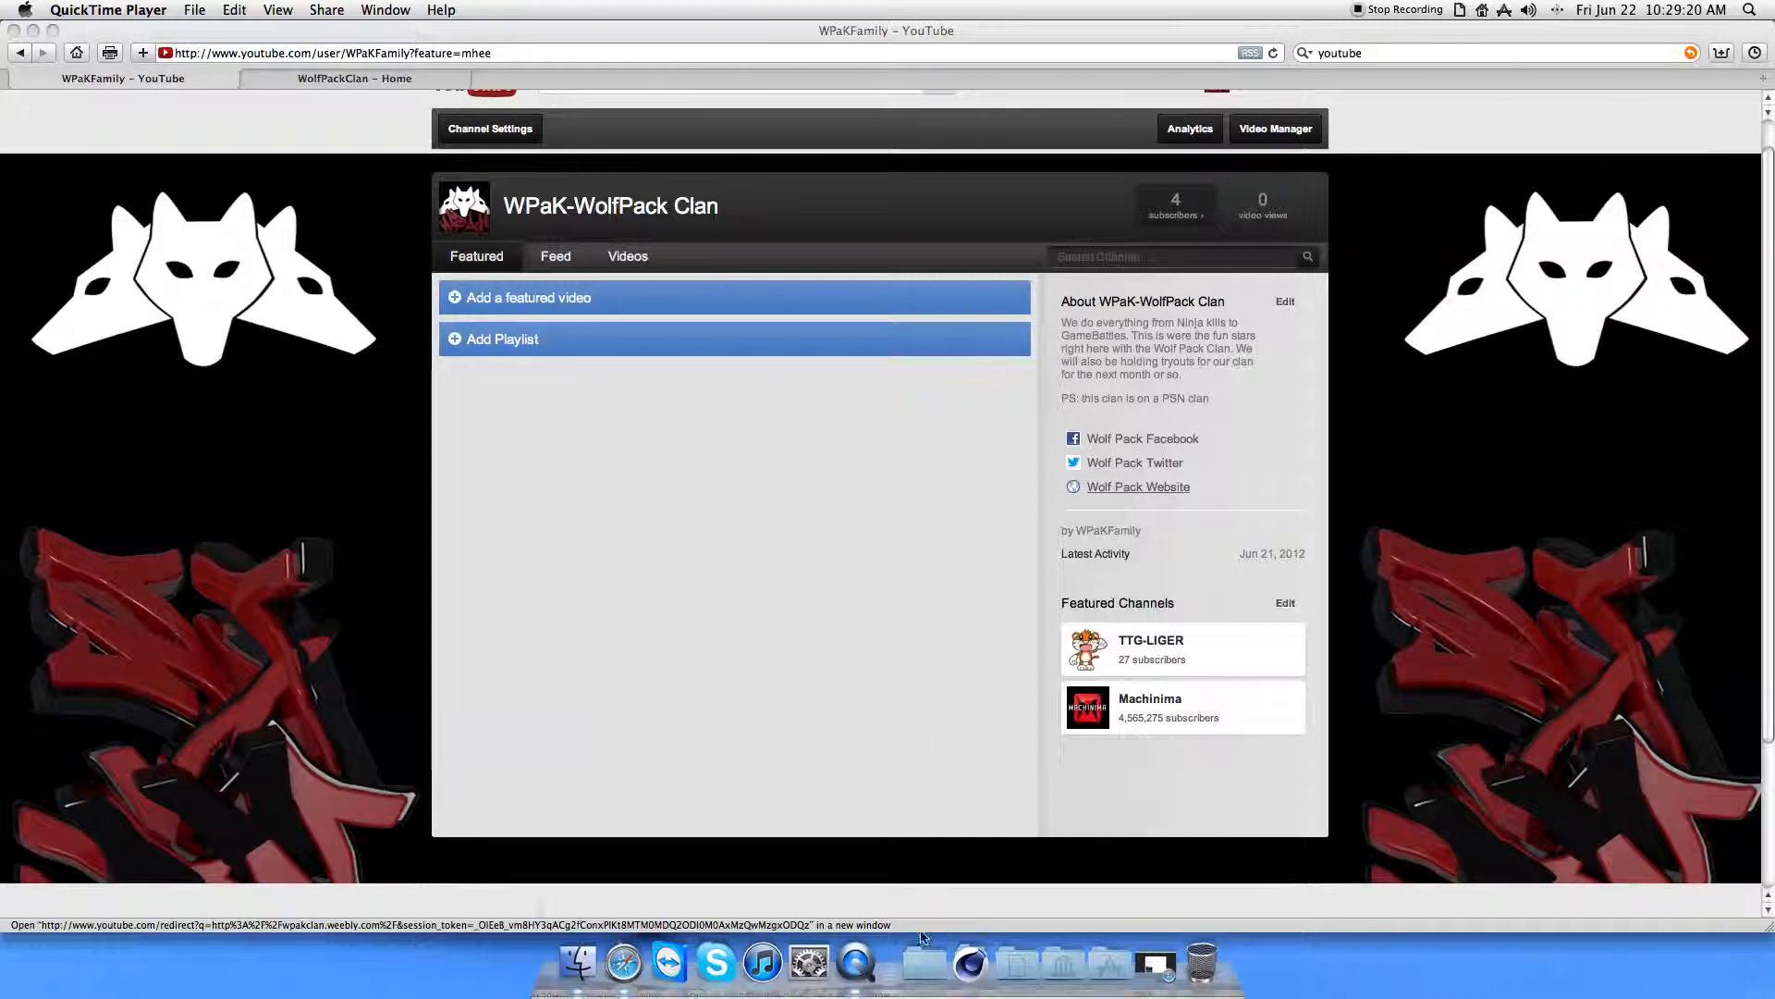
mouse_move(442, 624)
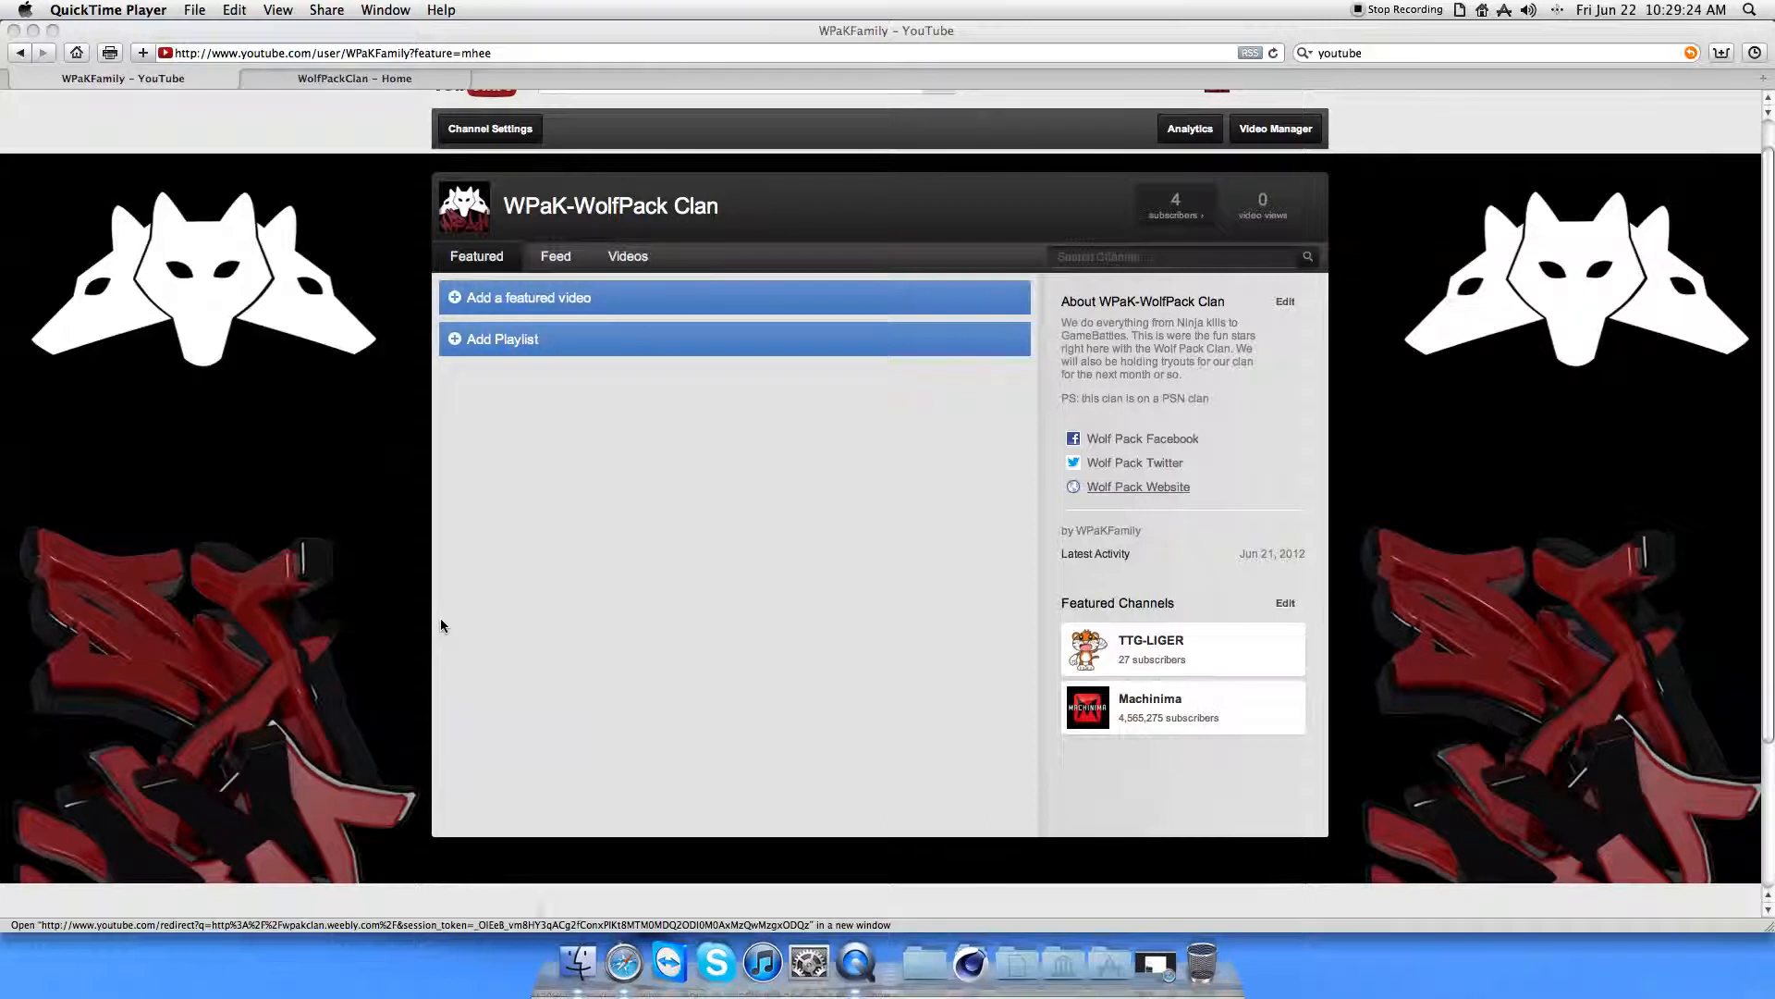
mouse_move(224, 503)
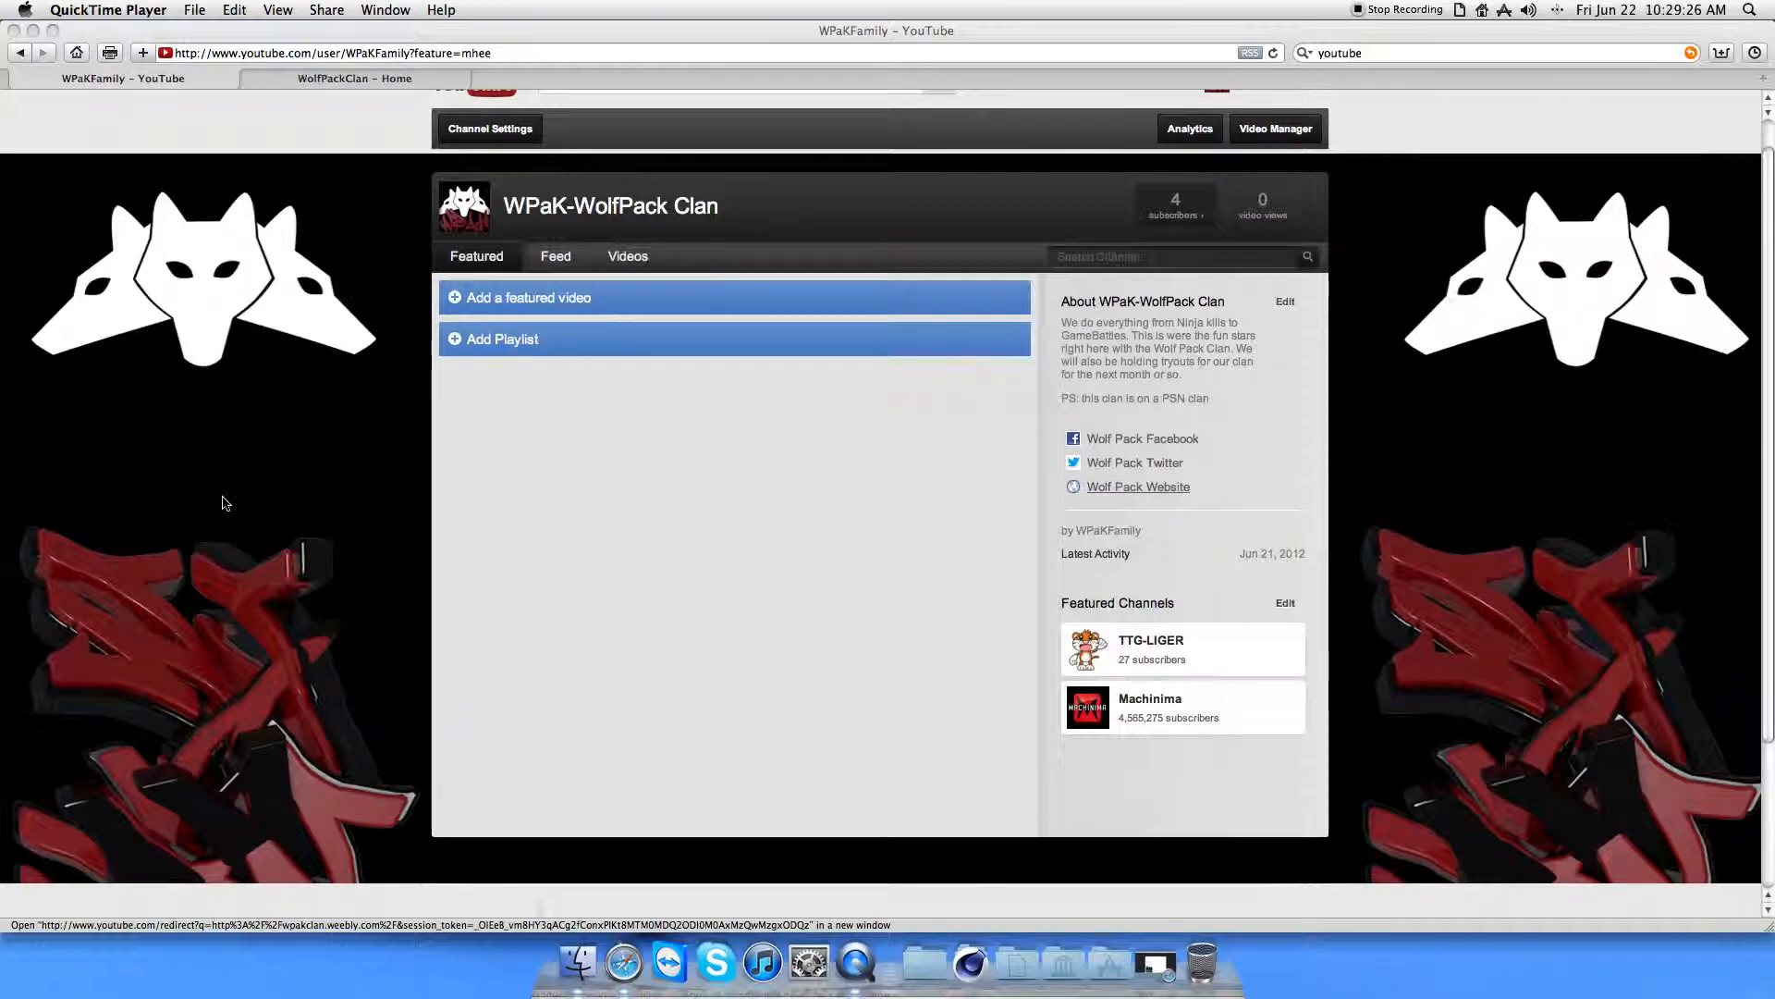
mouse_move(638, 412)
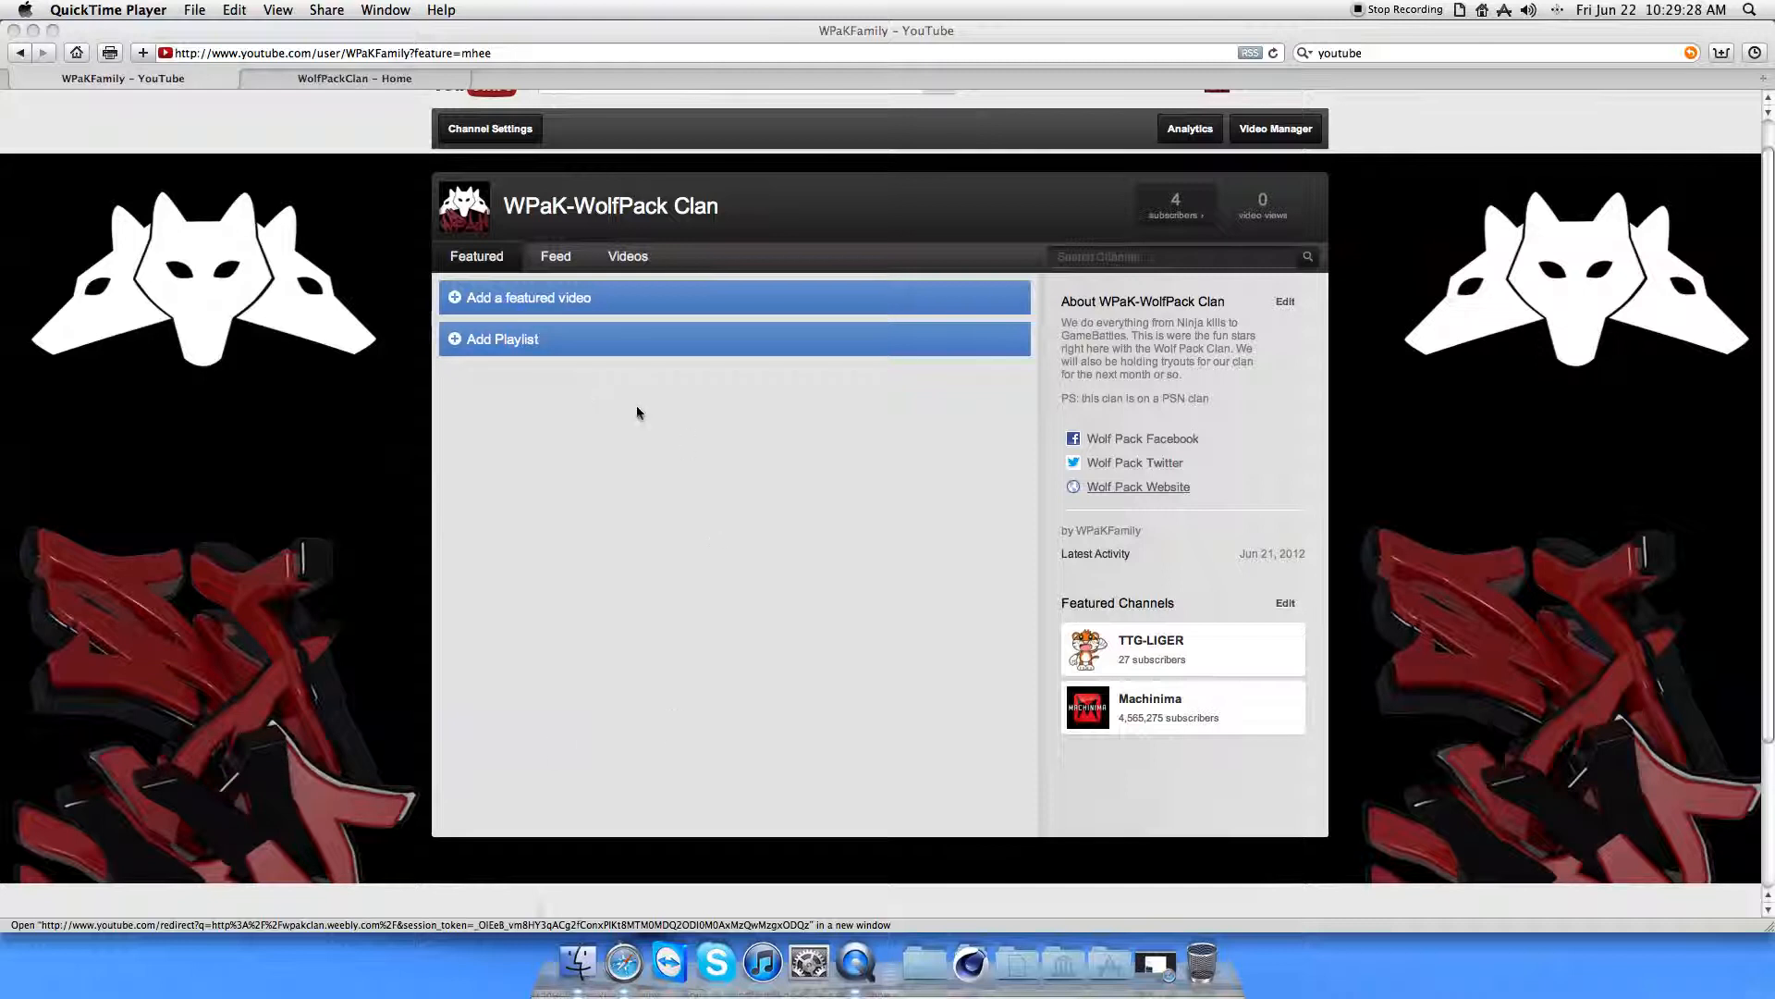
mouse_move(529, 647)
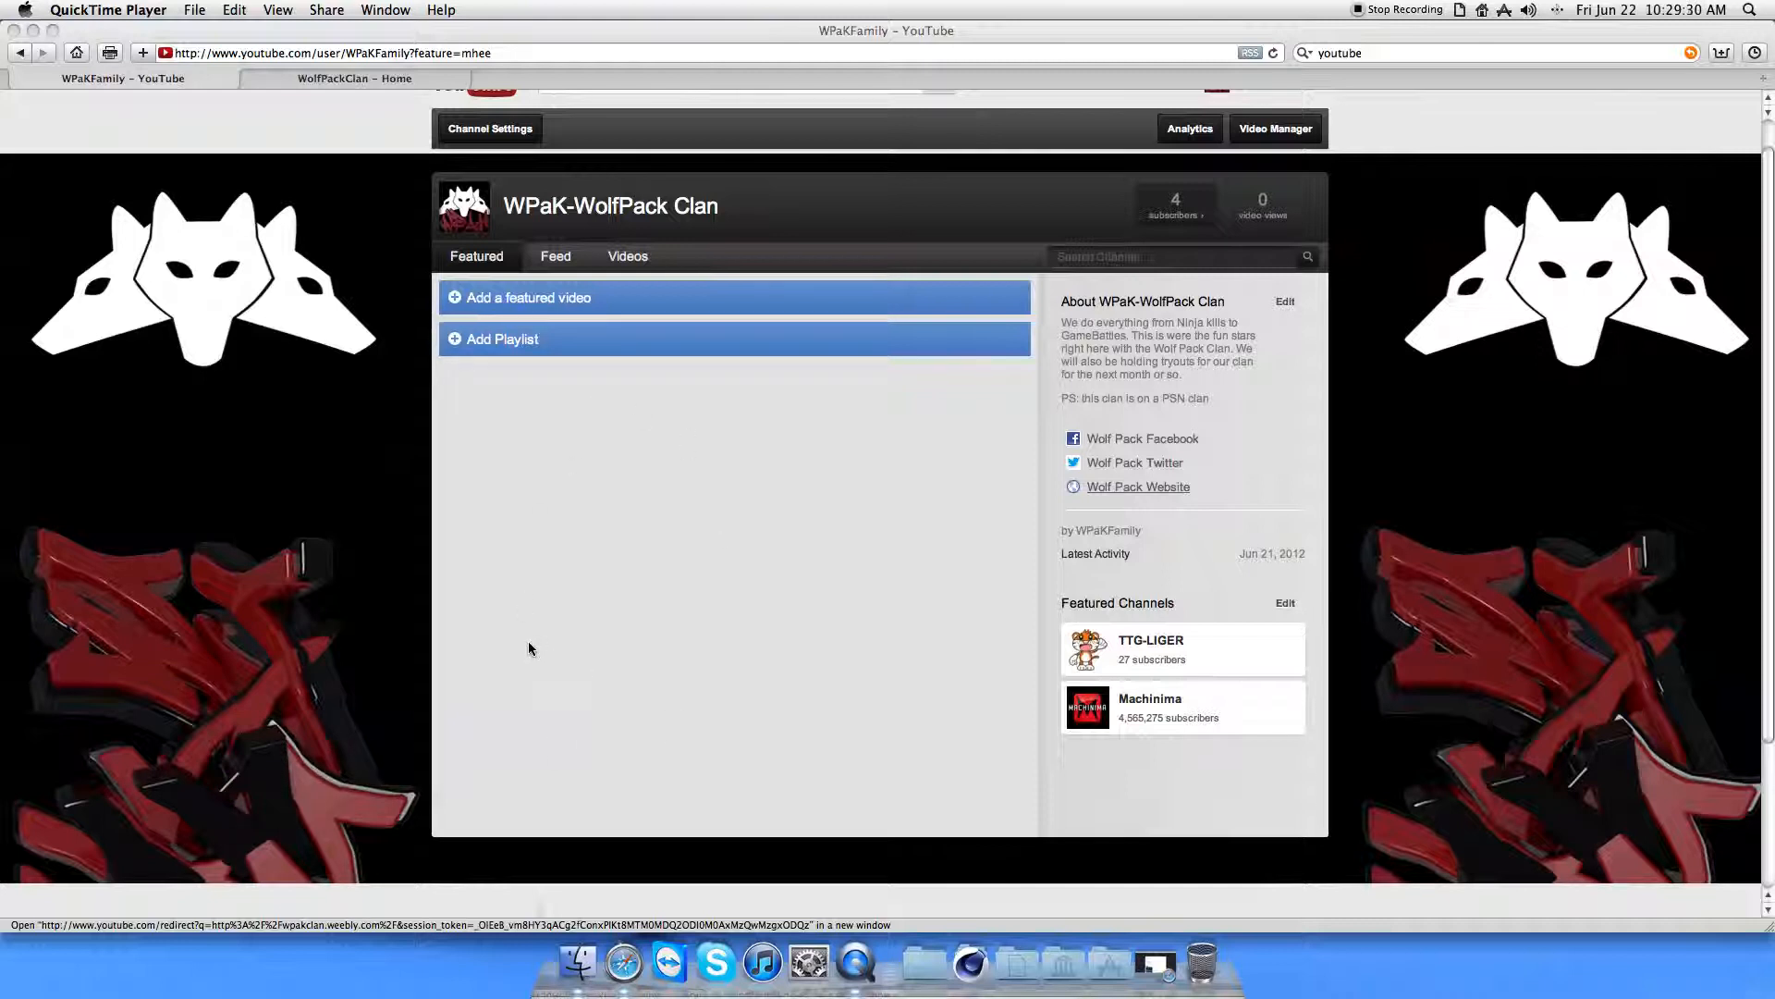
mouse_move(786, 531)
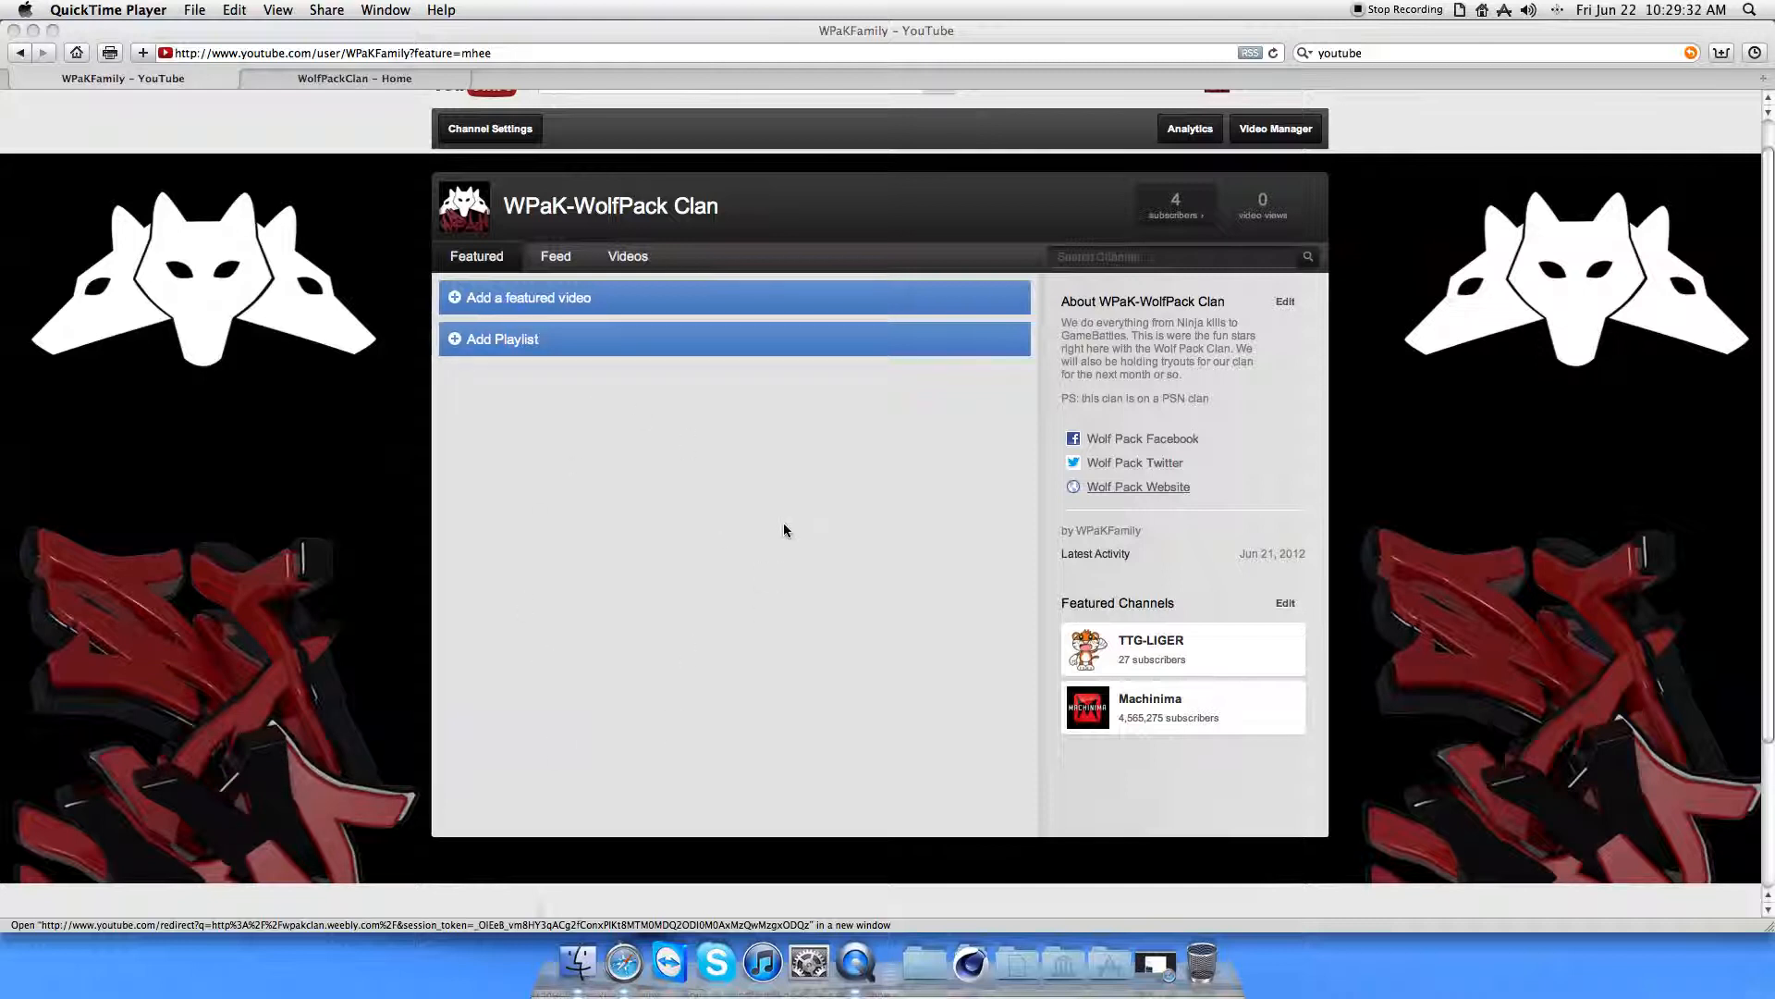
mouse_move(916, 530)
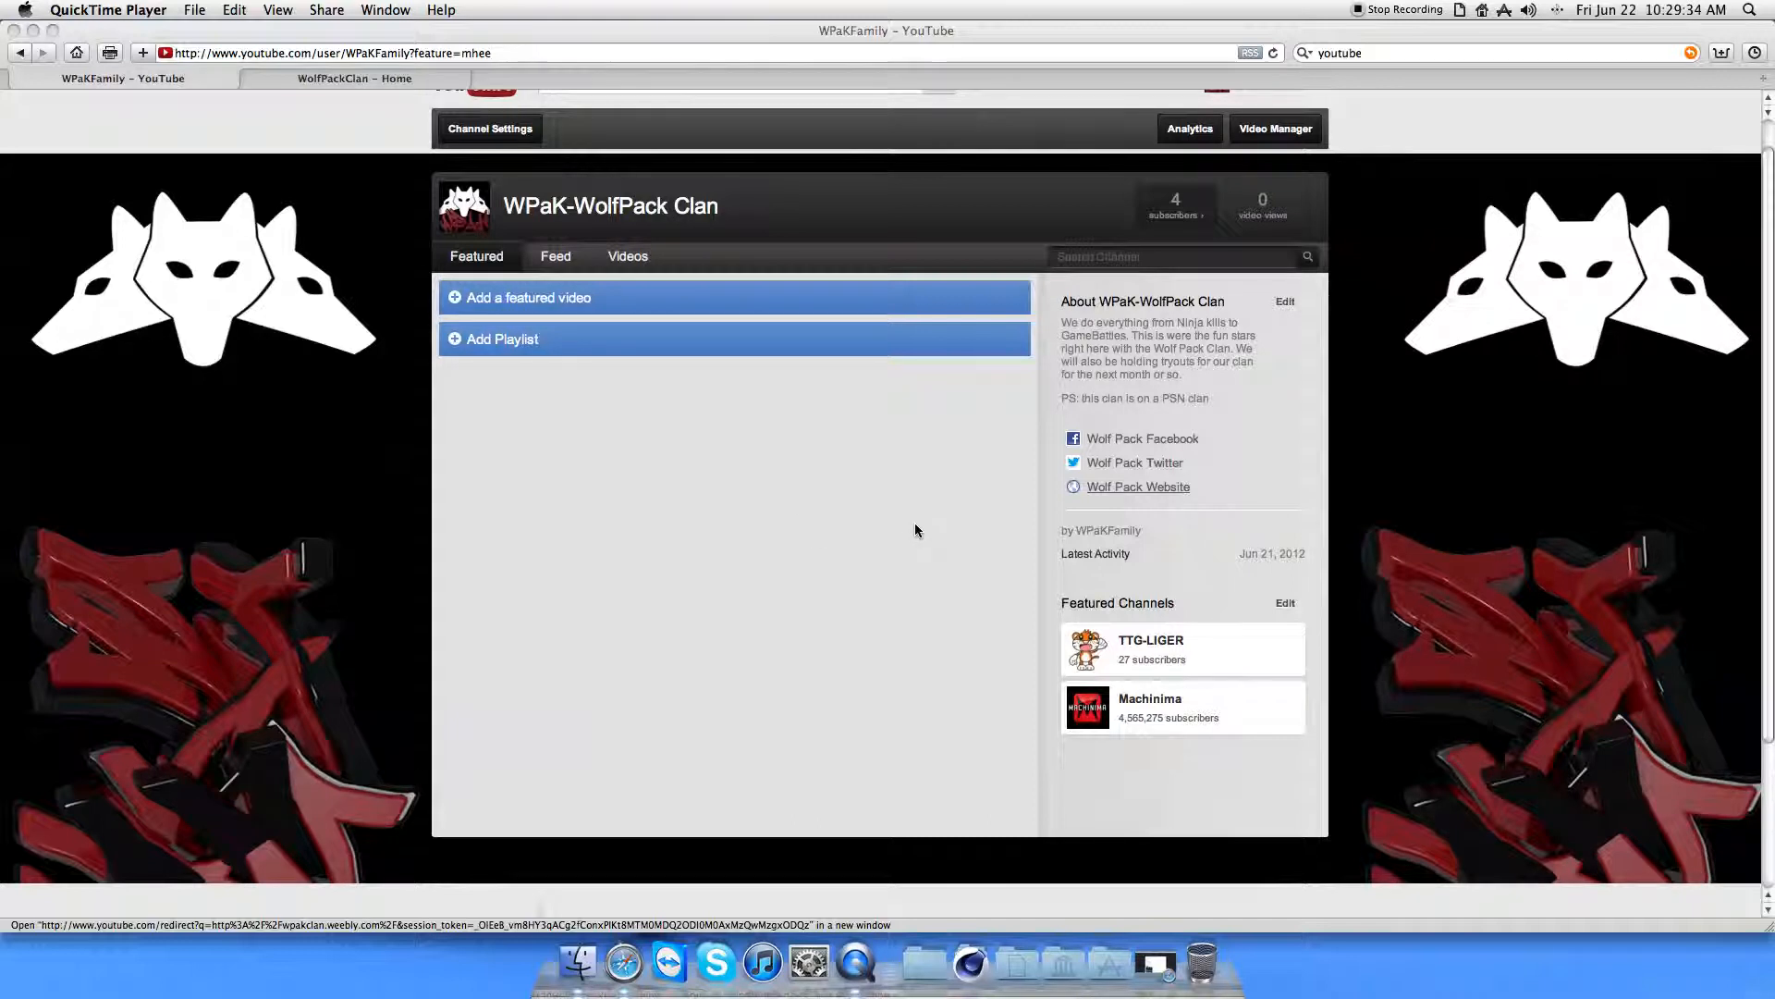
mouse_move(1625, 551)
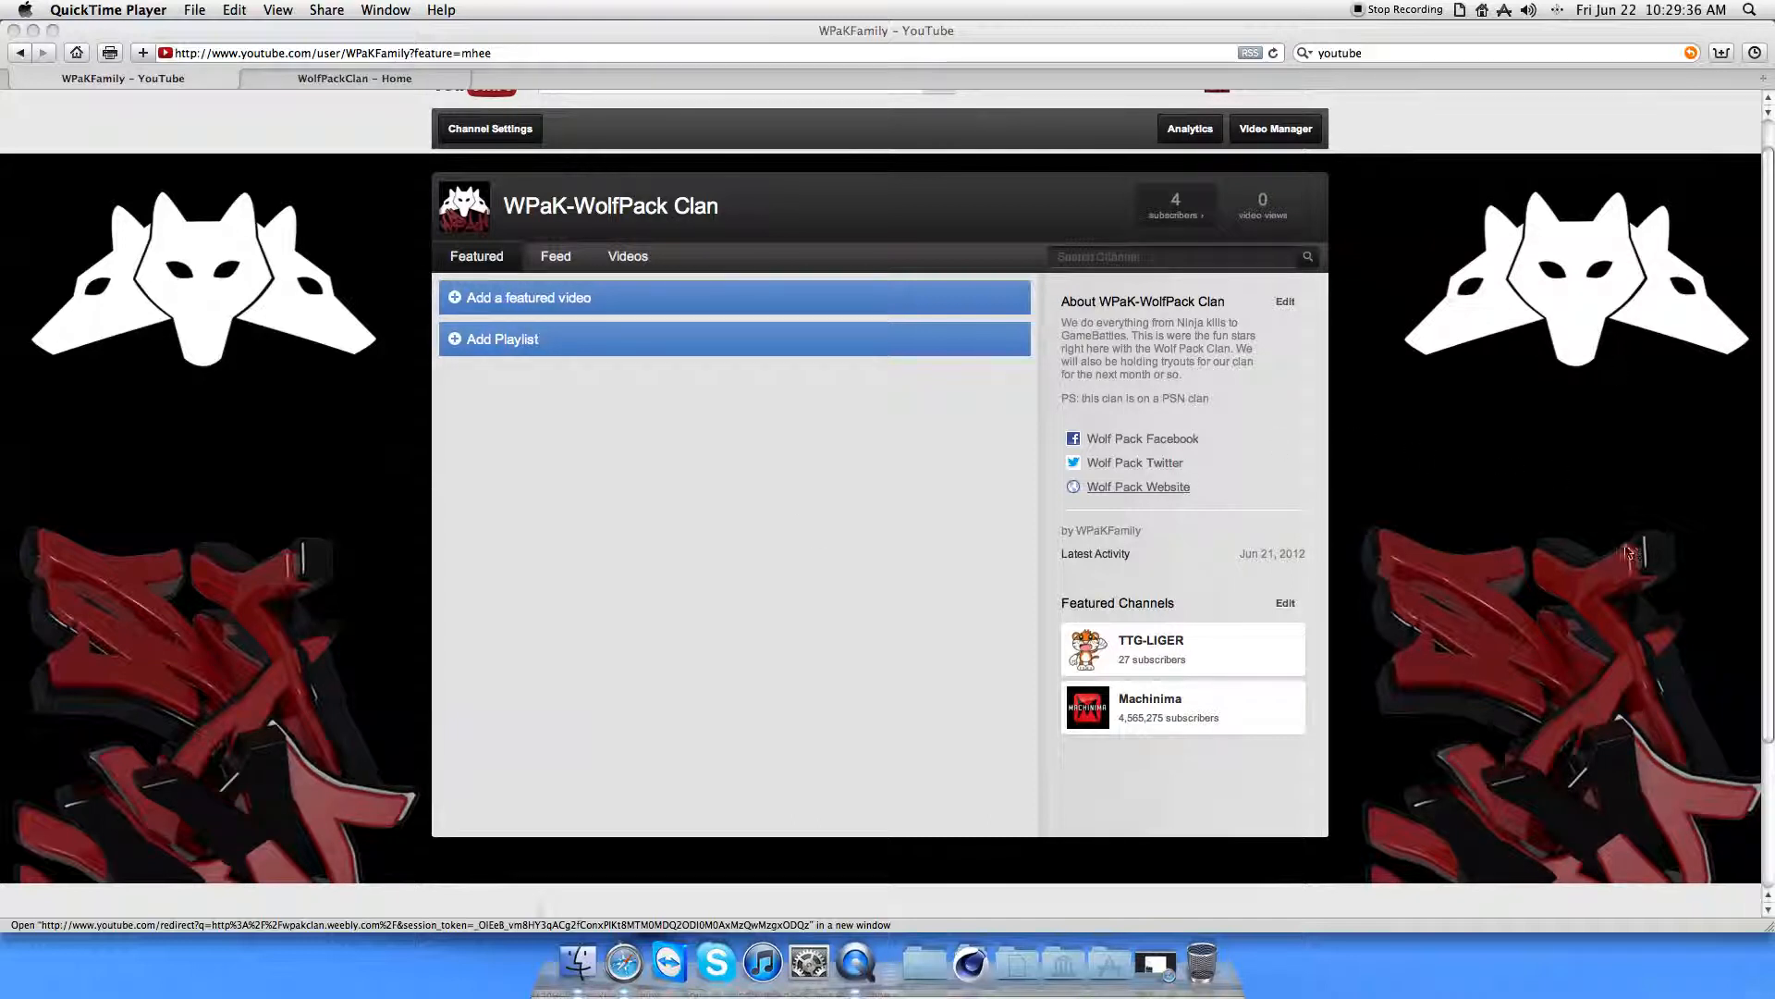
mouse_move(1453, 534)
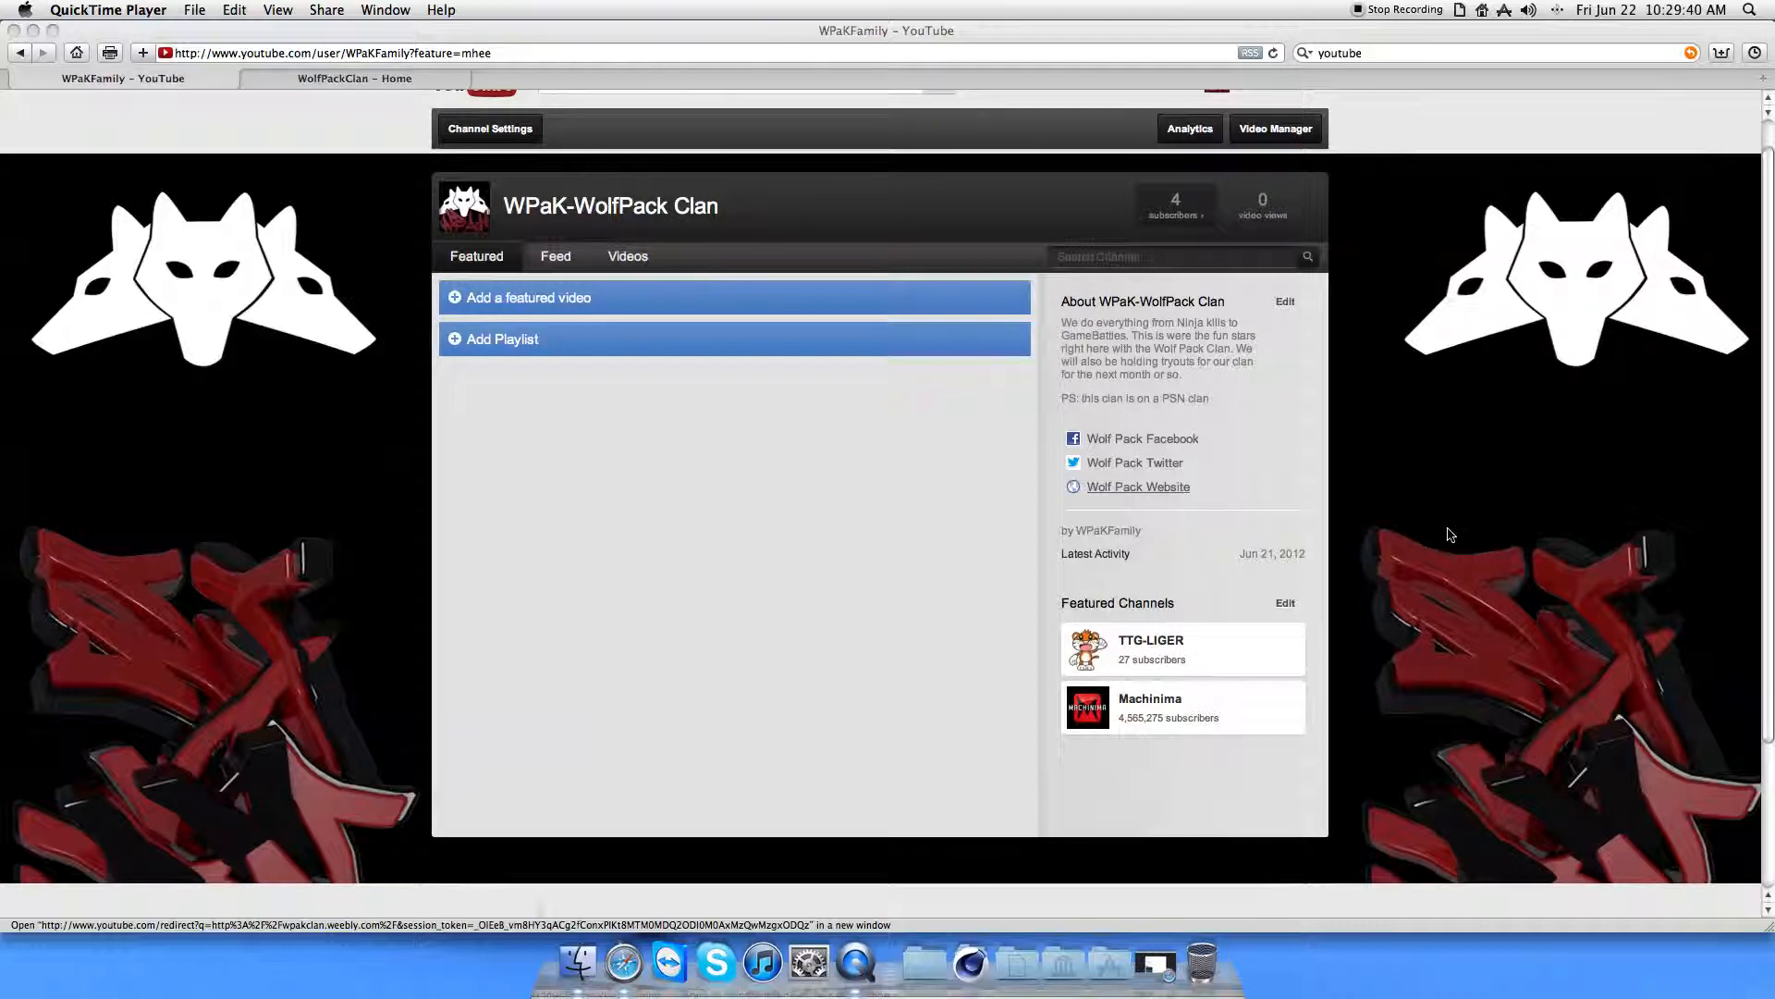
mouse_move(786, 287)
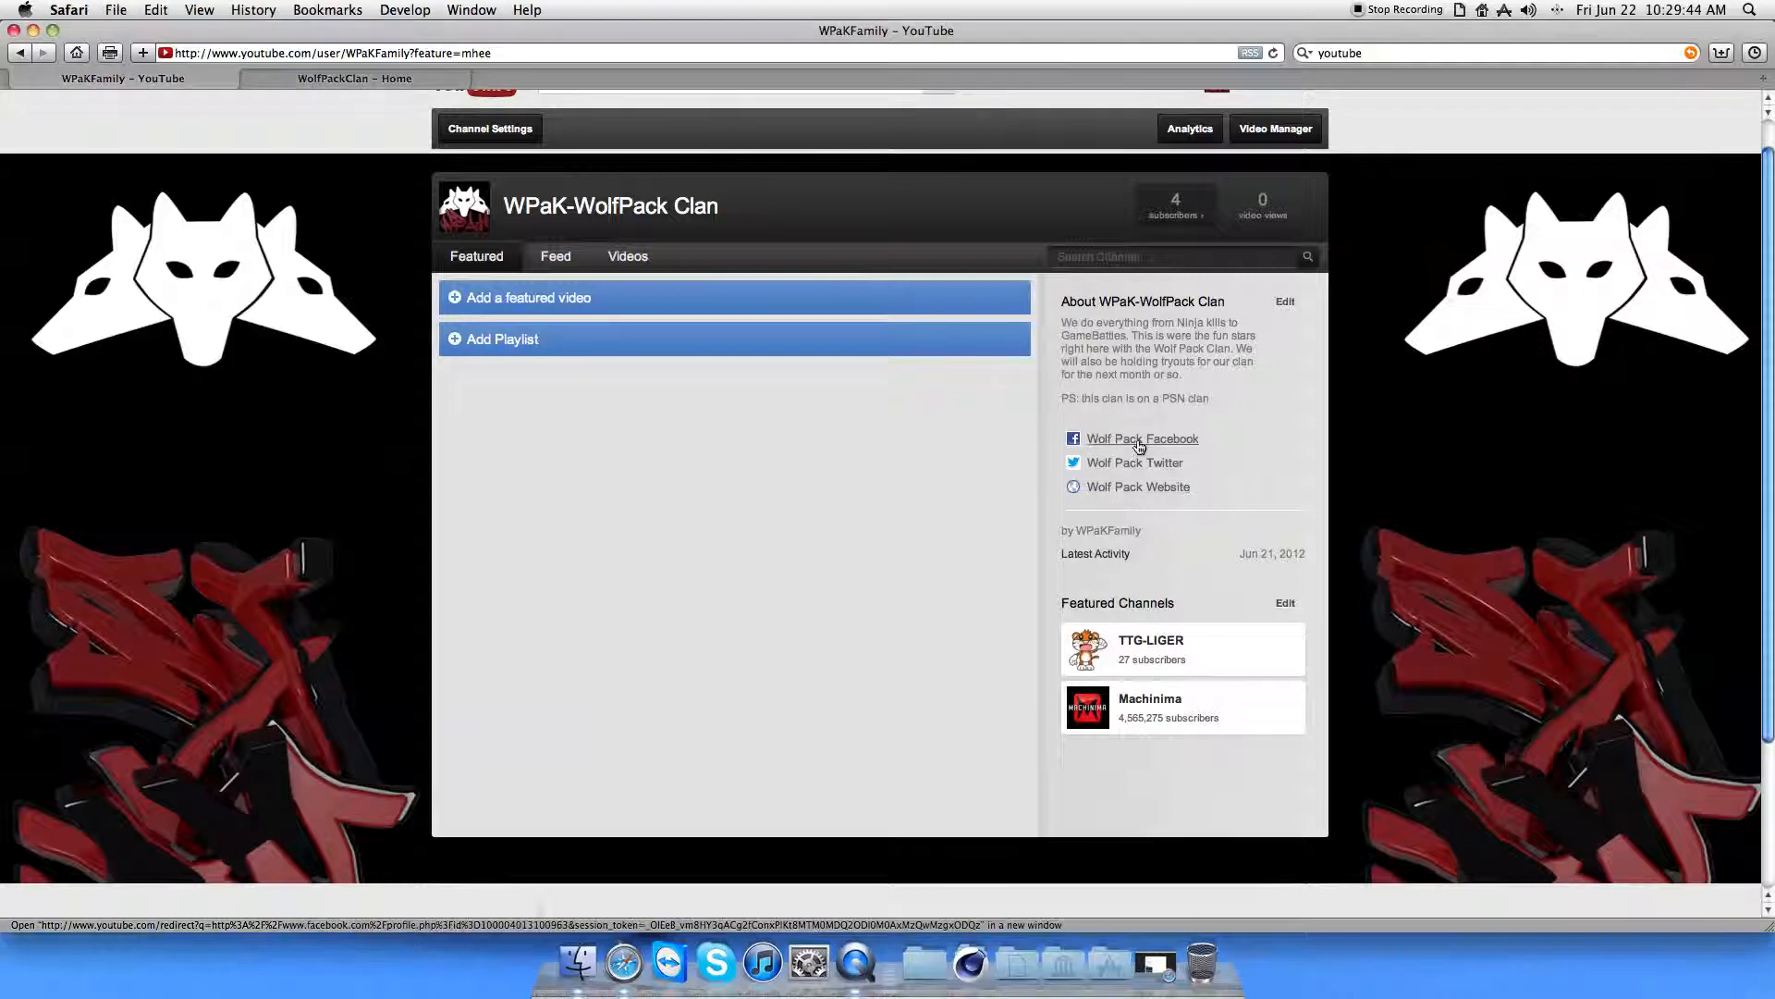
left_click(1141, 439)
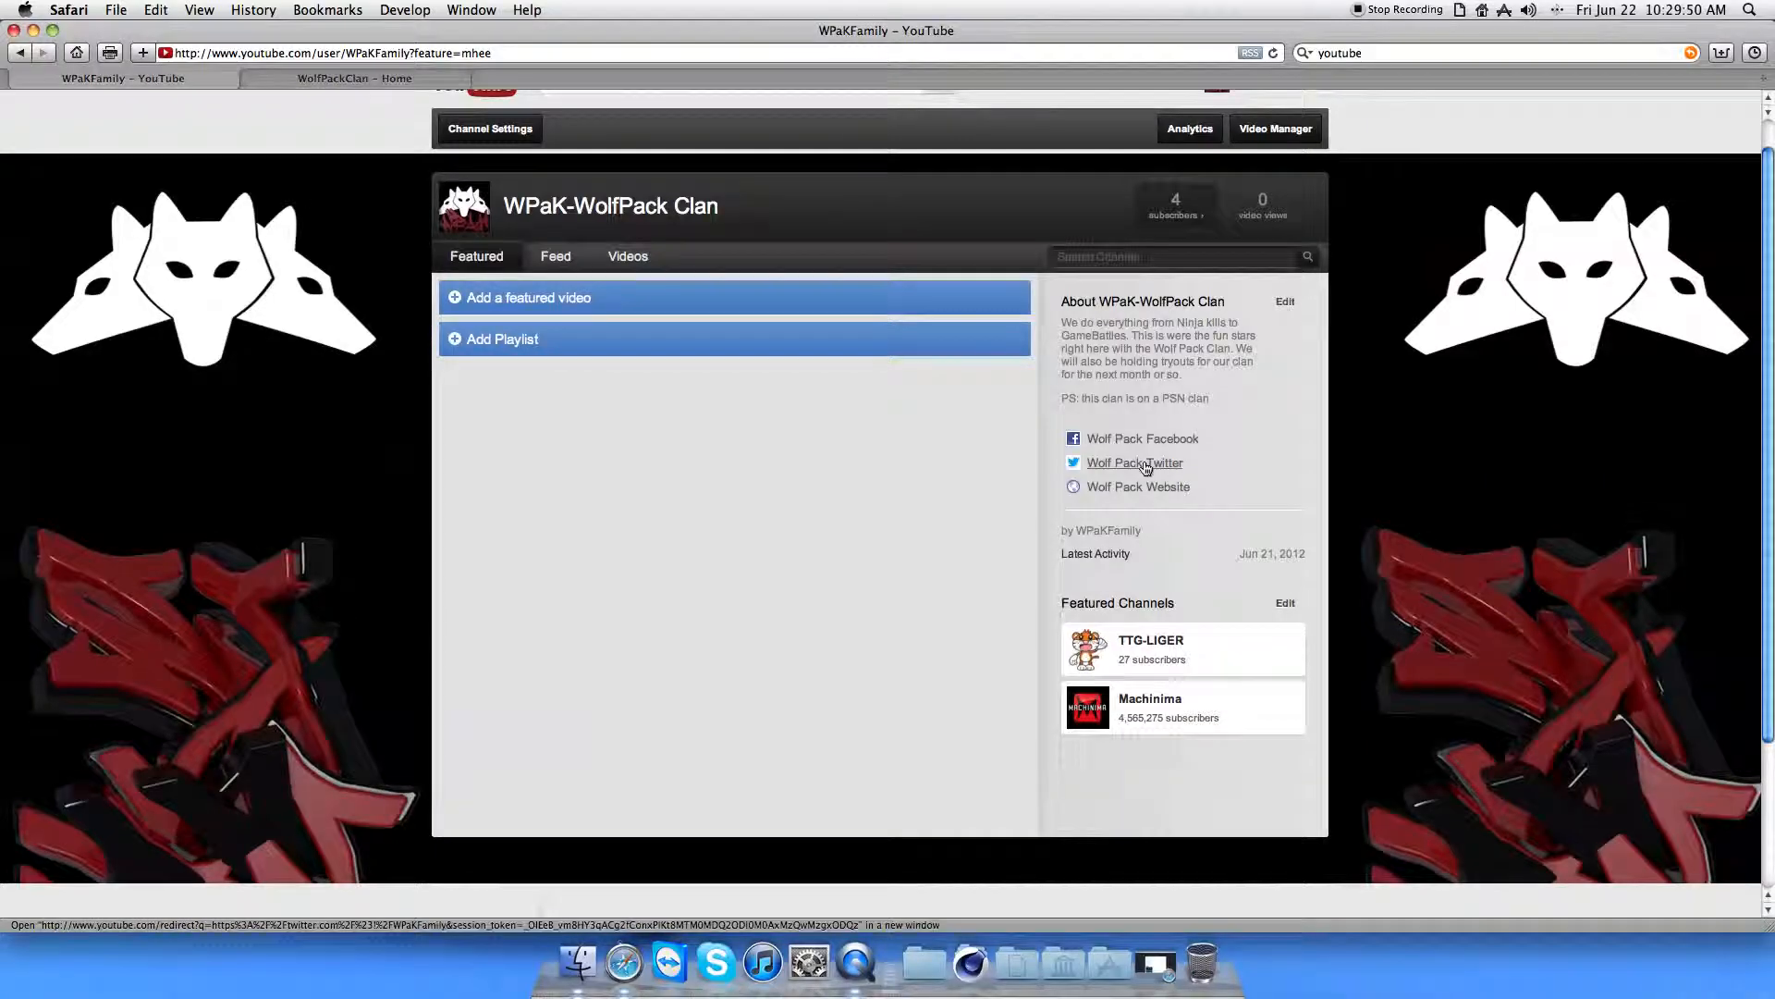
left_click(1134, 462)
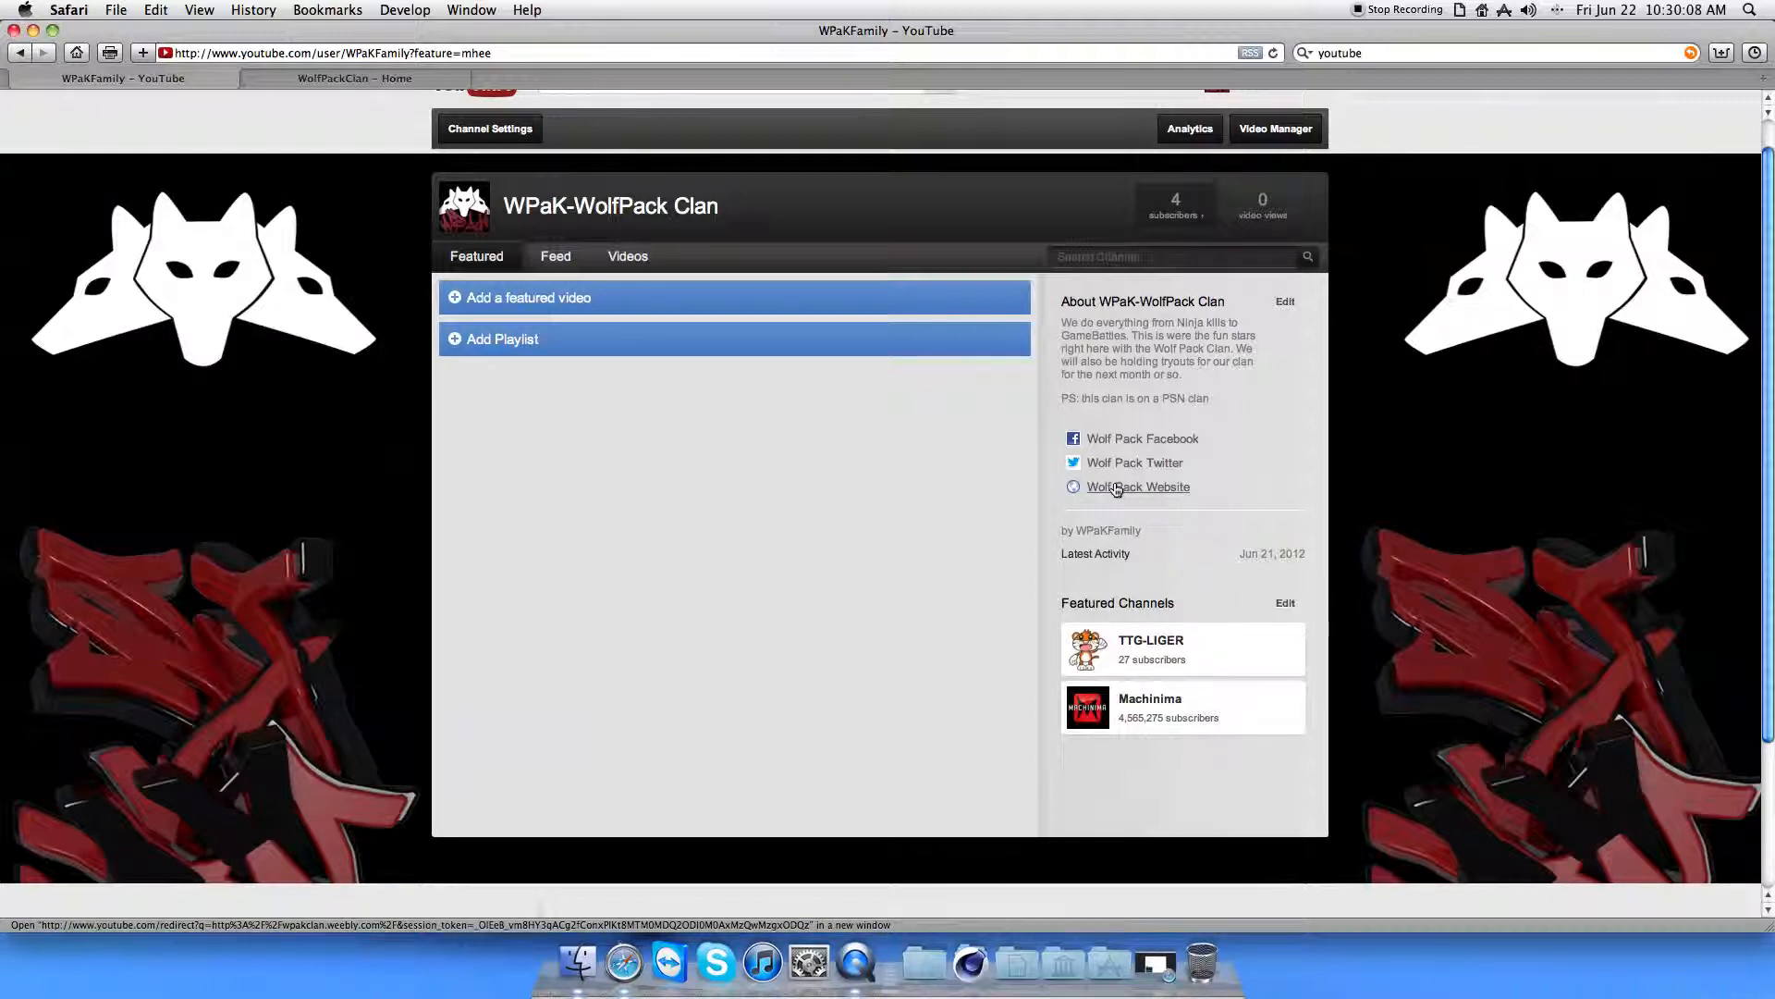
mouse_move(1137, 486)
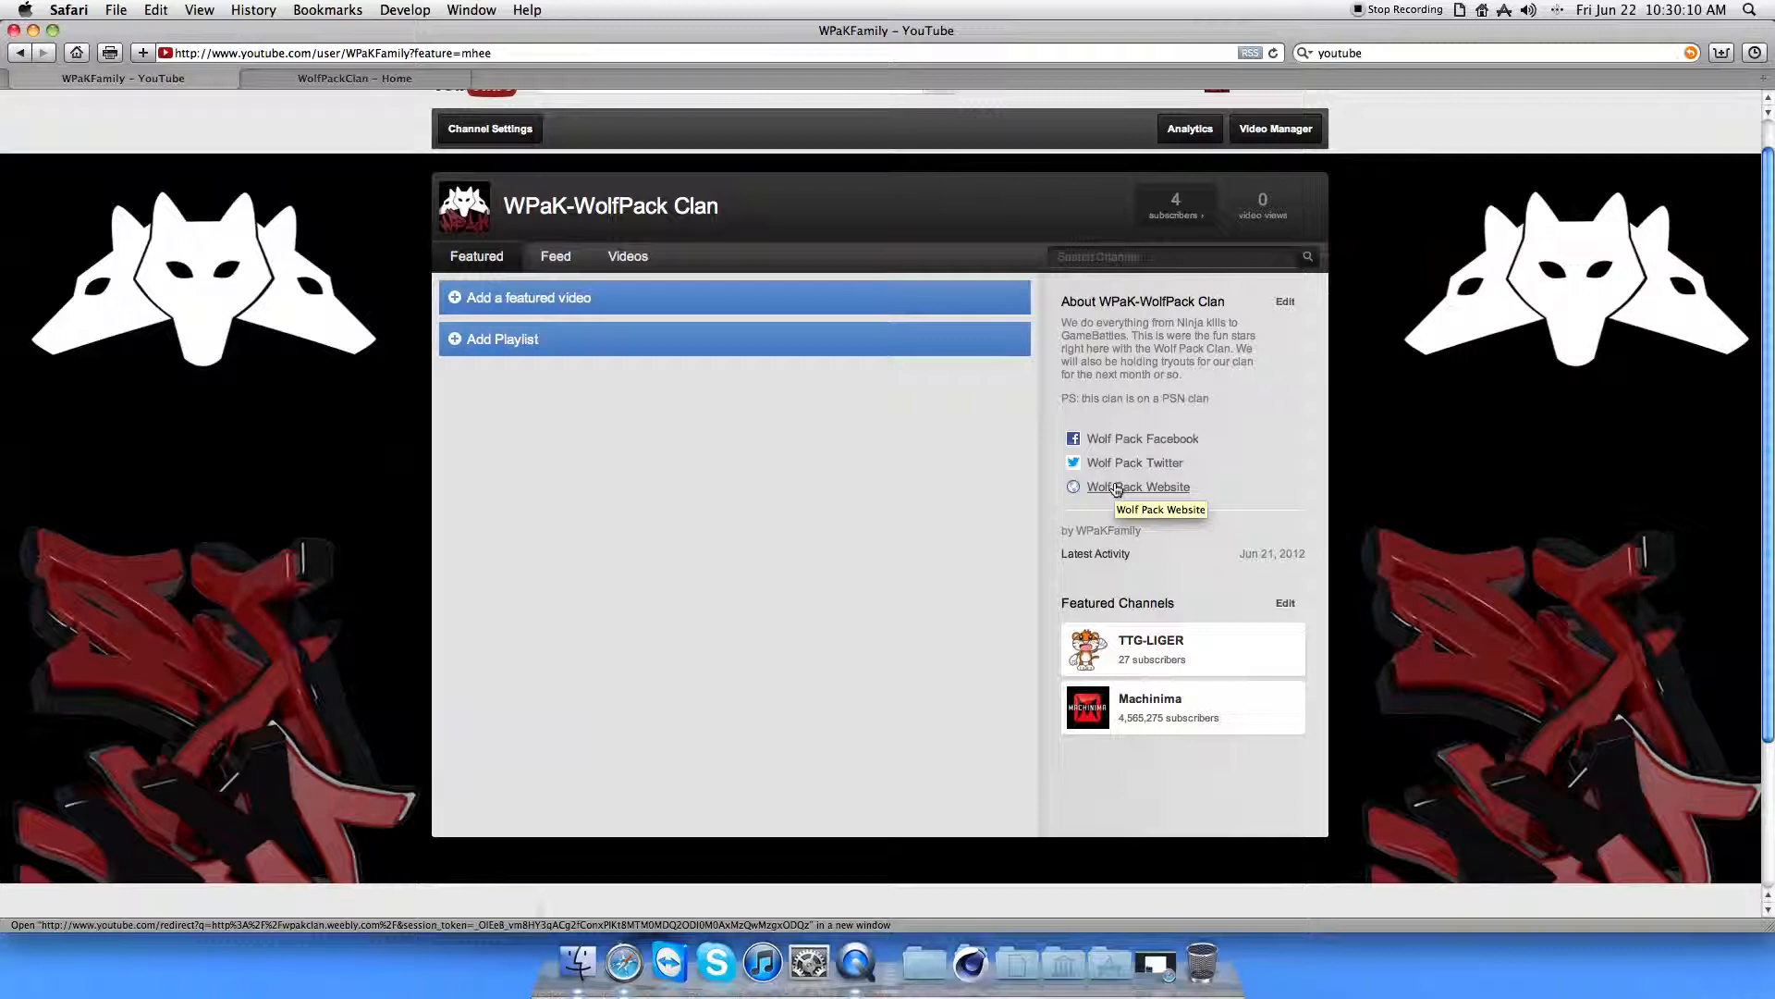
left_click(1138, 486)
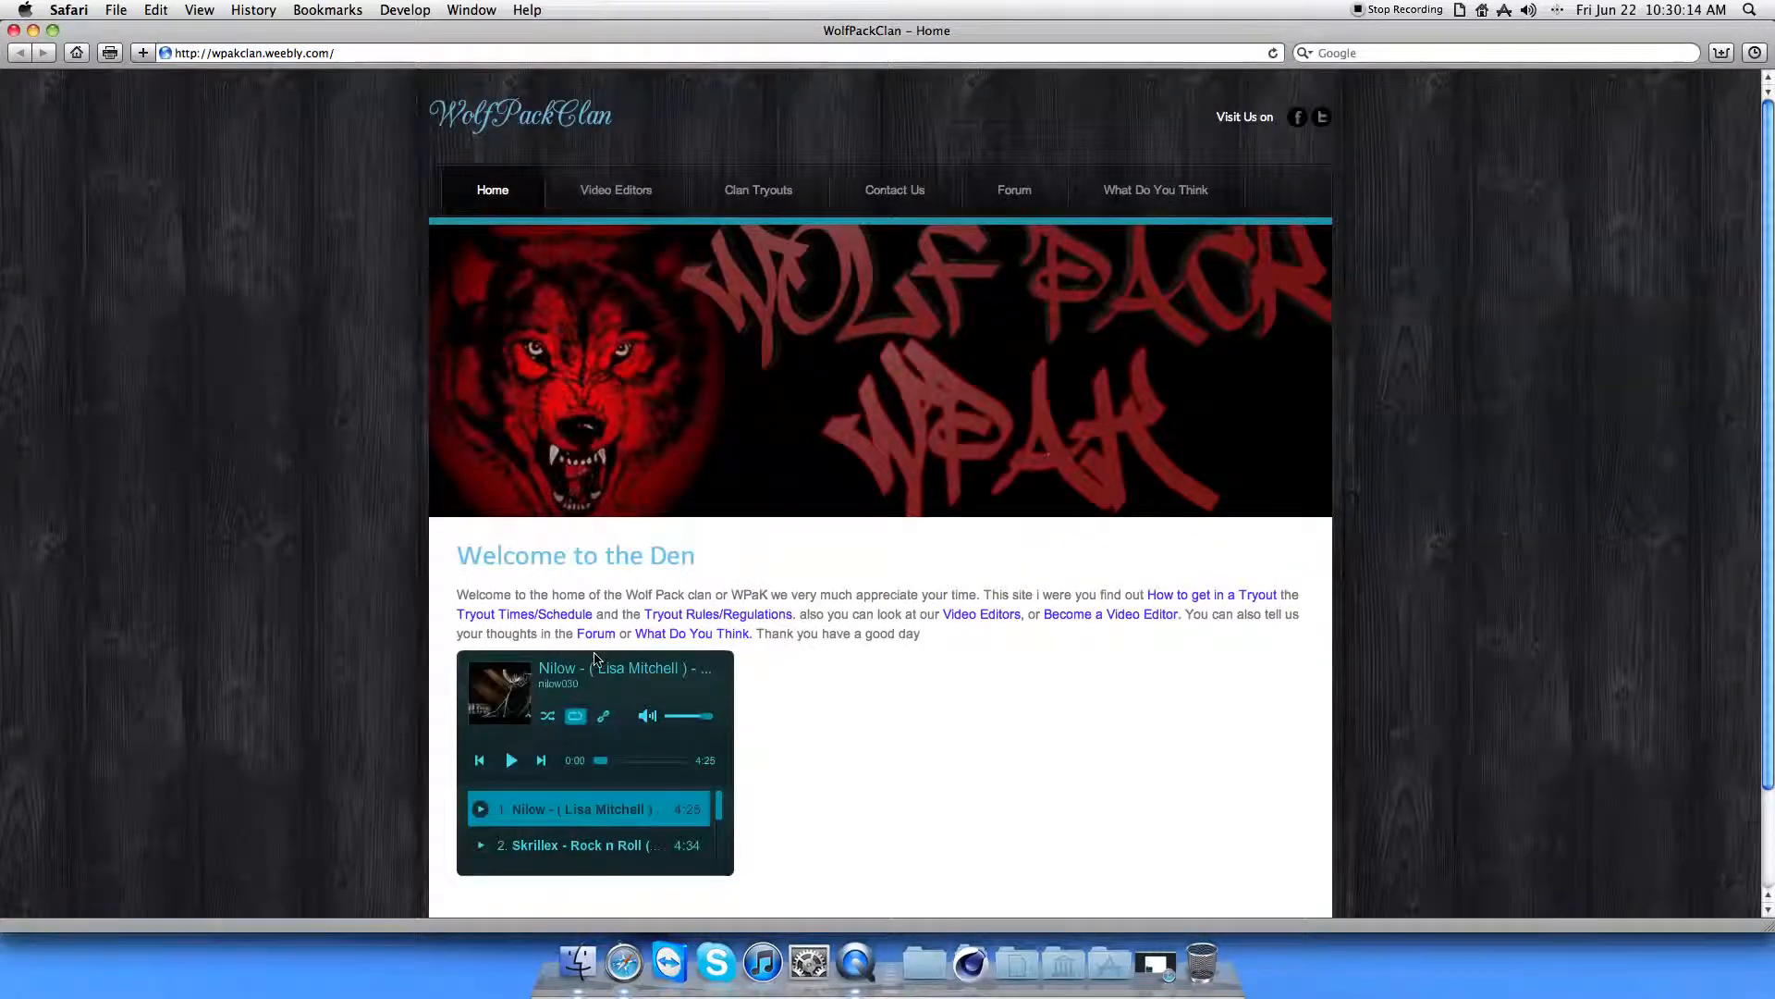
mouse_move(714, 682)
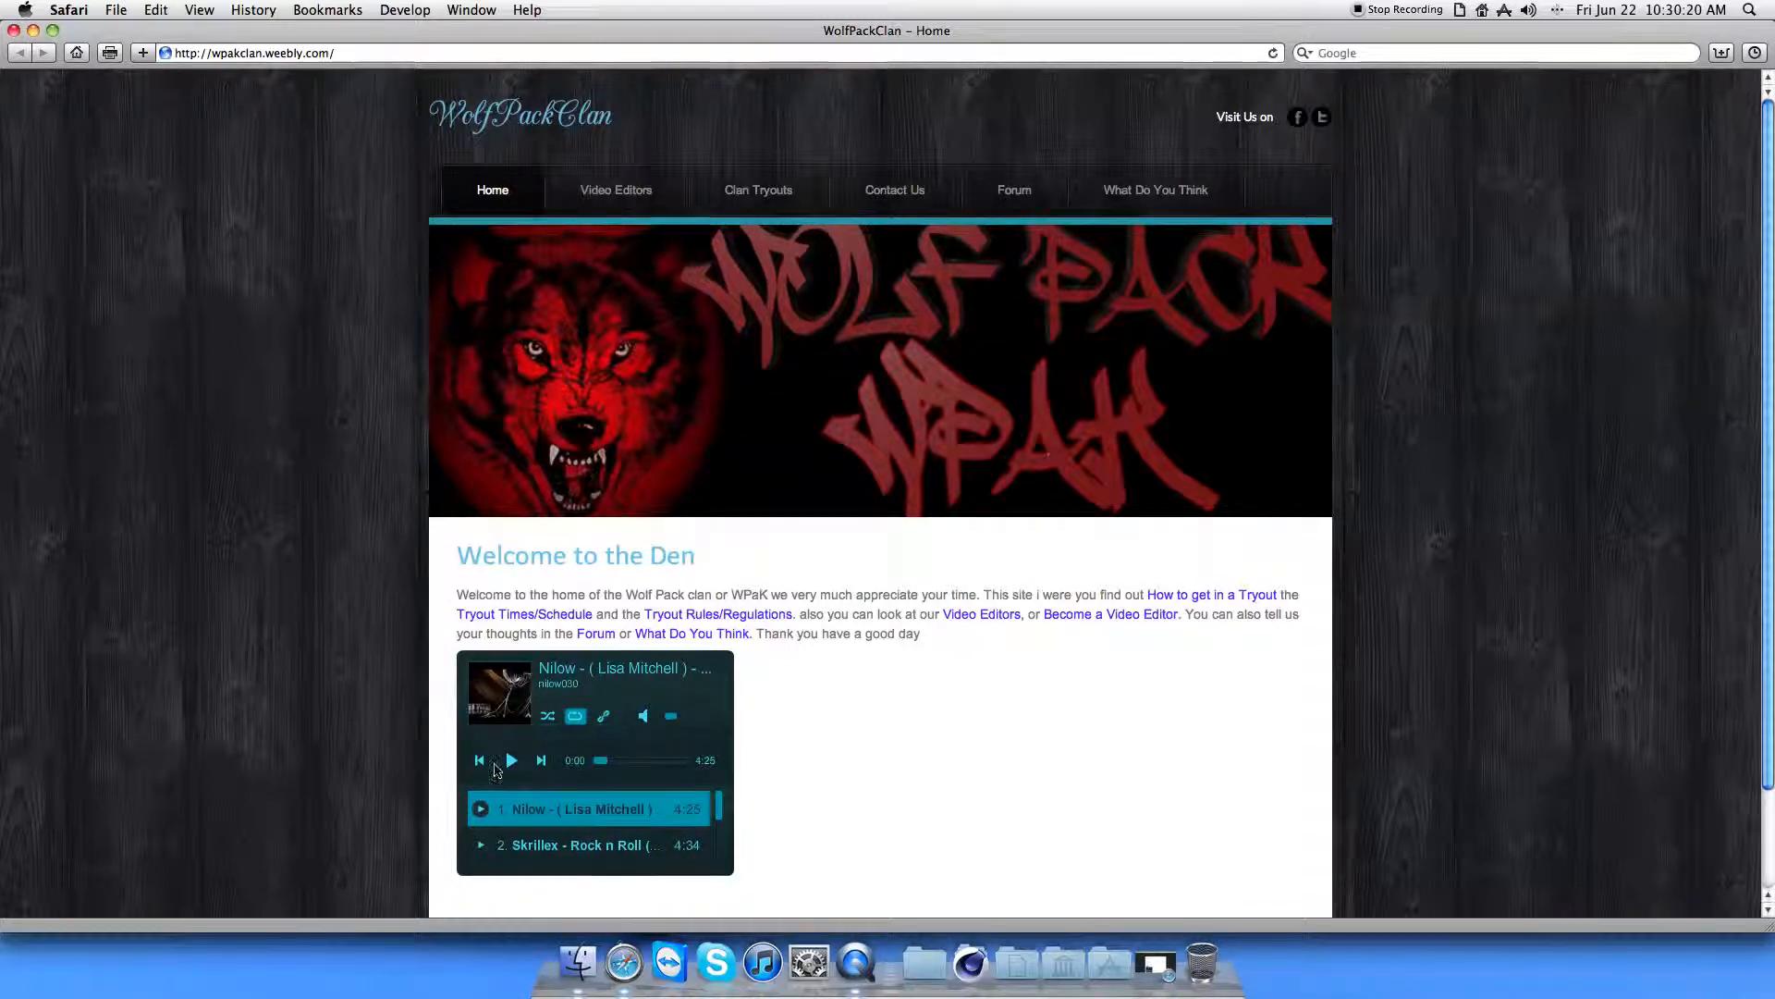
Select the music player on the Welcome to the Den home page.
left_click(642, 715)
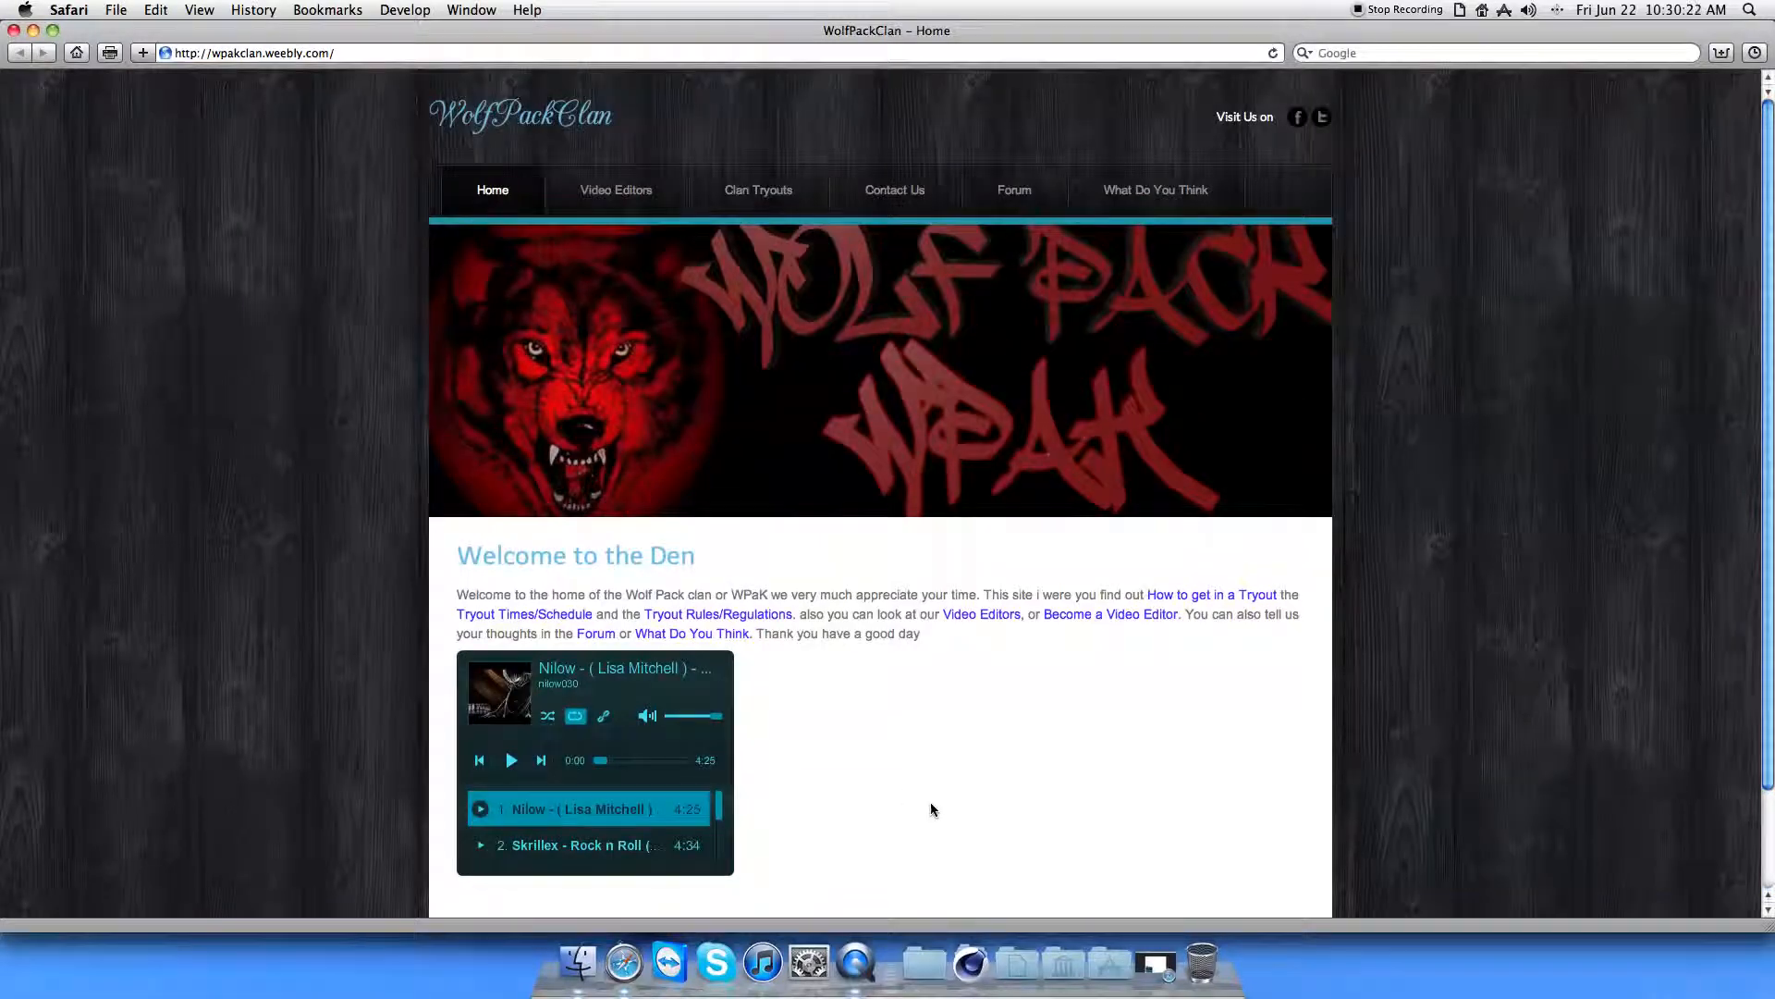
mouse_move(725, 238)
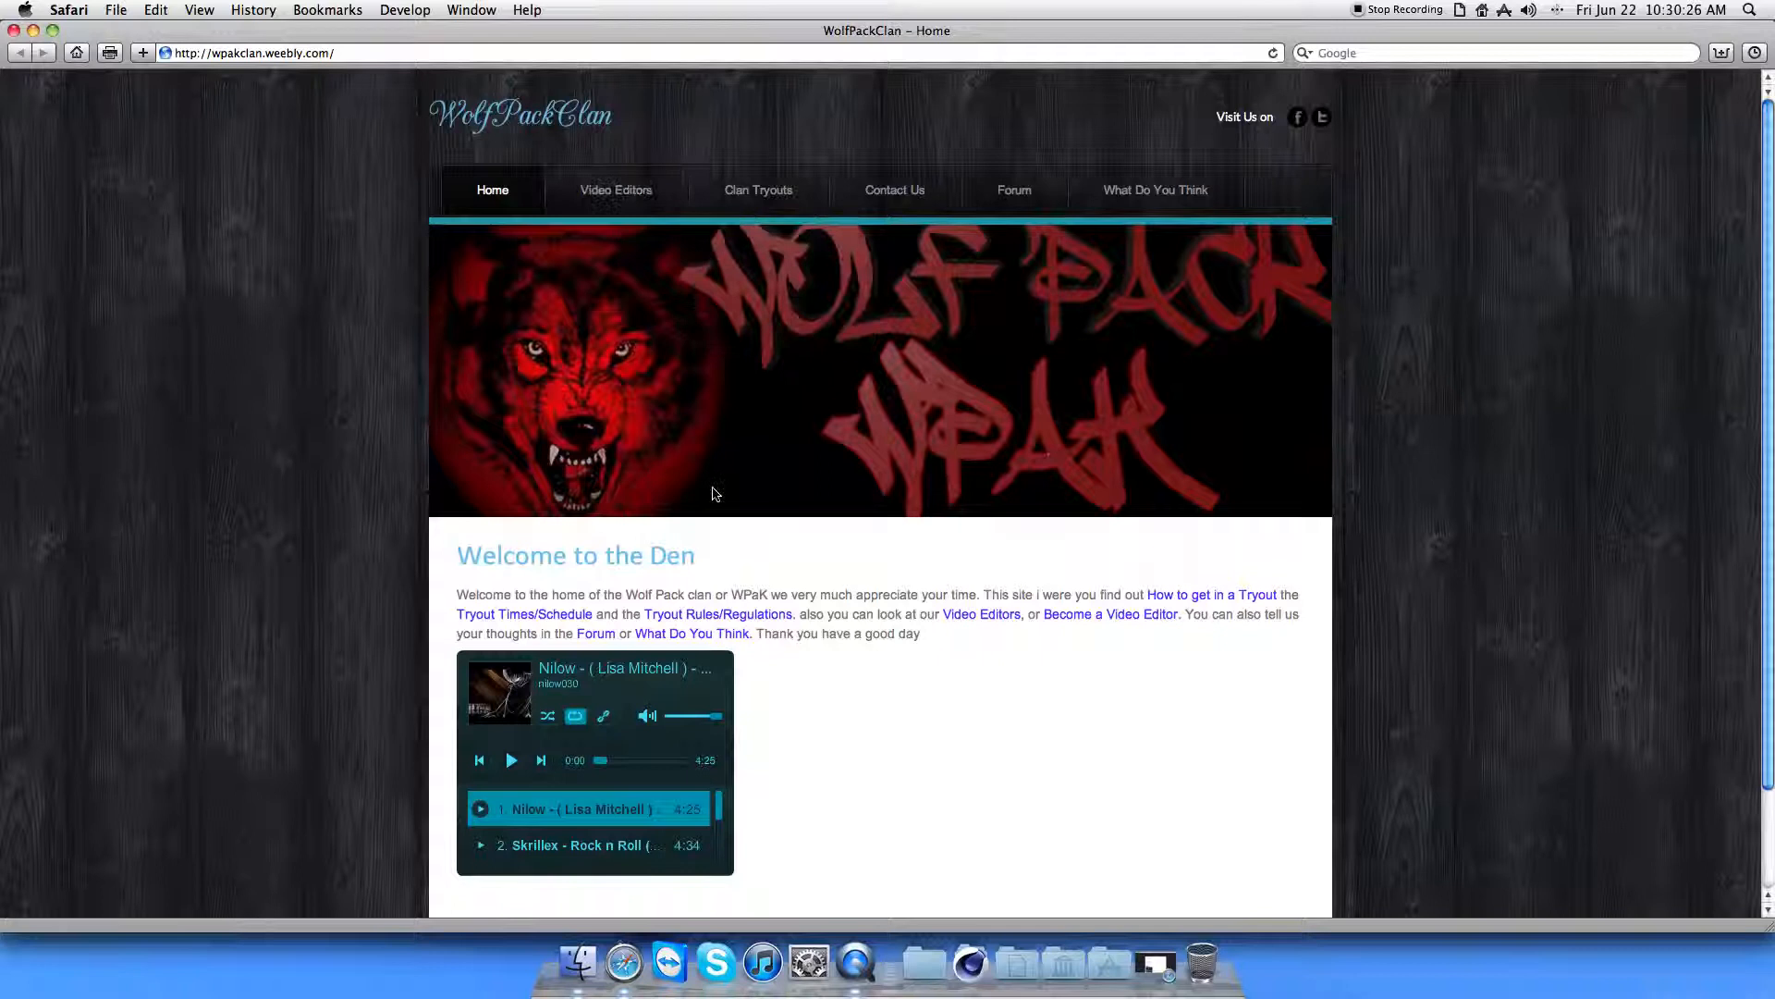
mouse_move(616, 189)
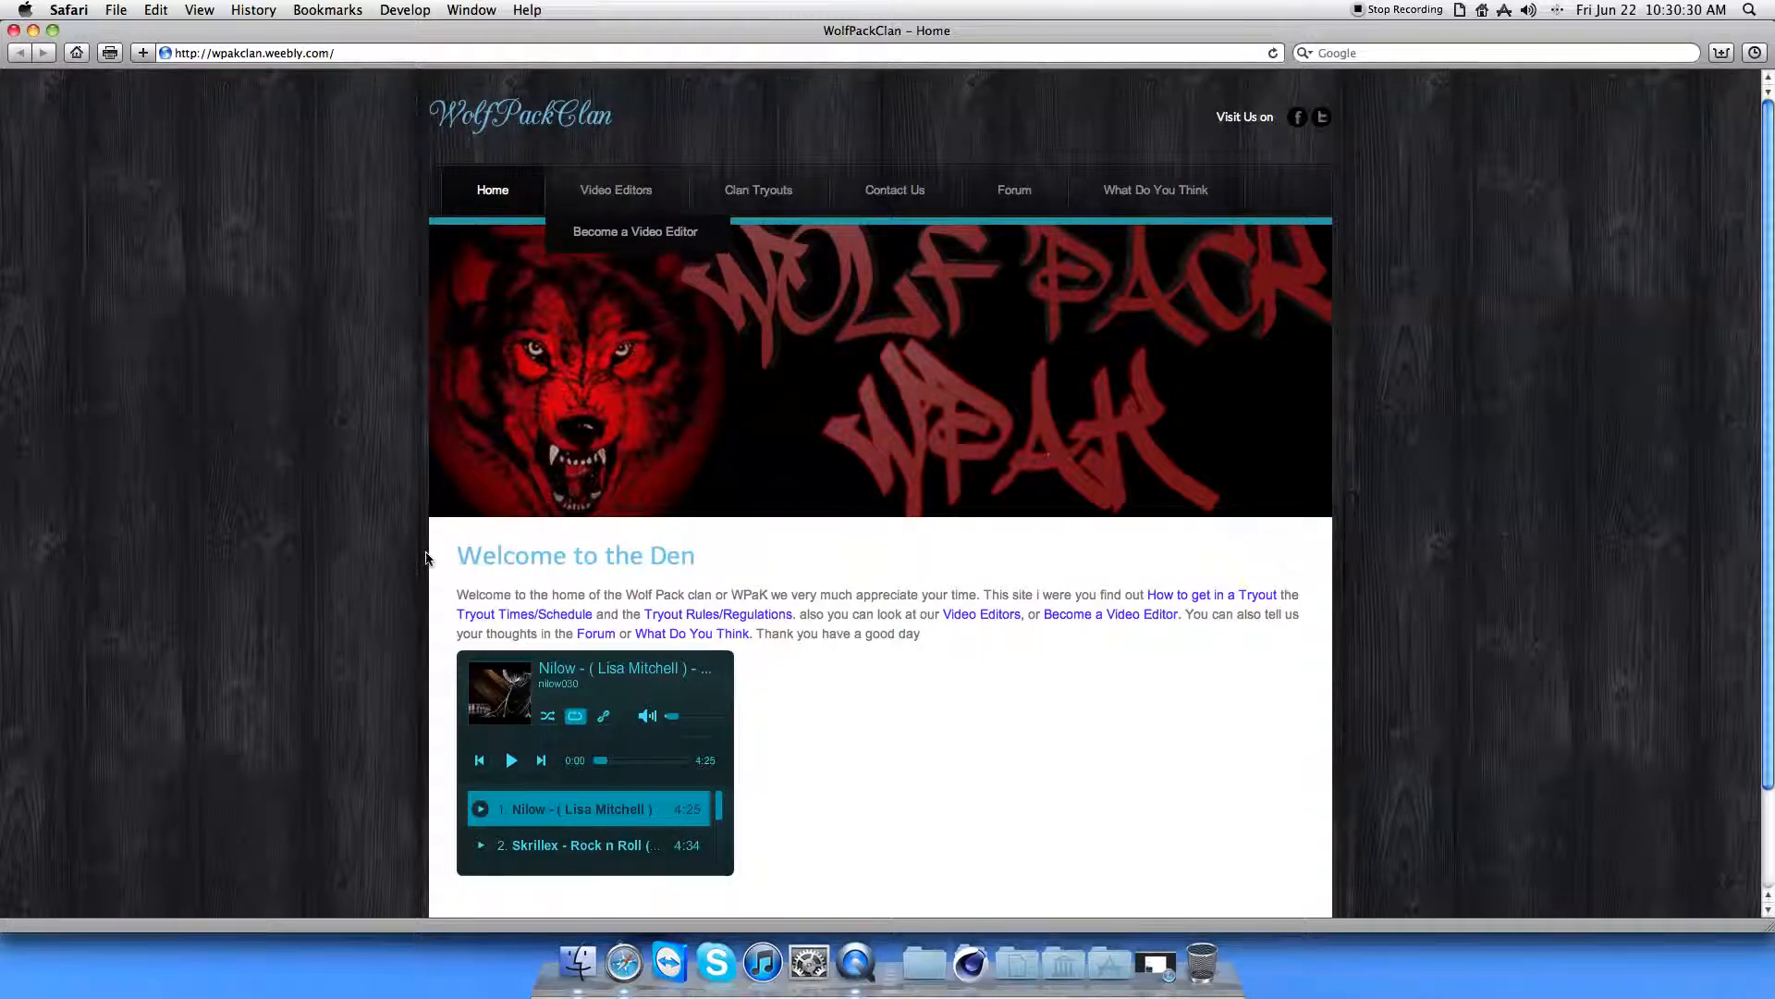
mouse_move(615, 189)
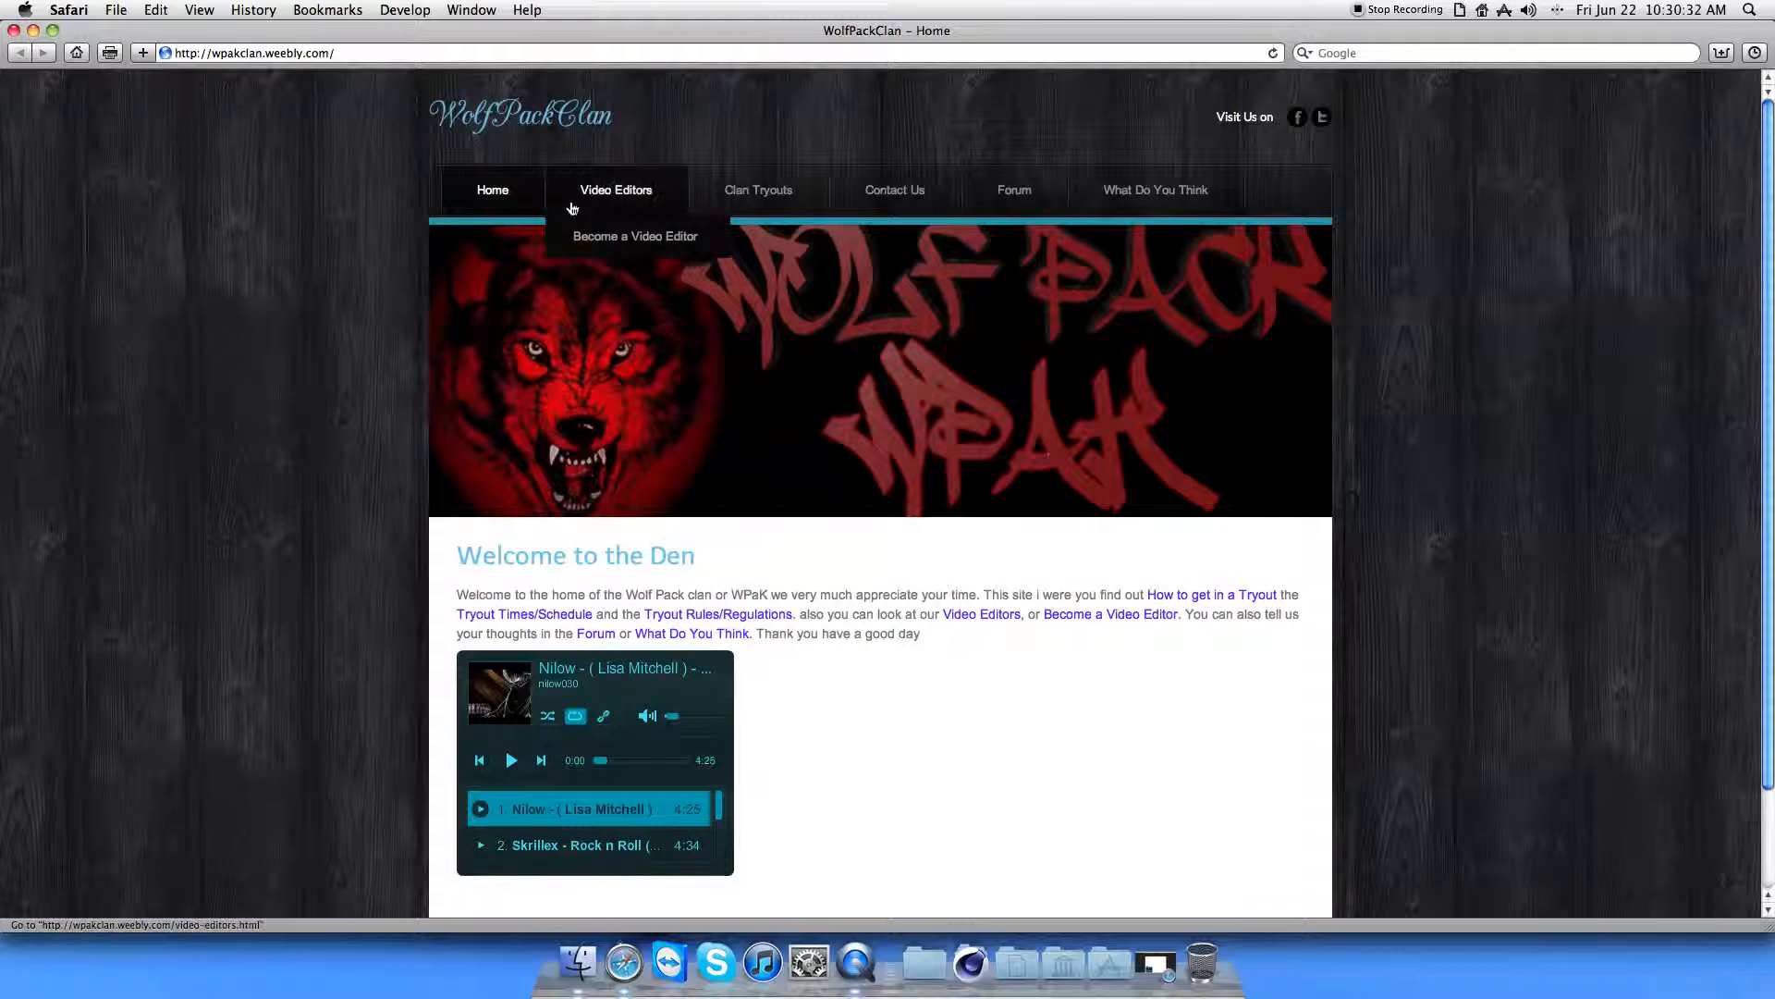
Navigate via Video Editors to the Become a Video Editor page.
left_click(616, 189)
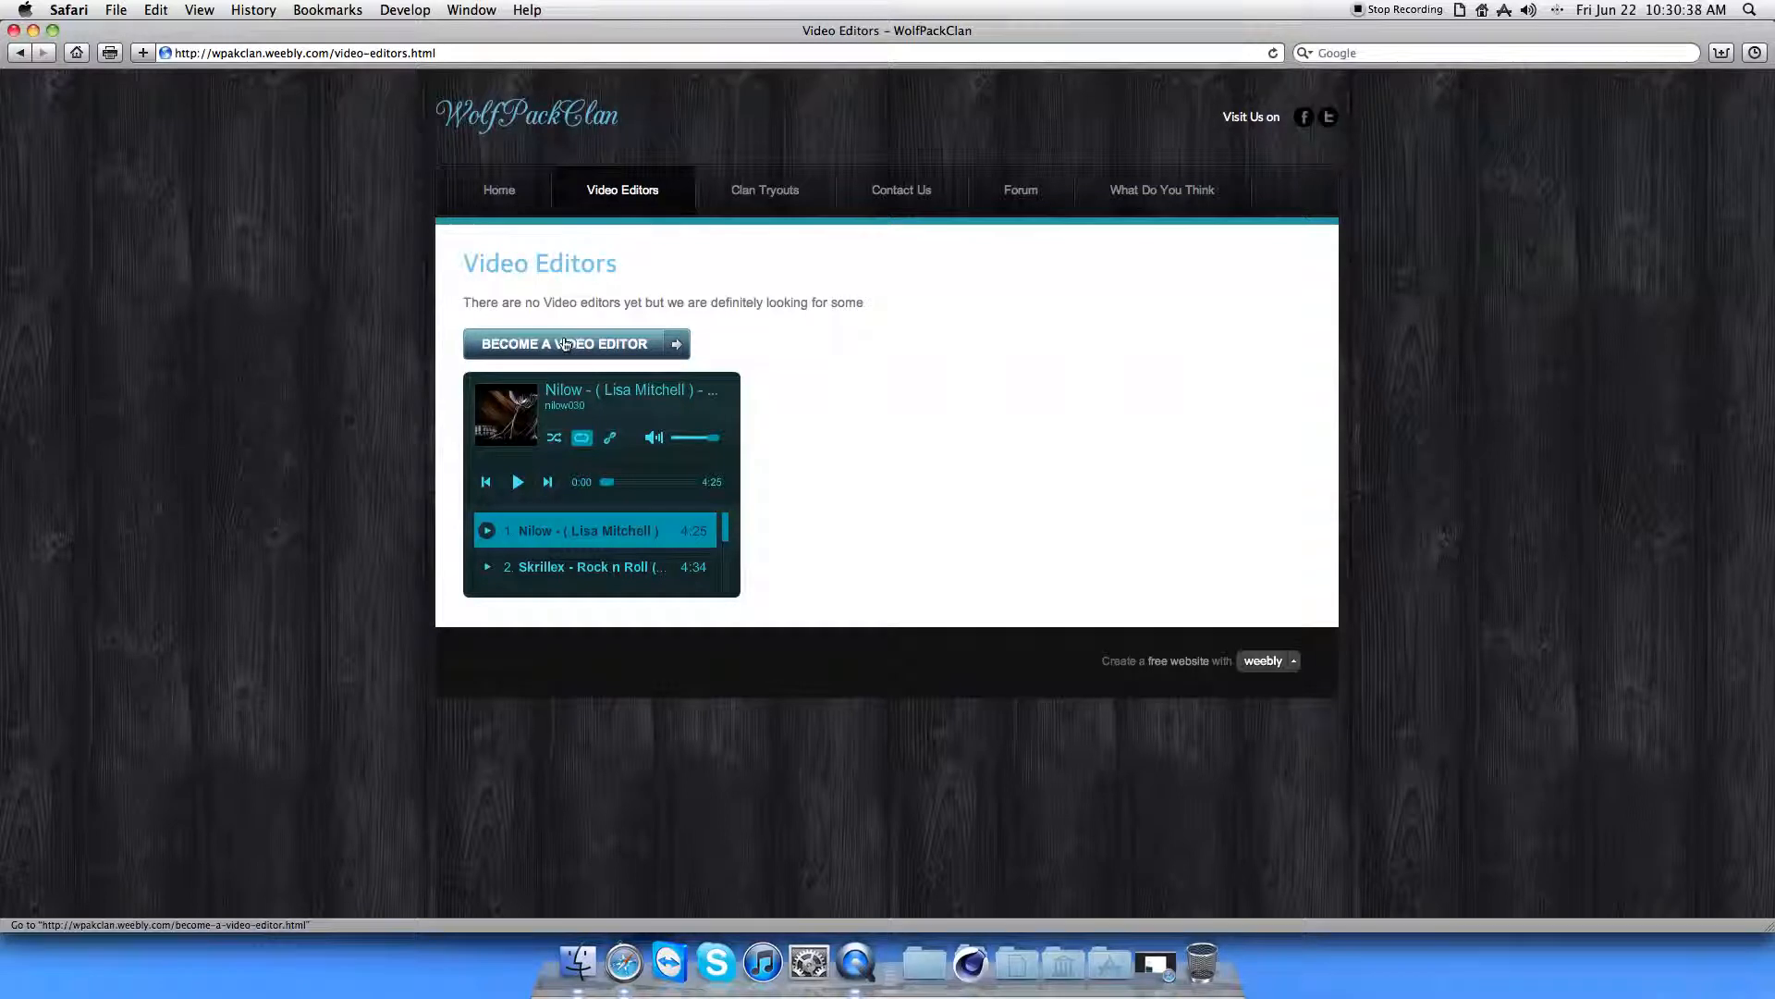
left_click(566, 344)
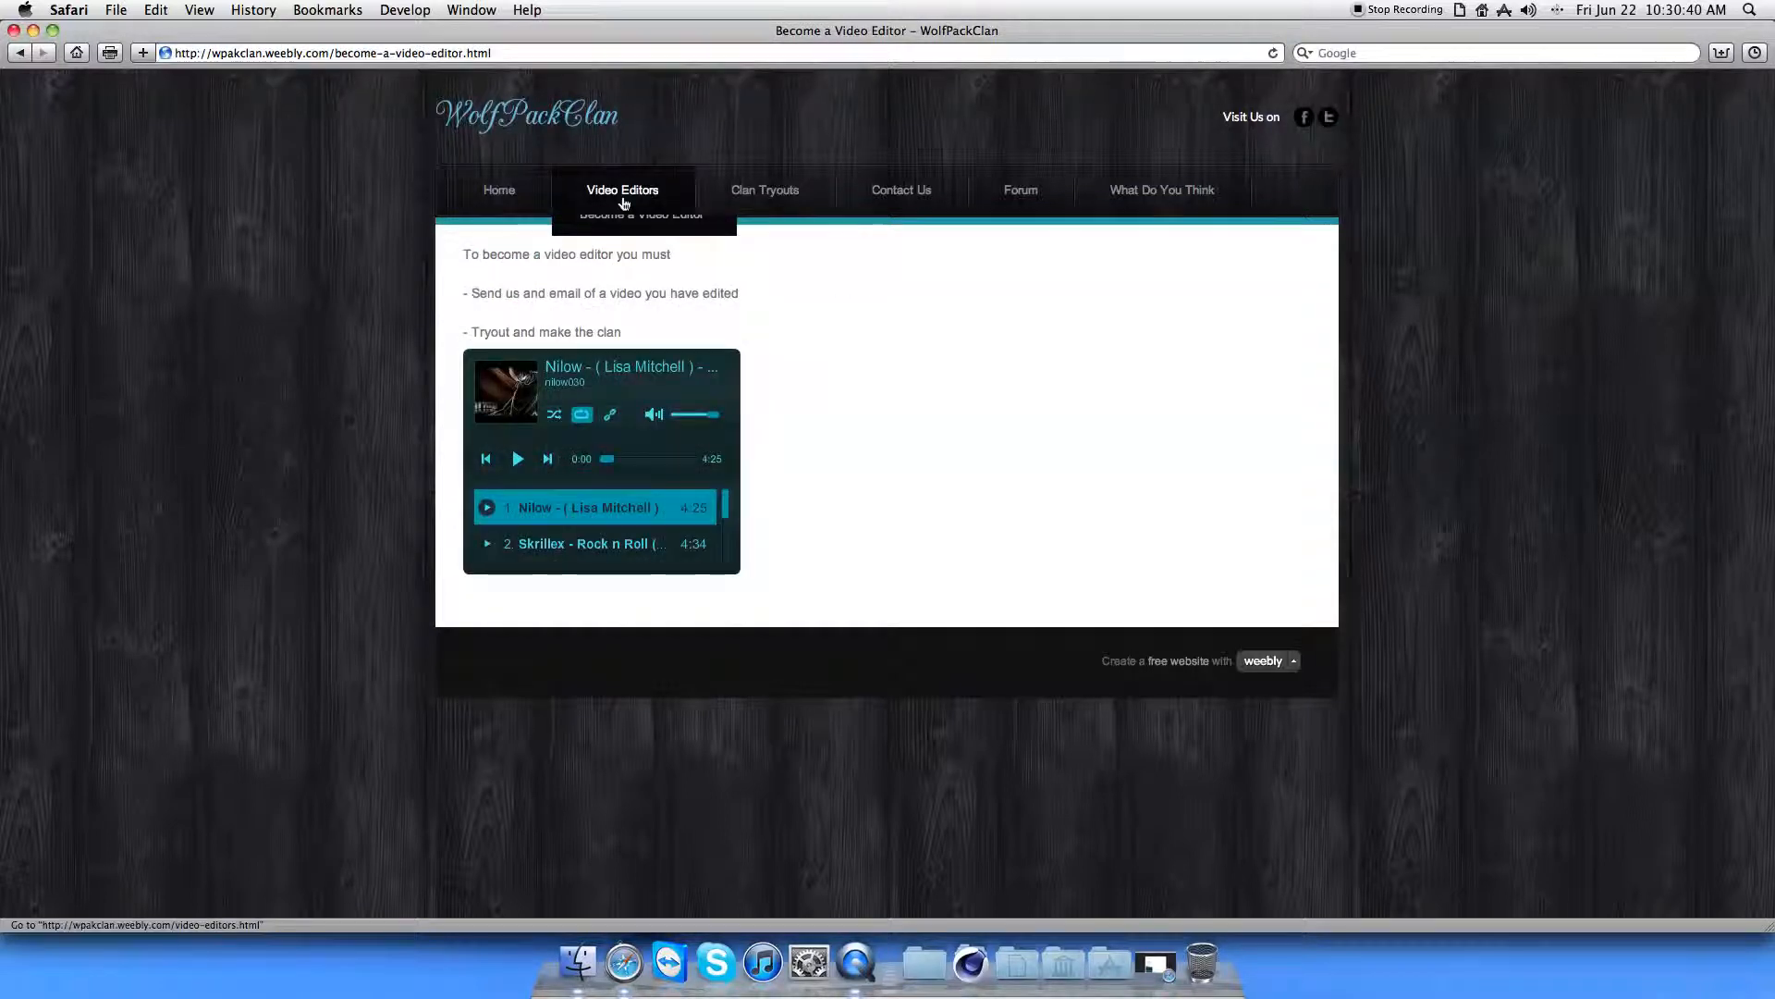
mouse_move(642, 235)
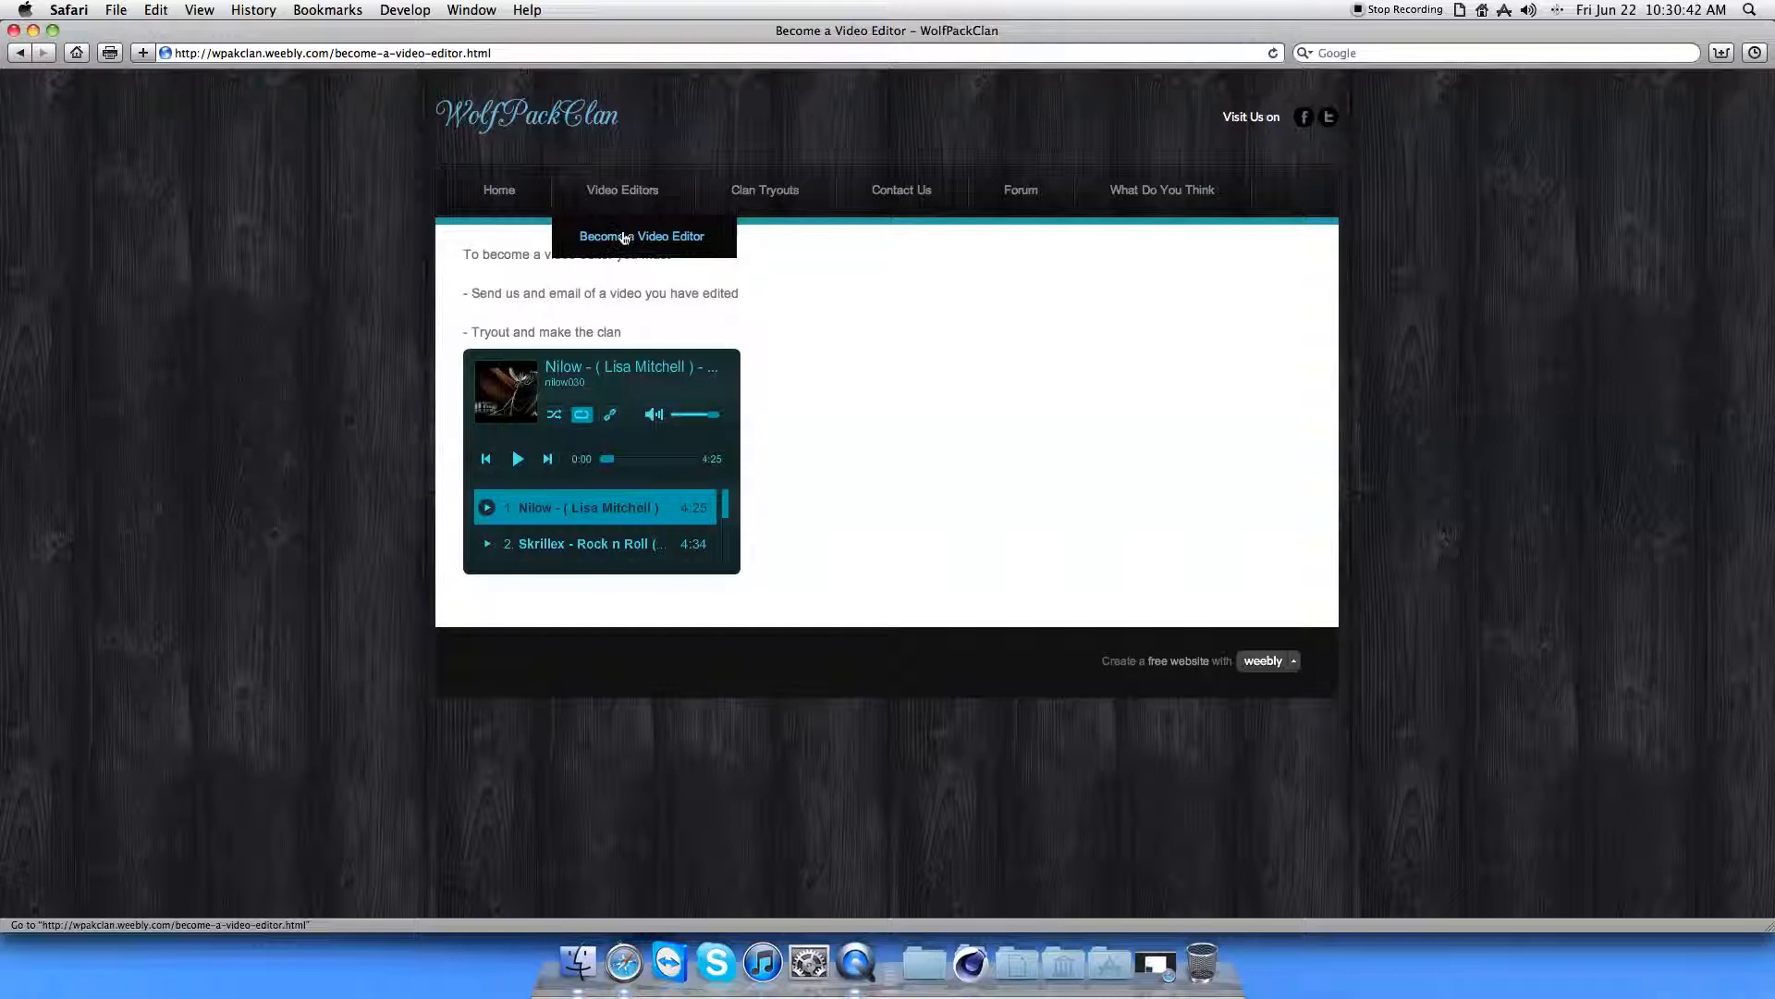
mouse_move(551, 315)
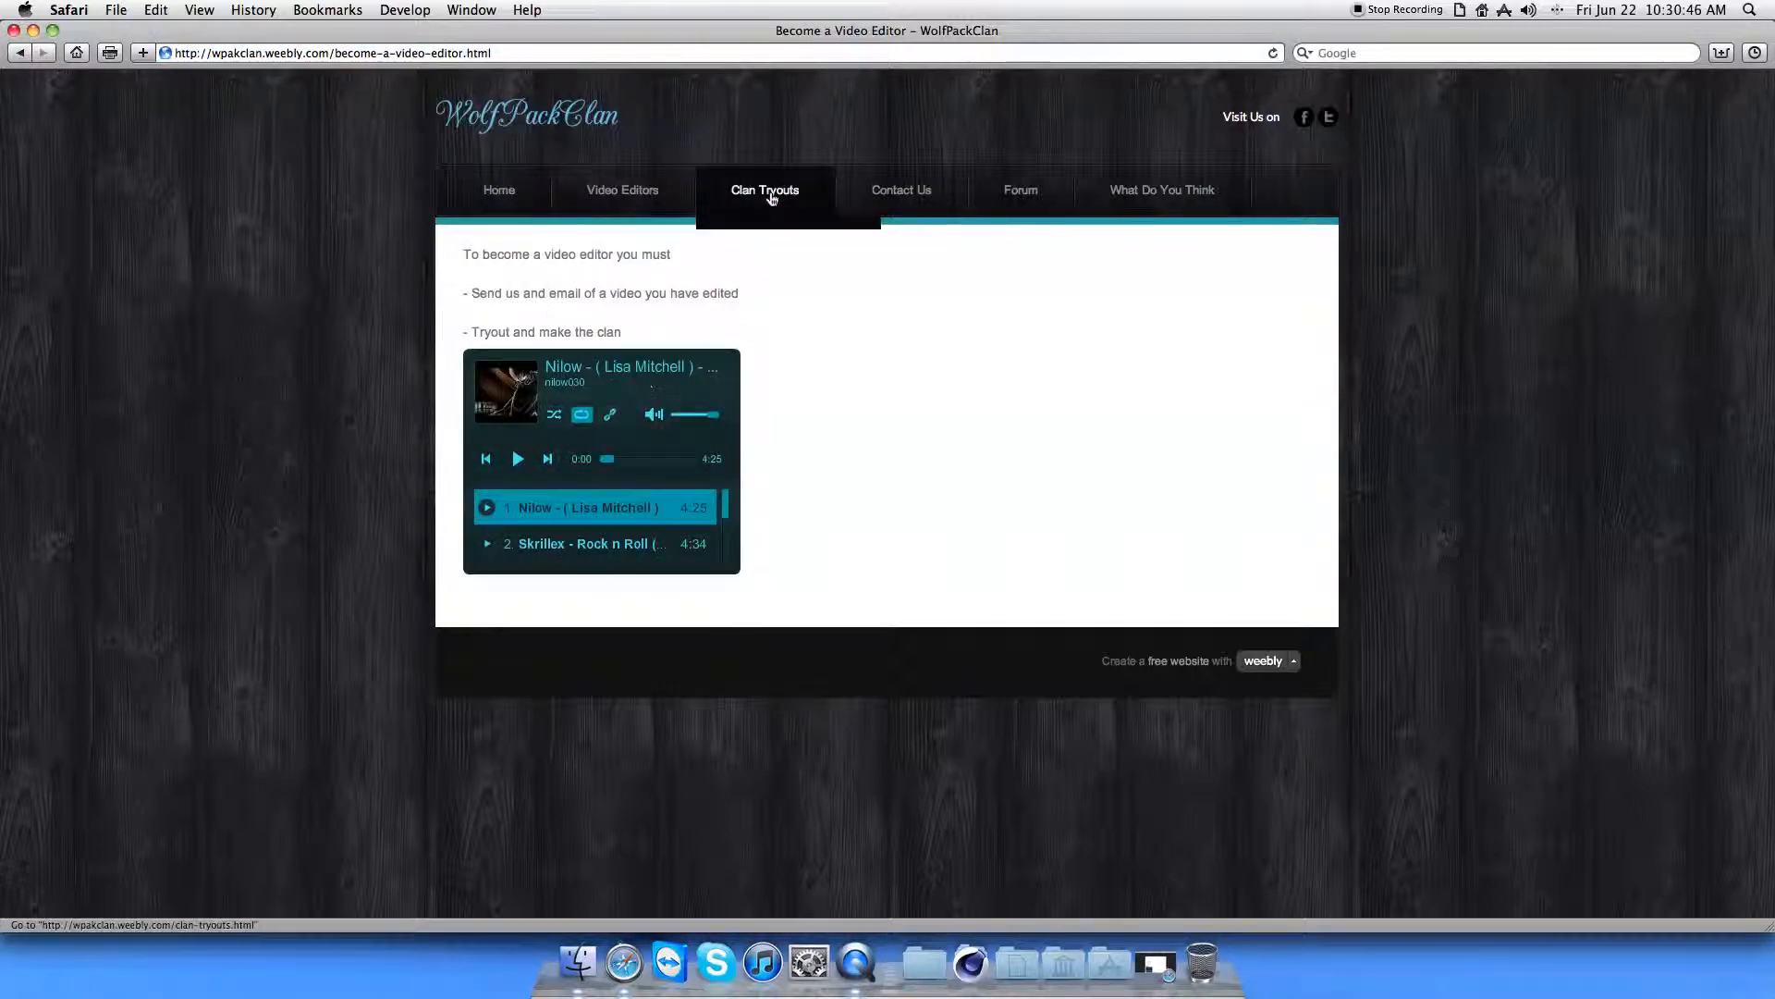
Go through Clan Tryouts and Tryouts Rules/Regulations to the How to get in a Tryout page.
left_click(766, 188)
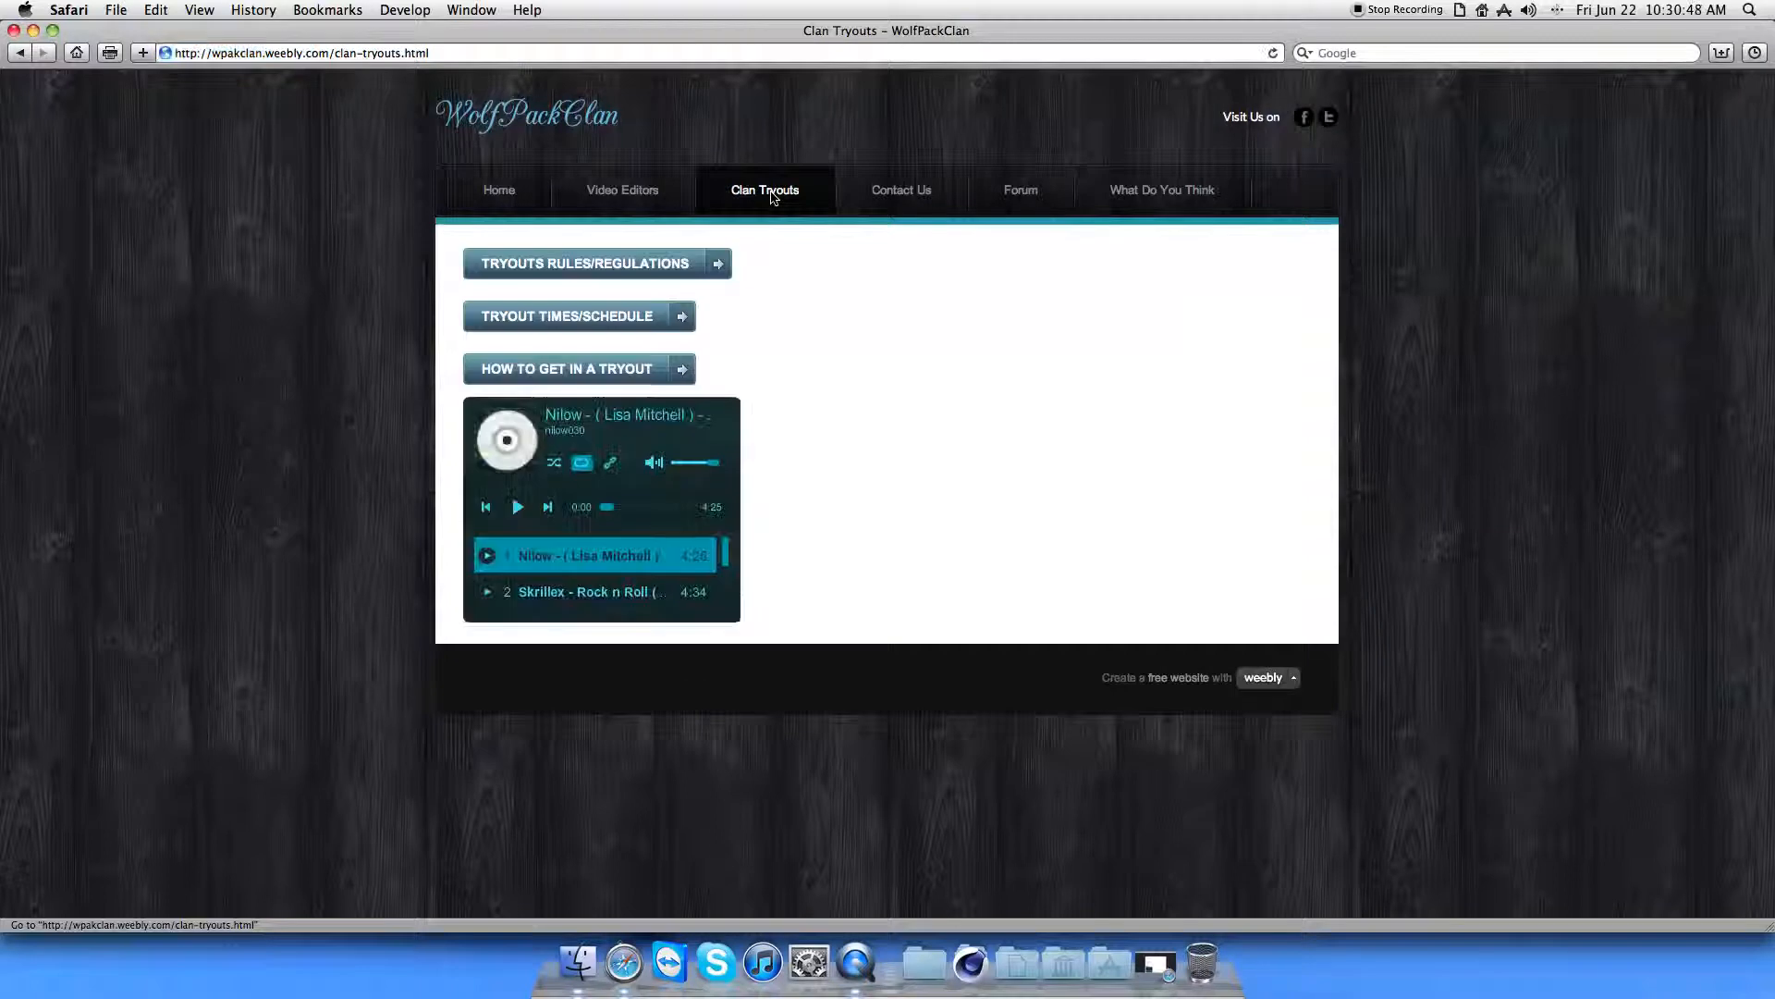
left_click(584, 262)
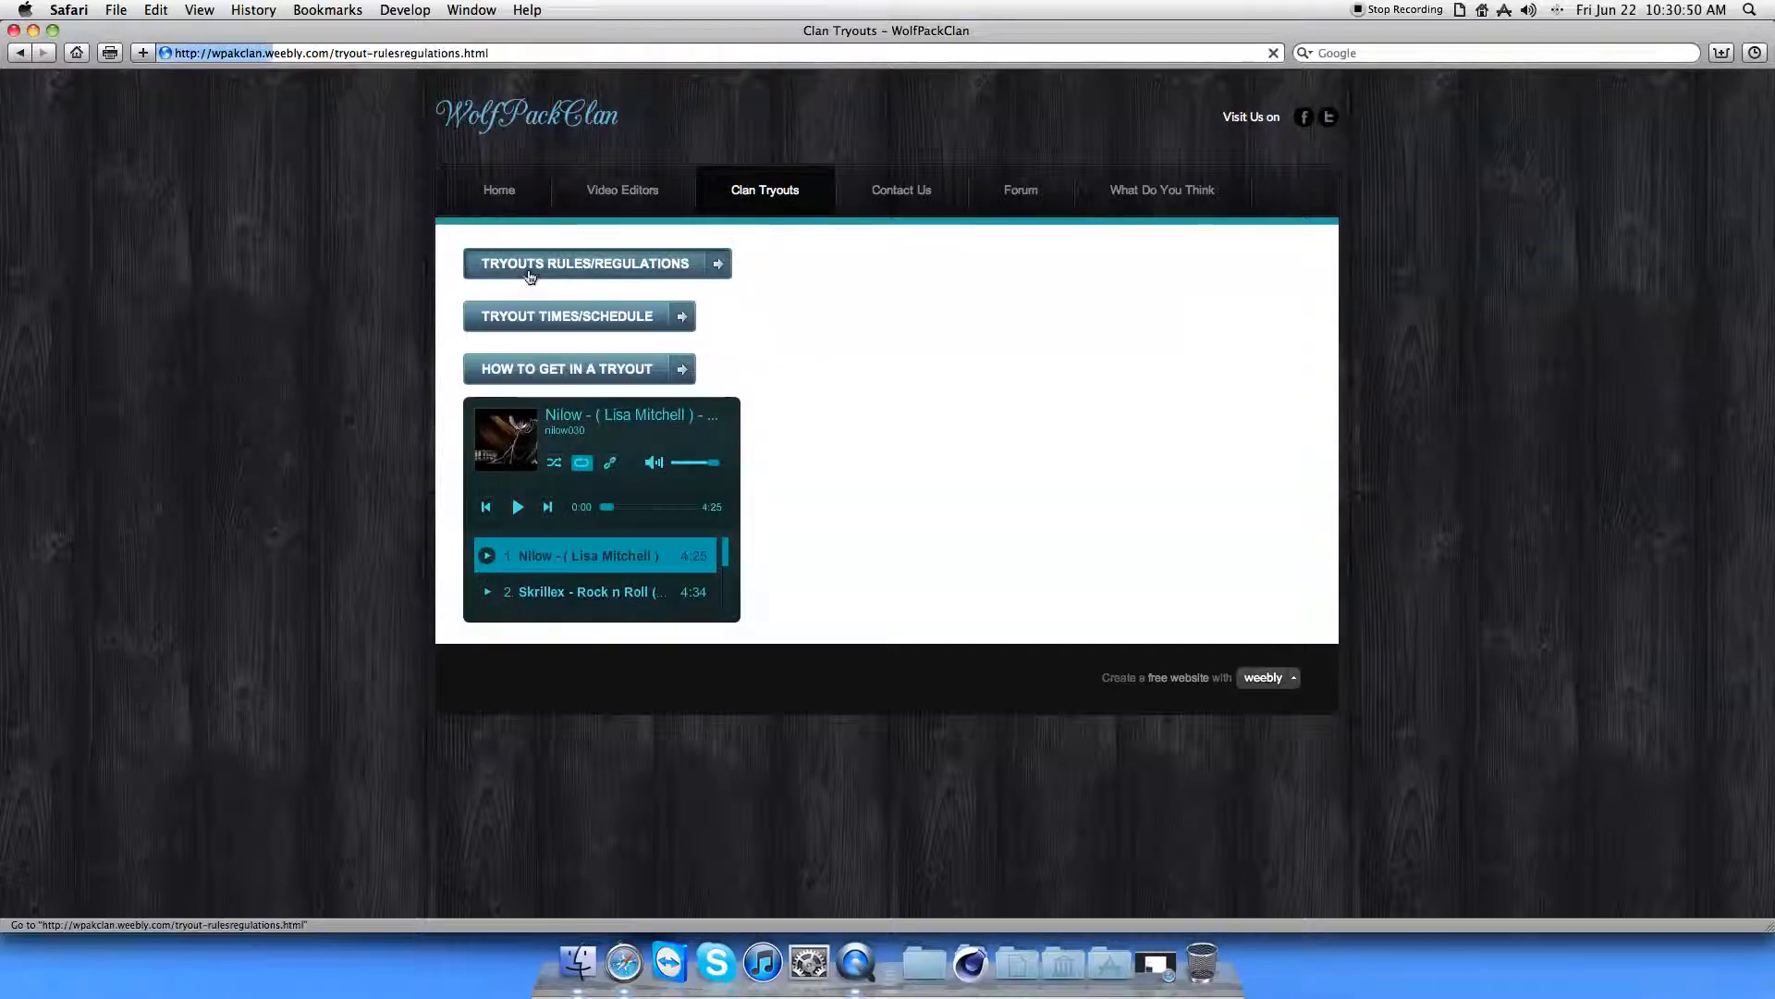
left_click(582, 262)
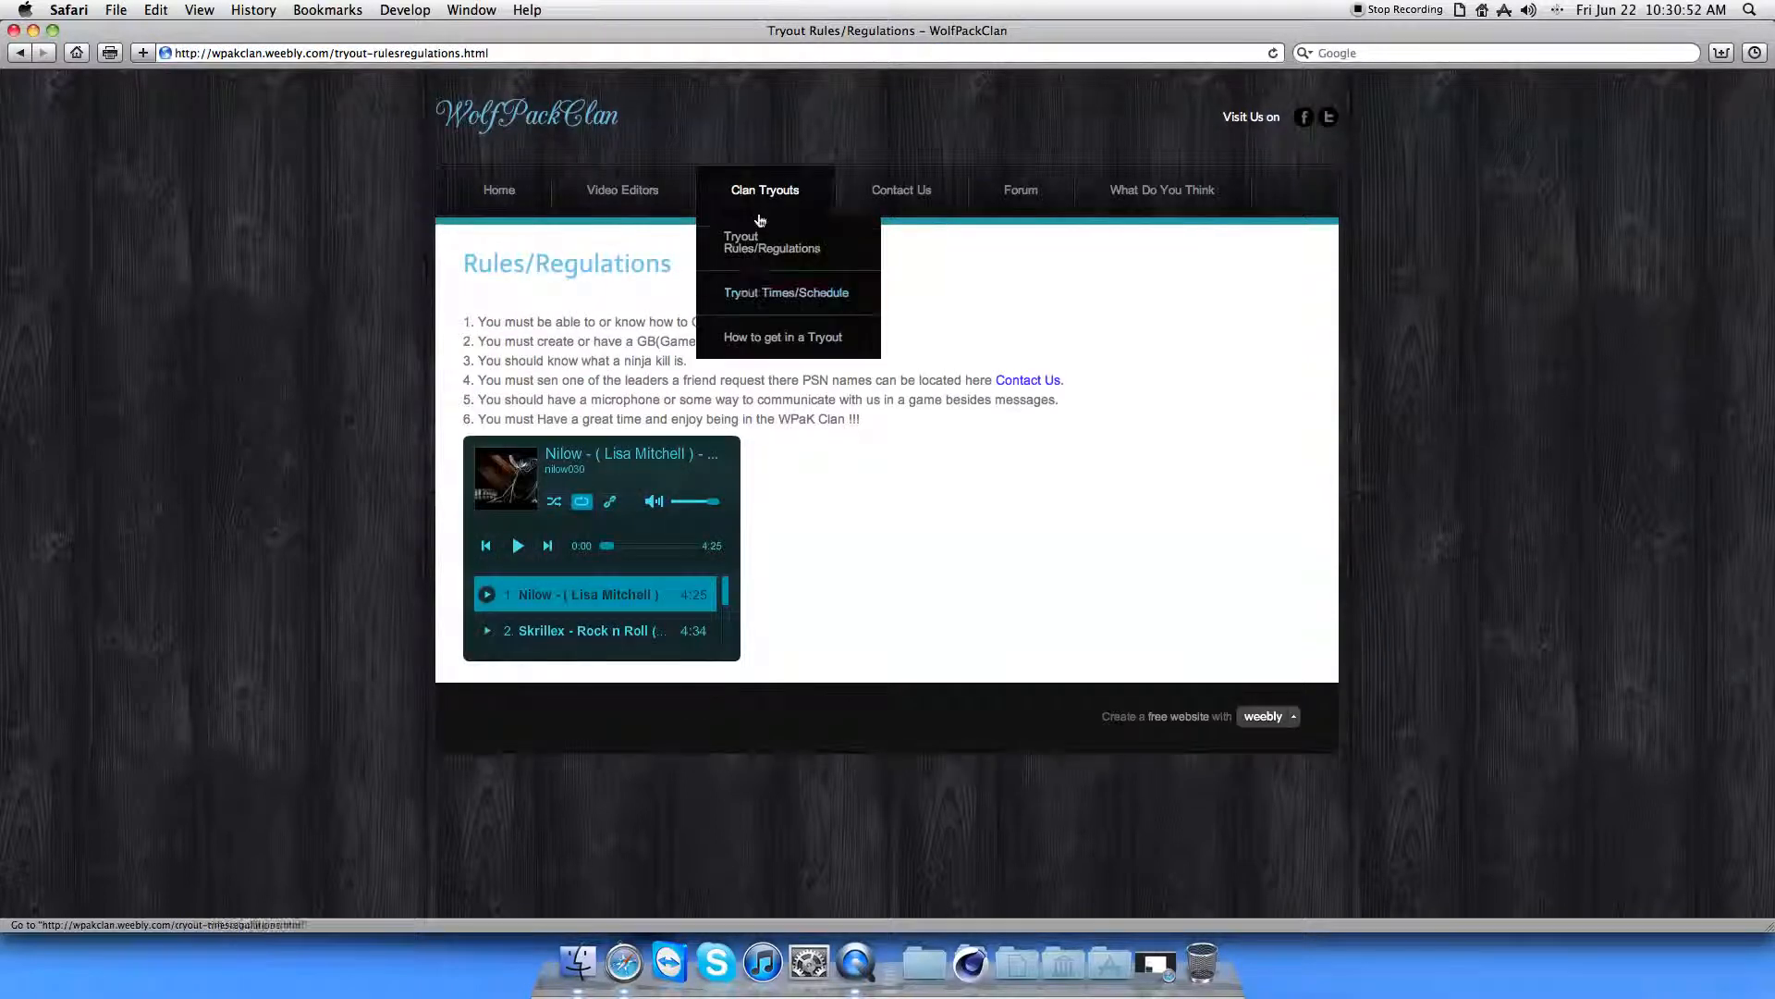
left_click(786, 293)
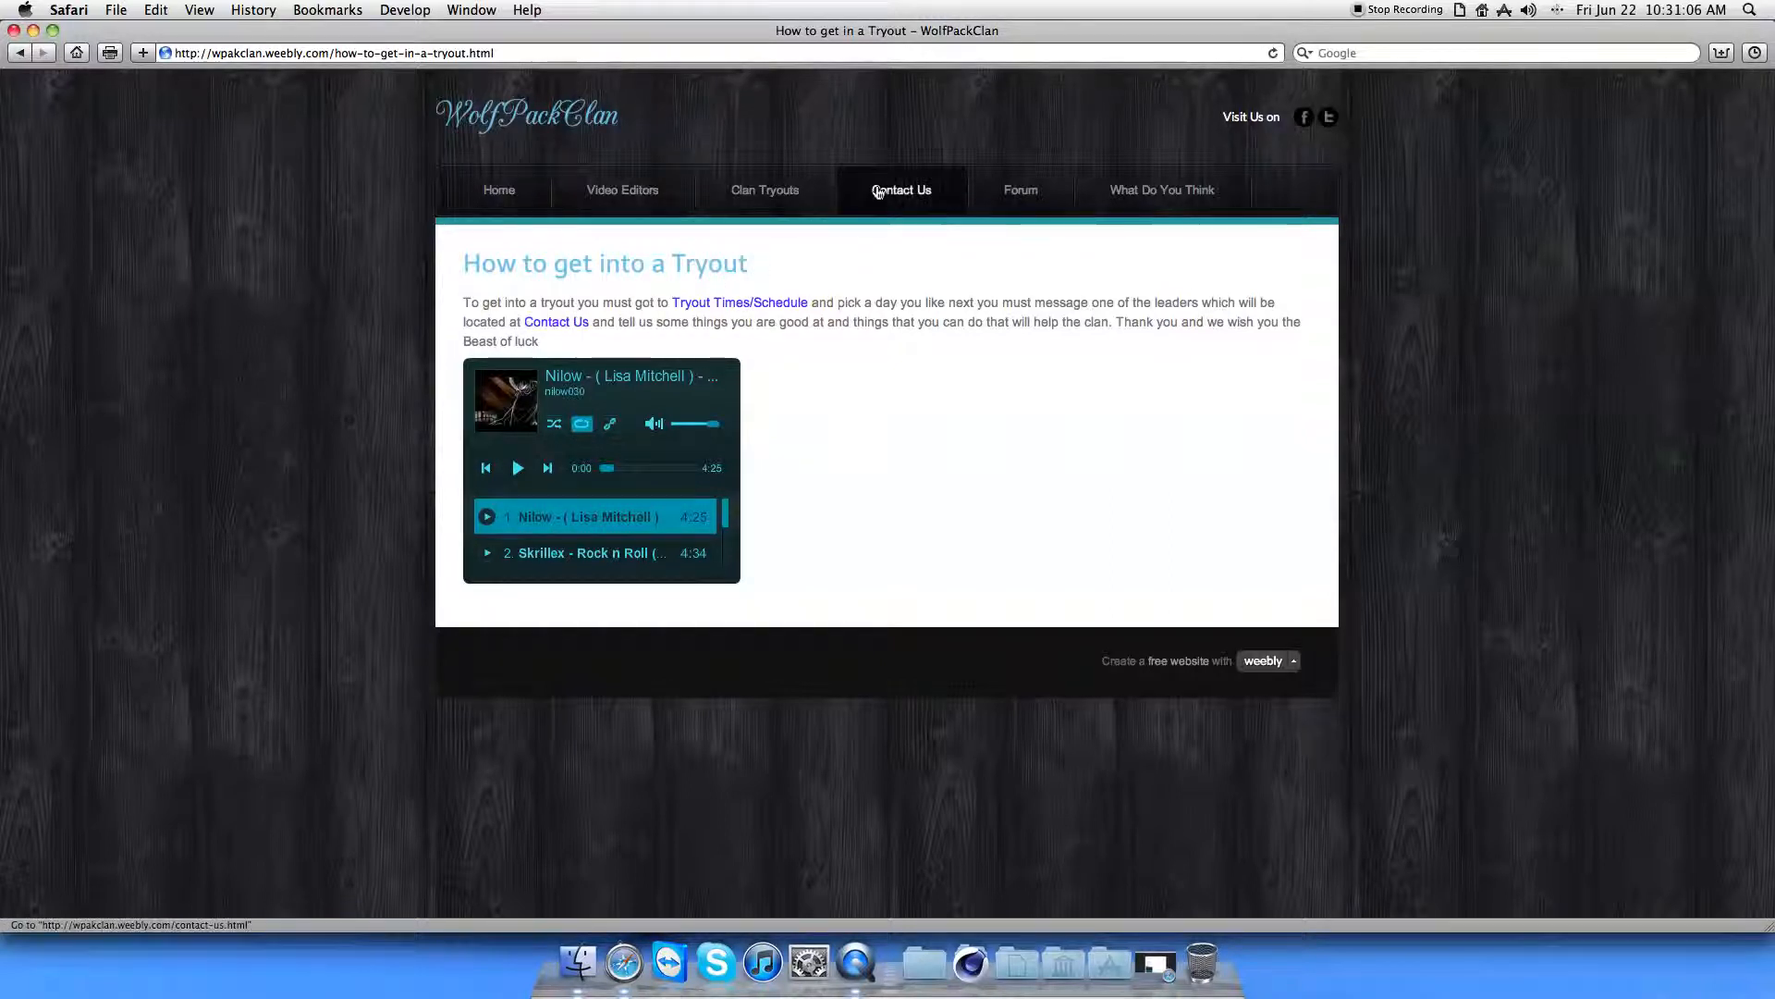
Navigate to the Contact Us page listing the clan leaders and comment form.
left_click(901, 188)
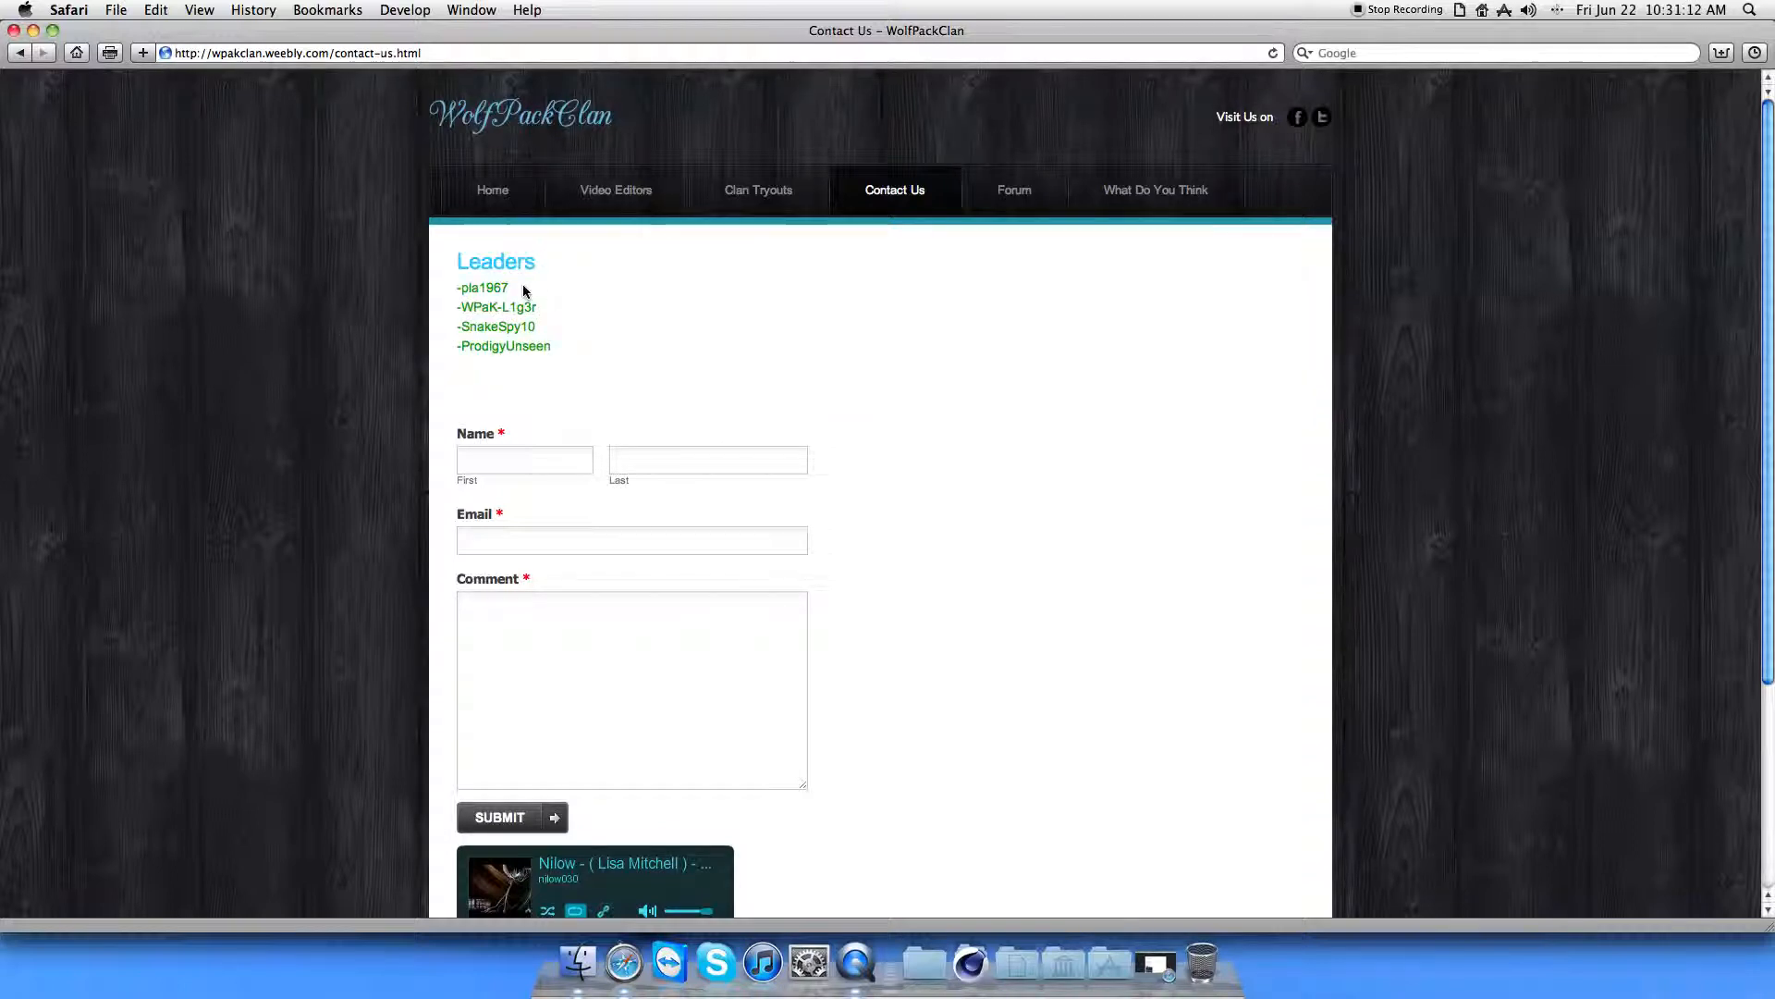
mouse_move(462, 329)
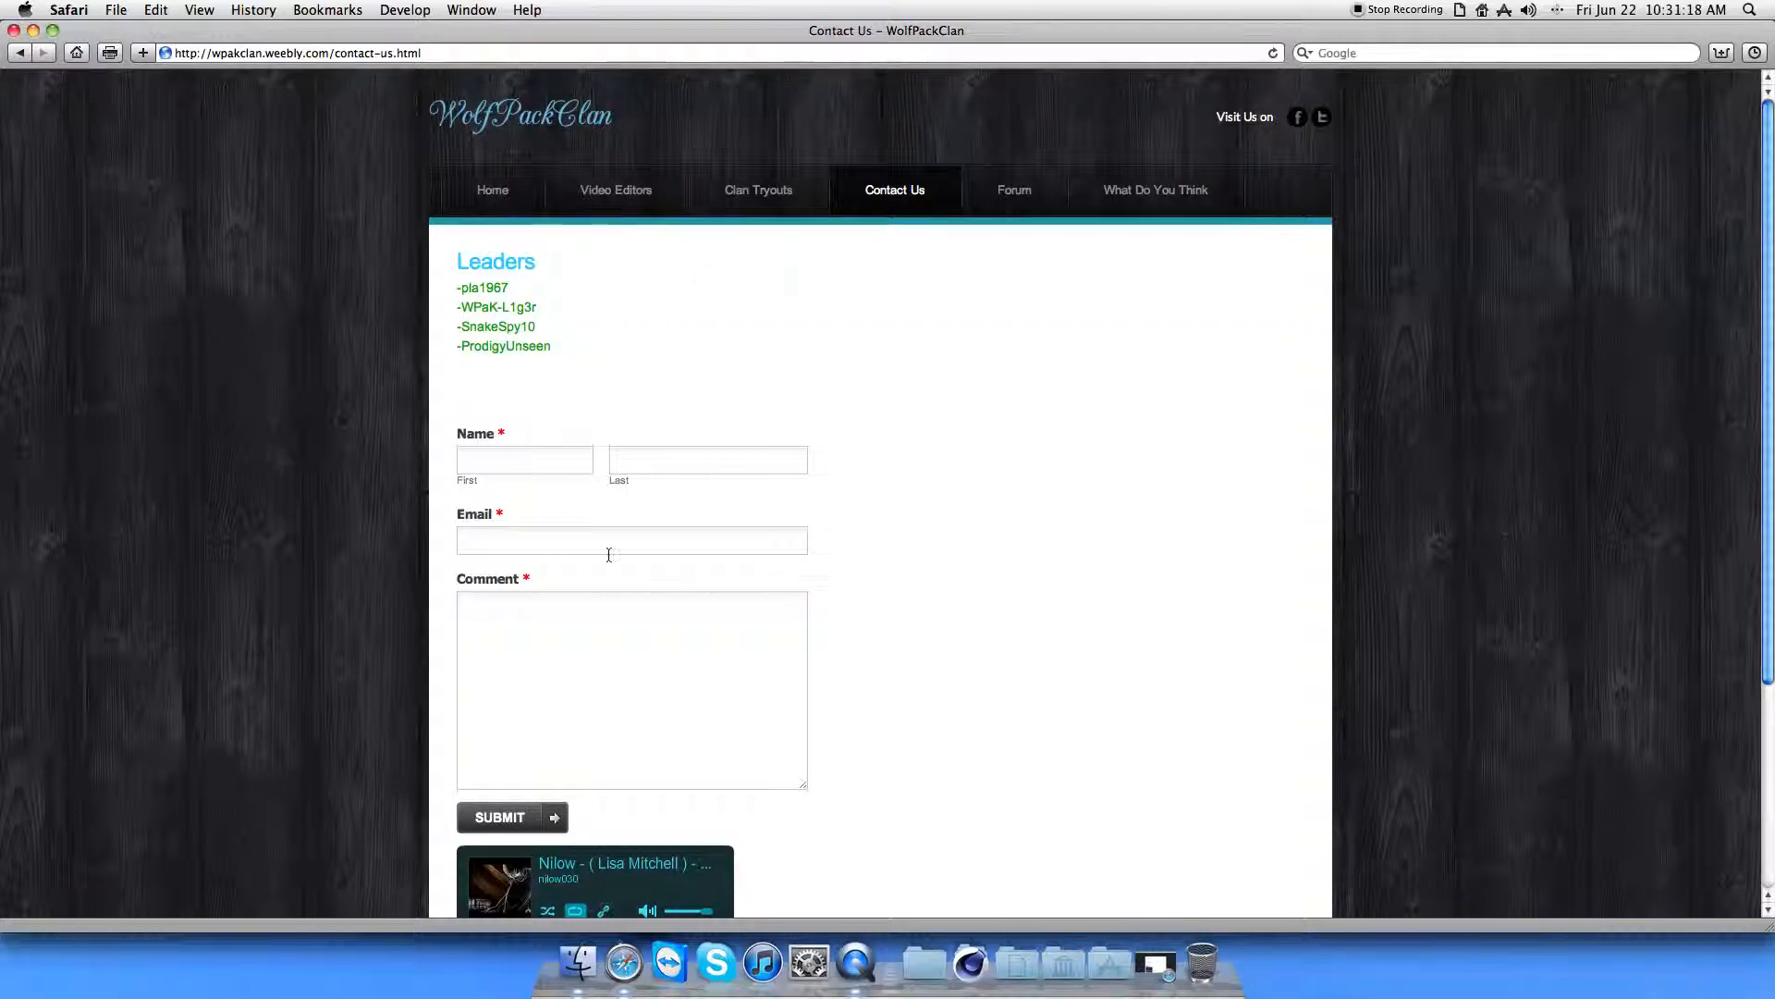
mouse_move(1093, 270)
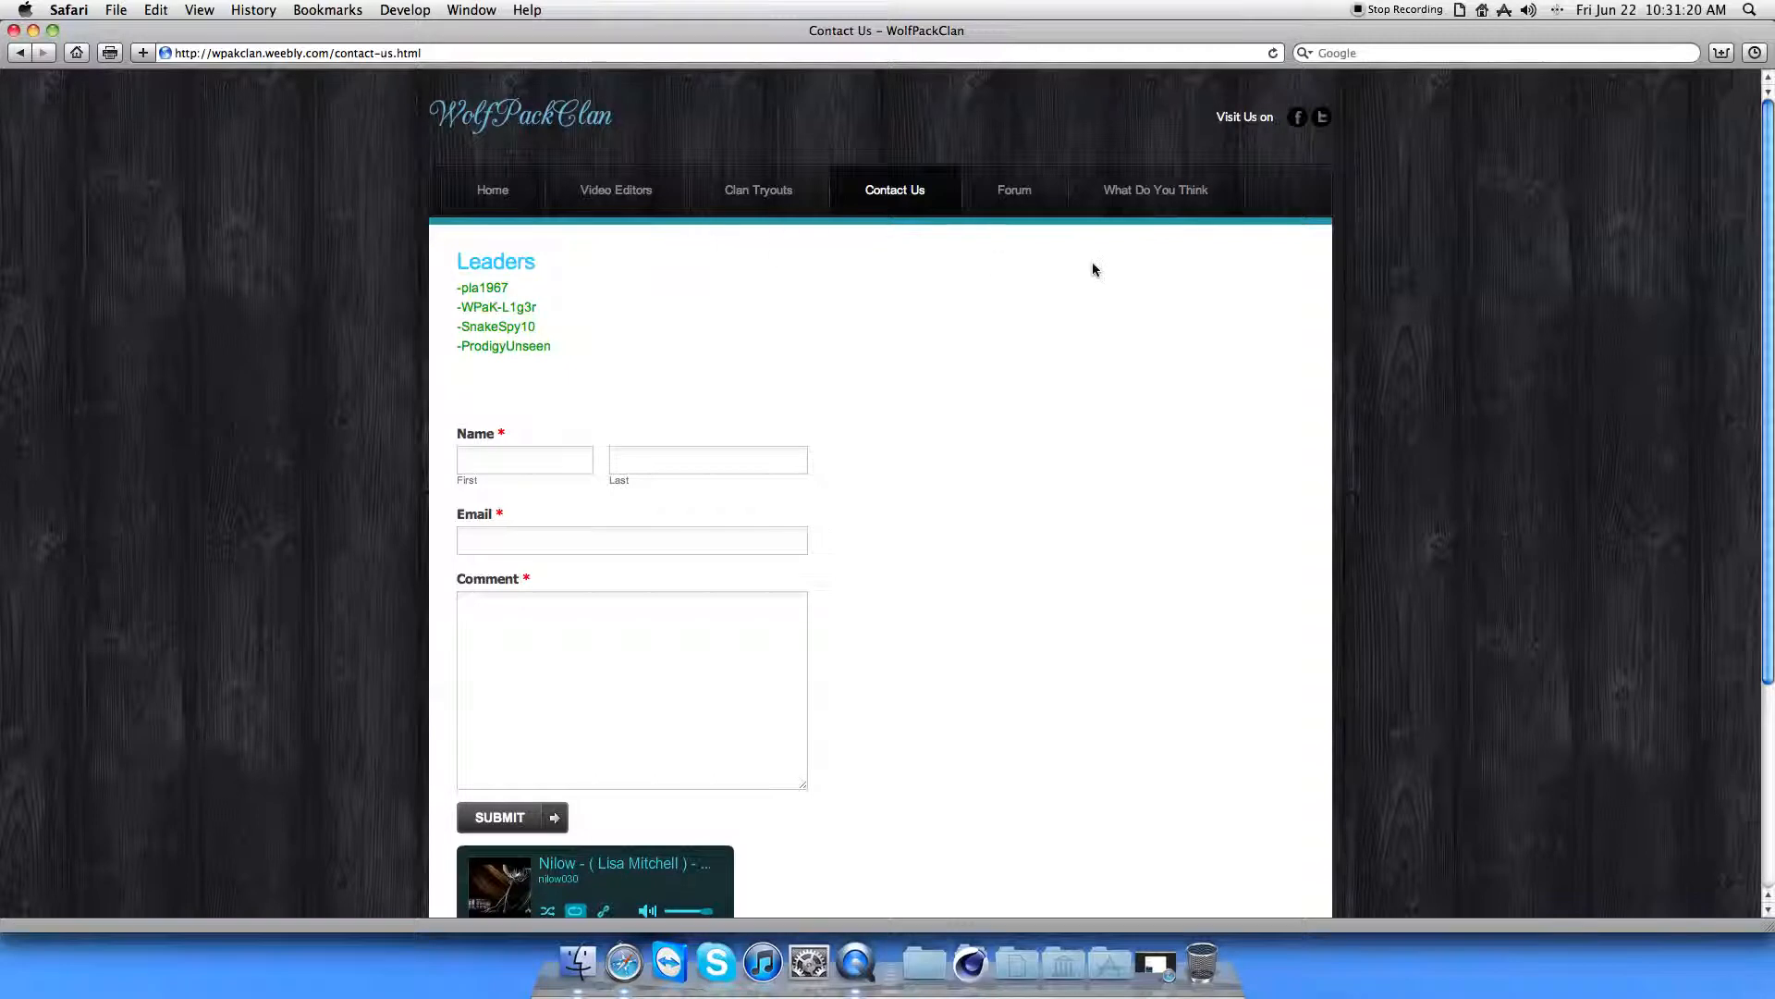
Navigate to the Forum page with its News and Off-topic forums.
left_click(1013, 188)
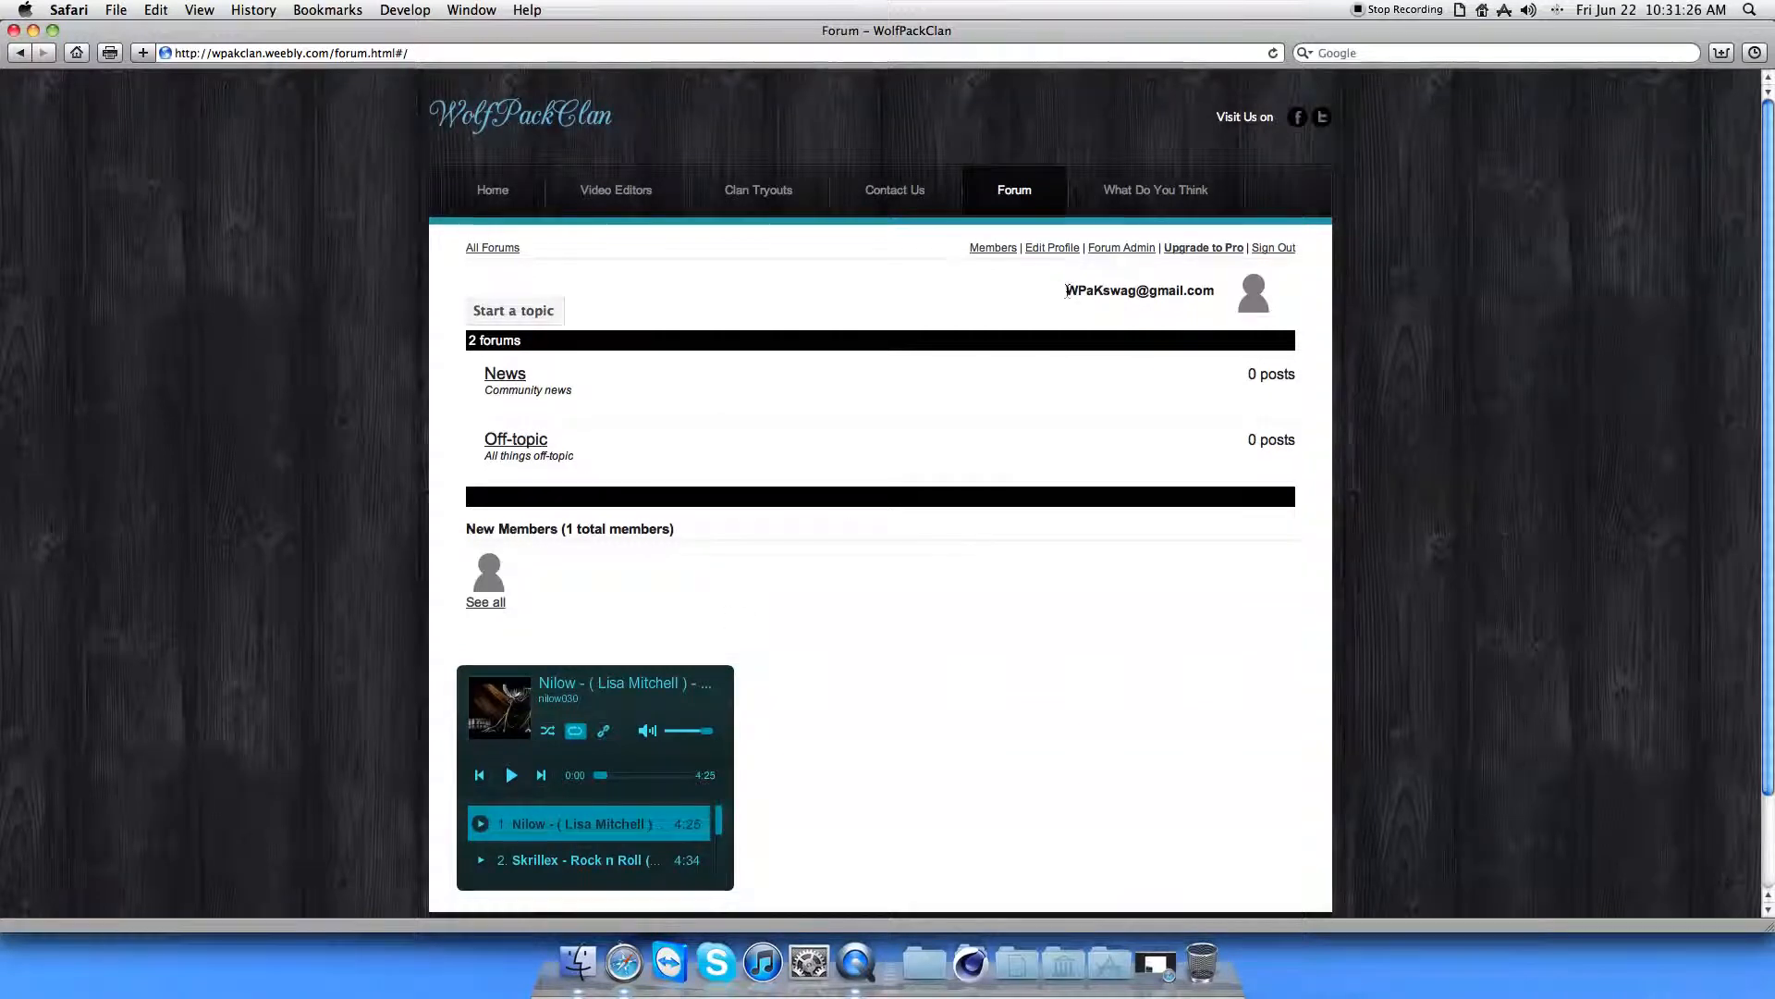
mouse_move(1121, 246)
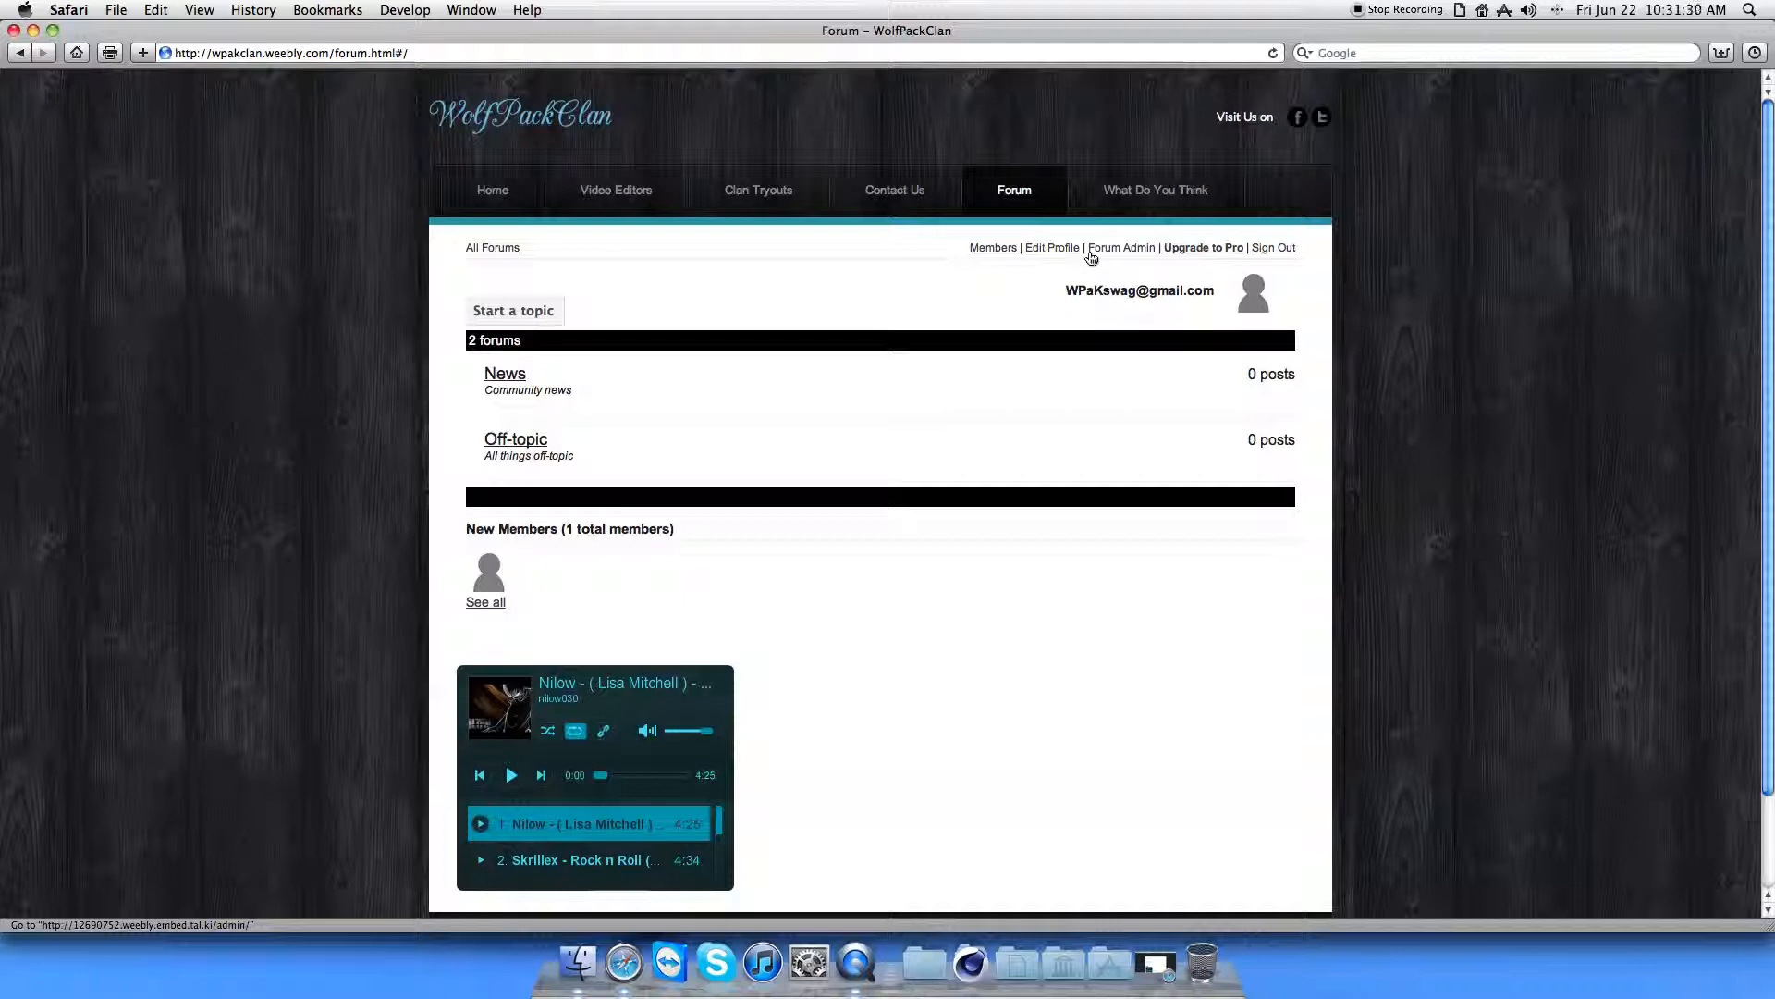
mouse_move(1156, 188)
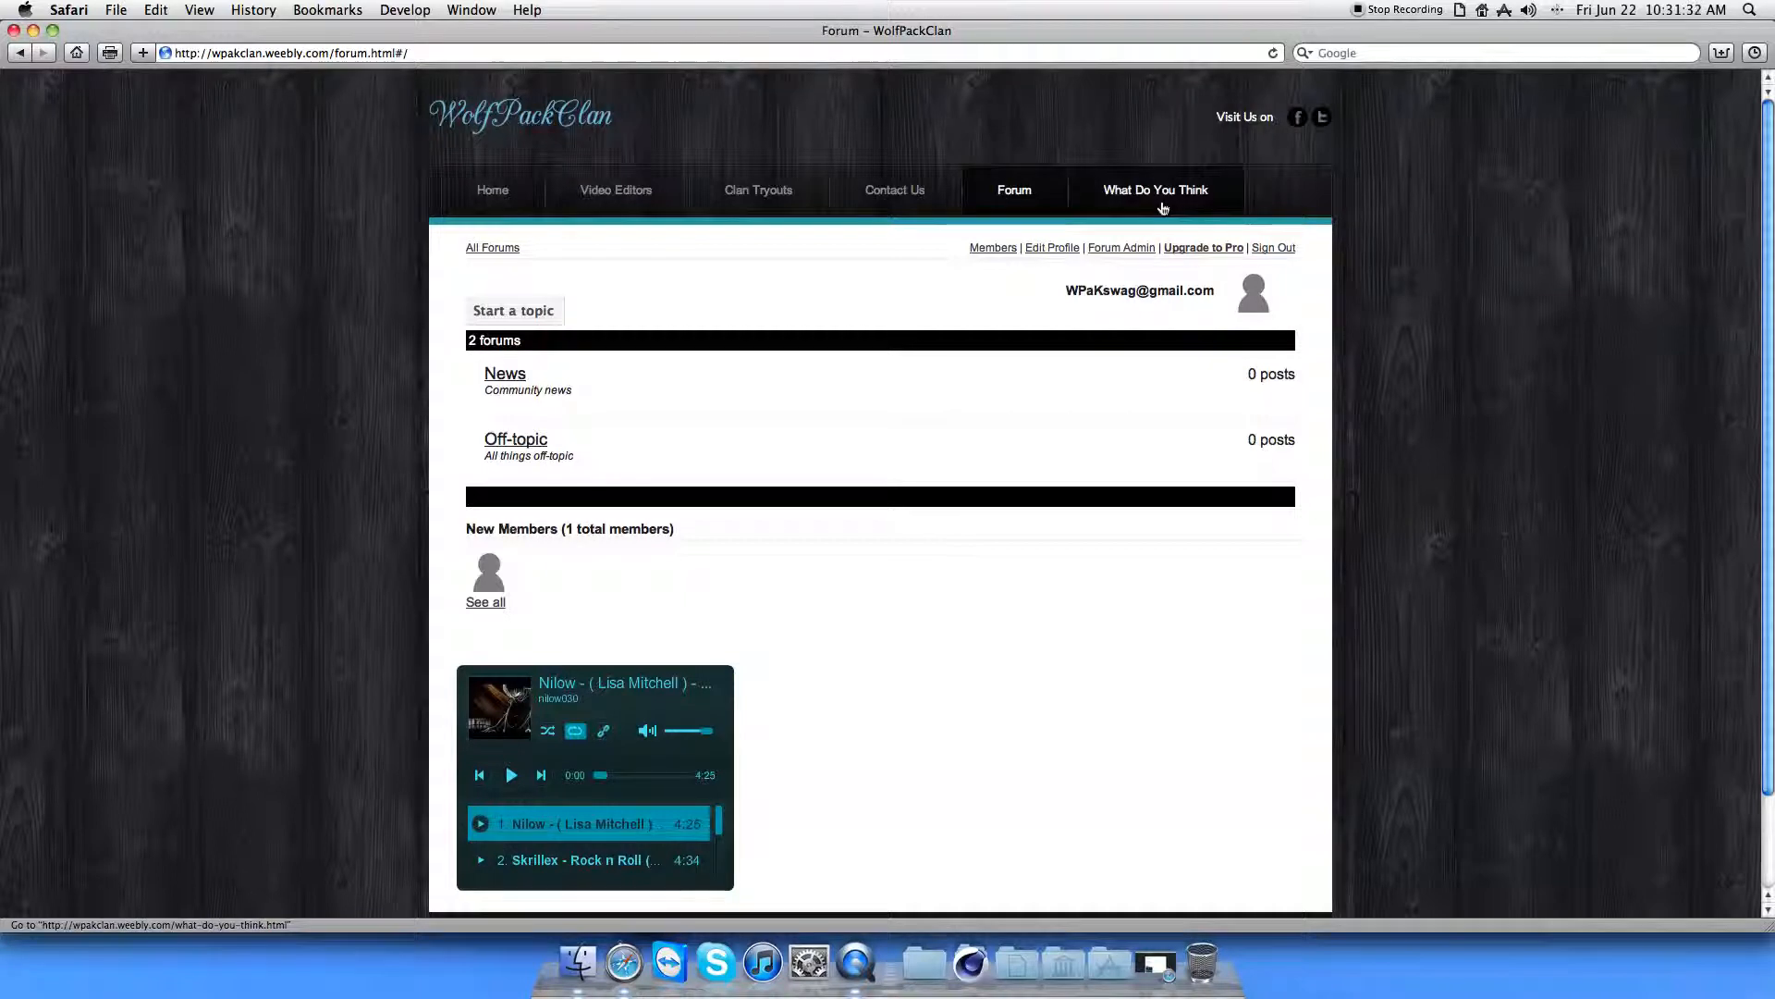
Navigate to the What Do You Think clan survey page.
left_click(1154, 188)
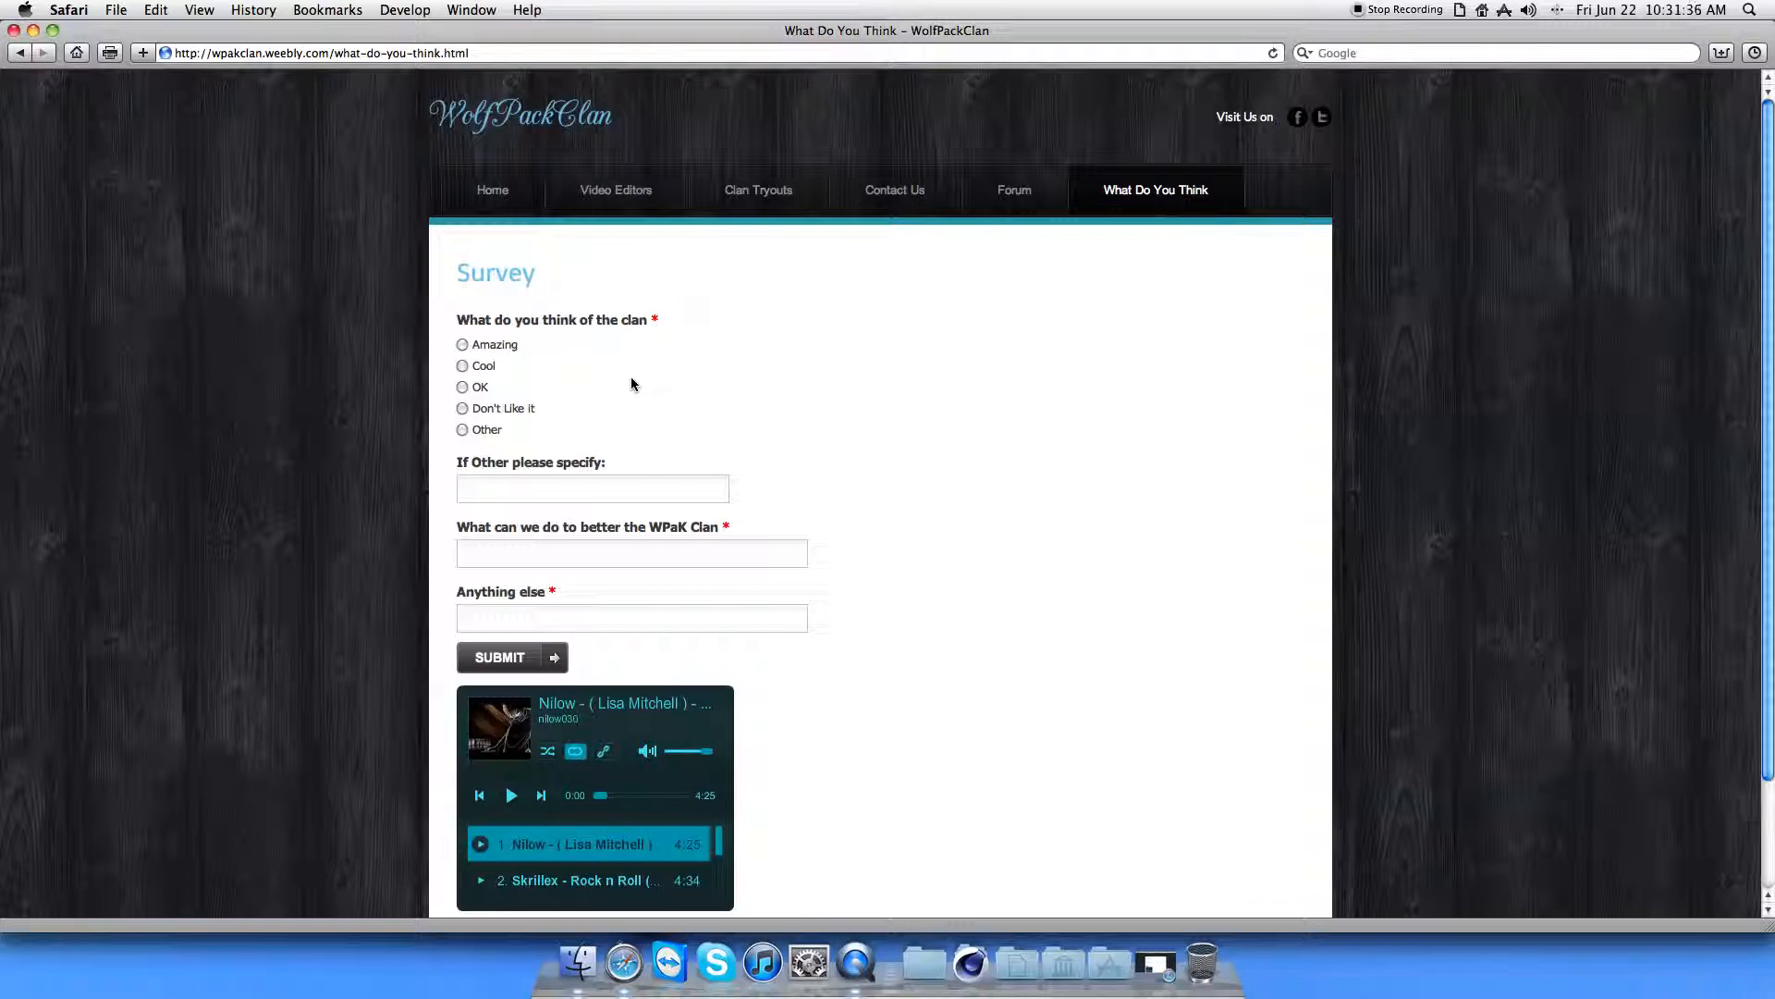
mouse_move(521, 370)
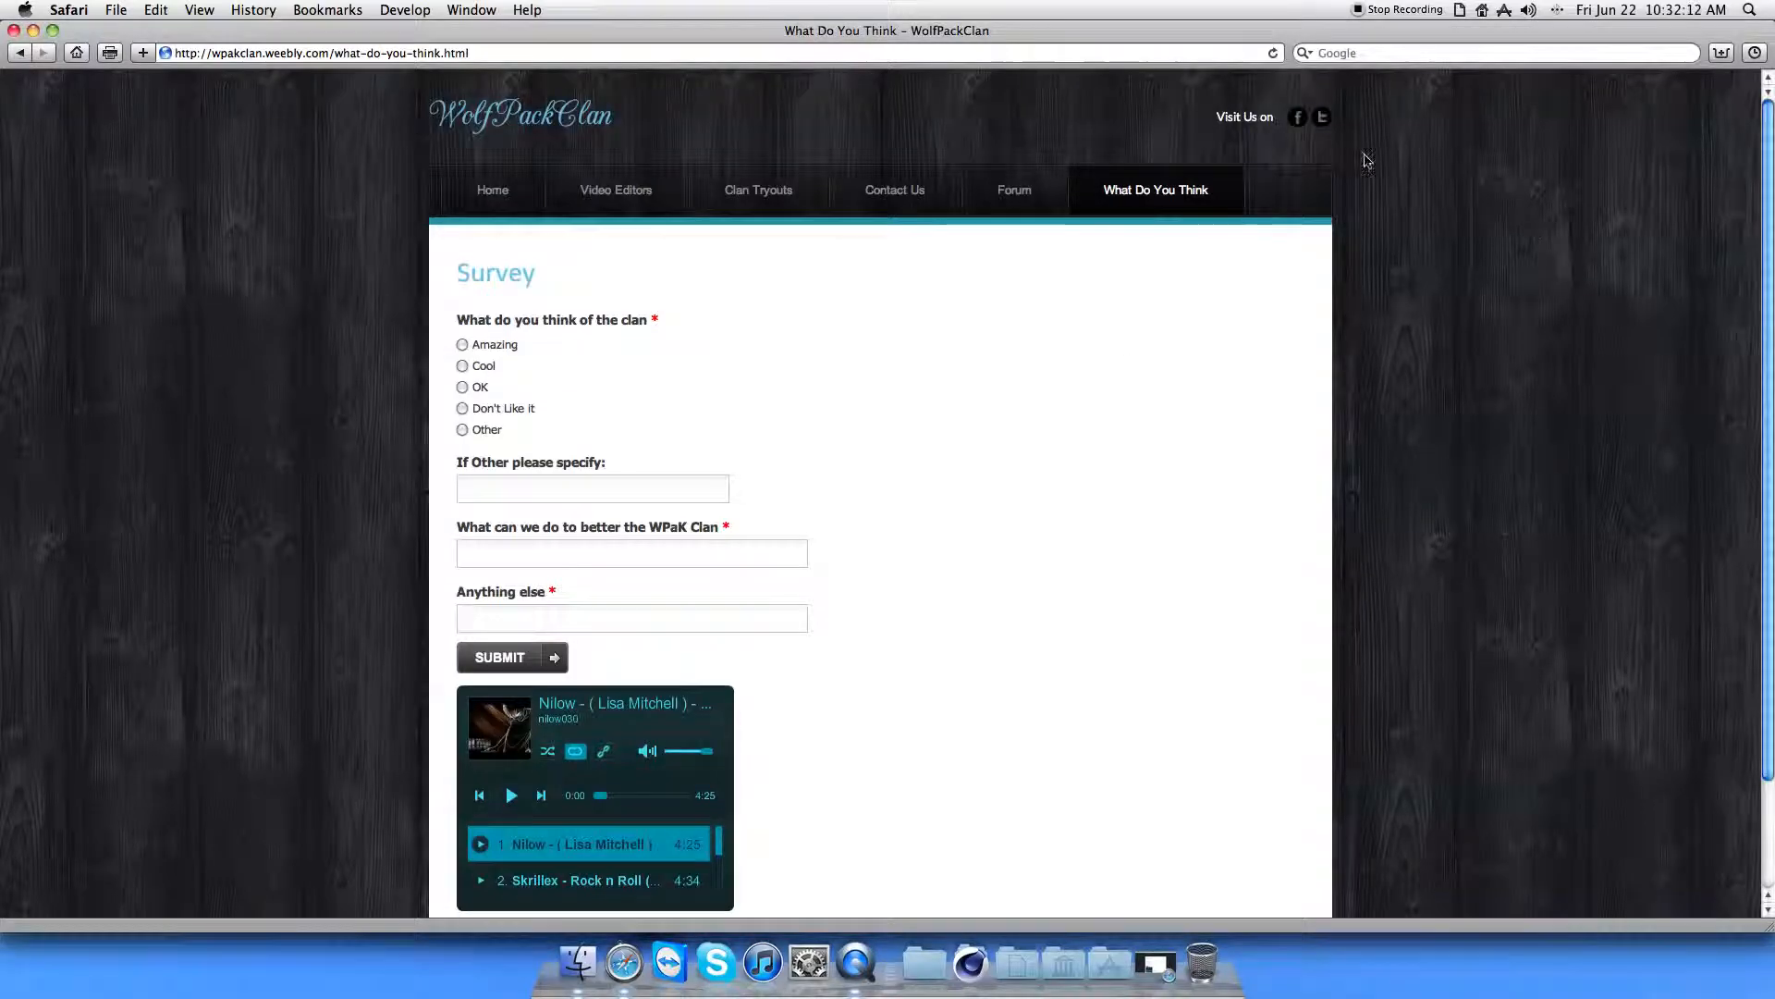
mouse_move(1380, 191)
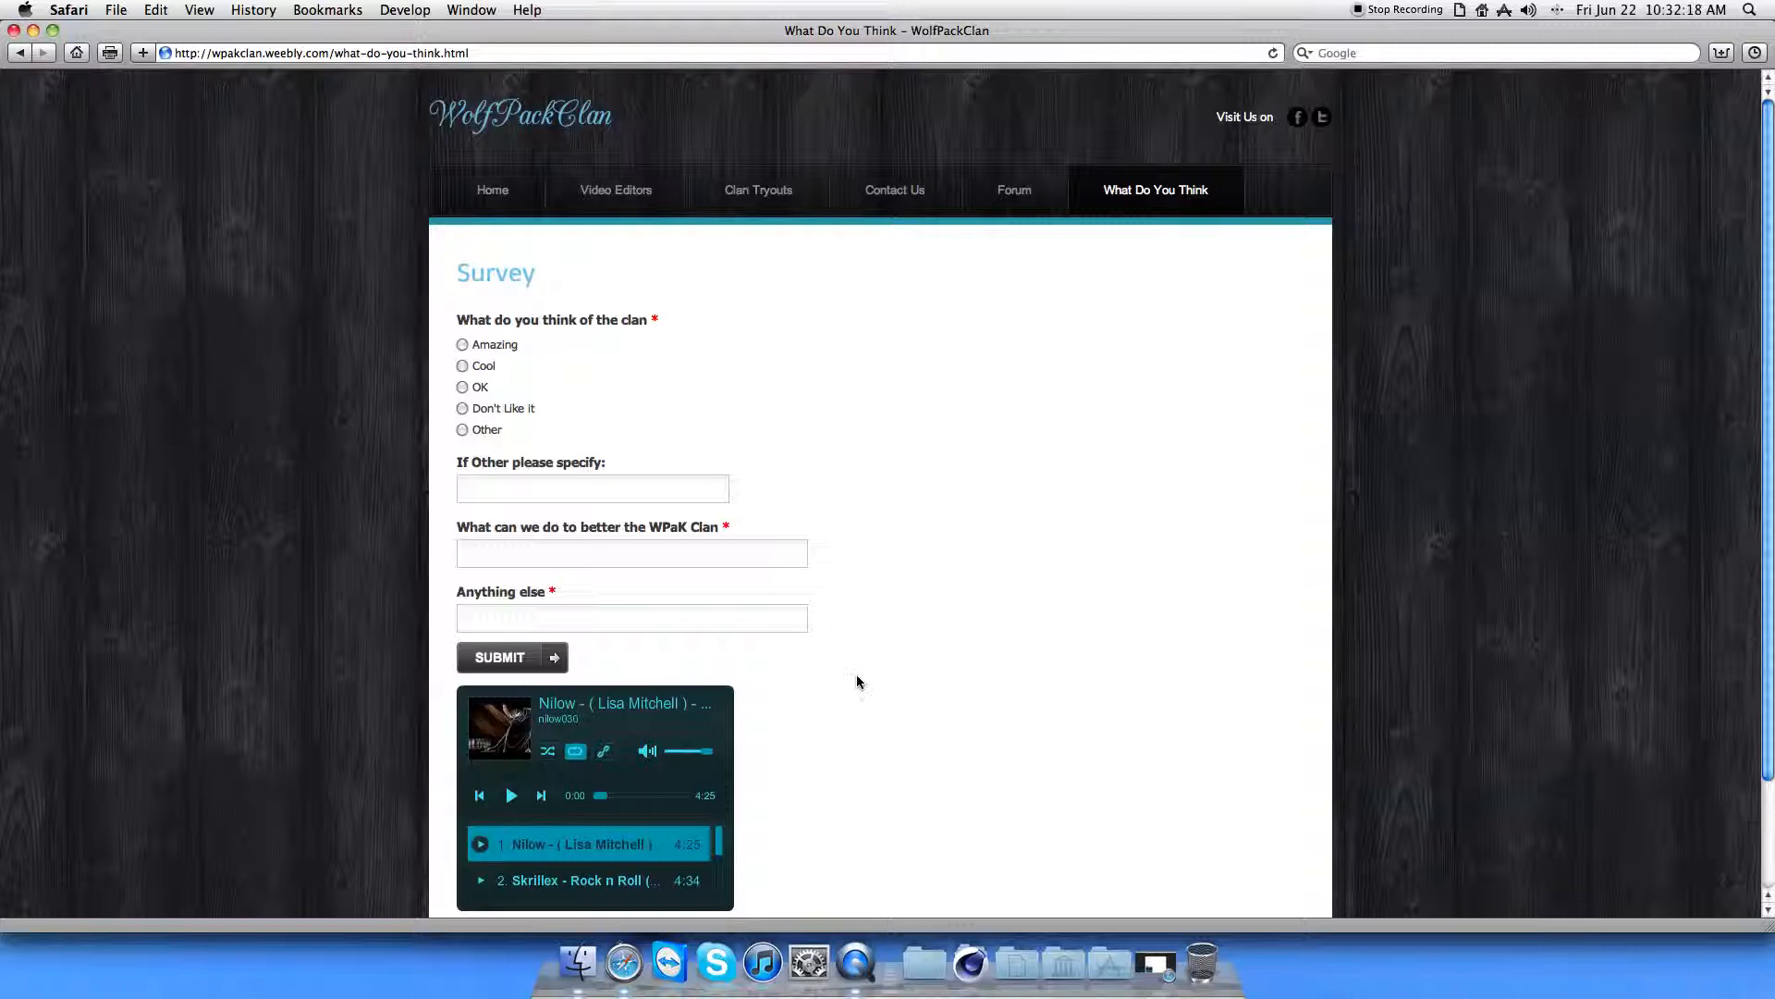
mouse_move(834, 655)
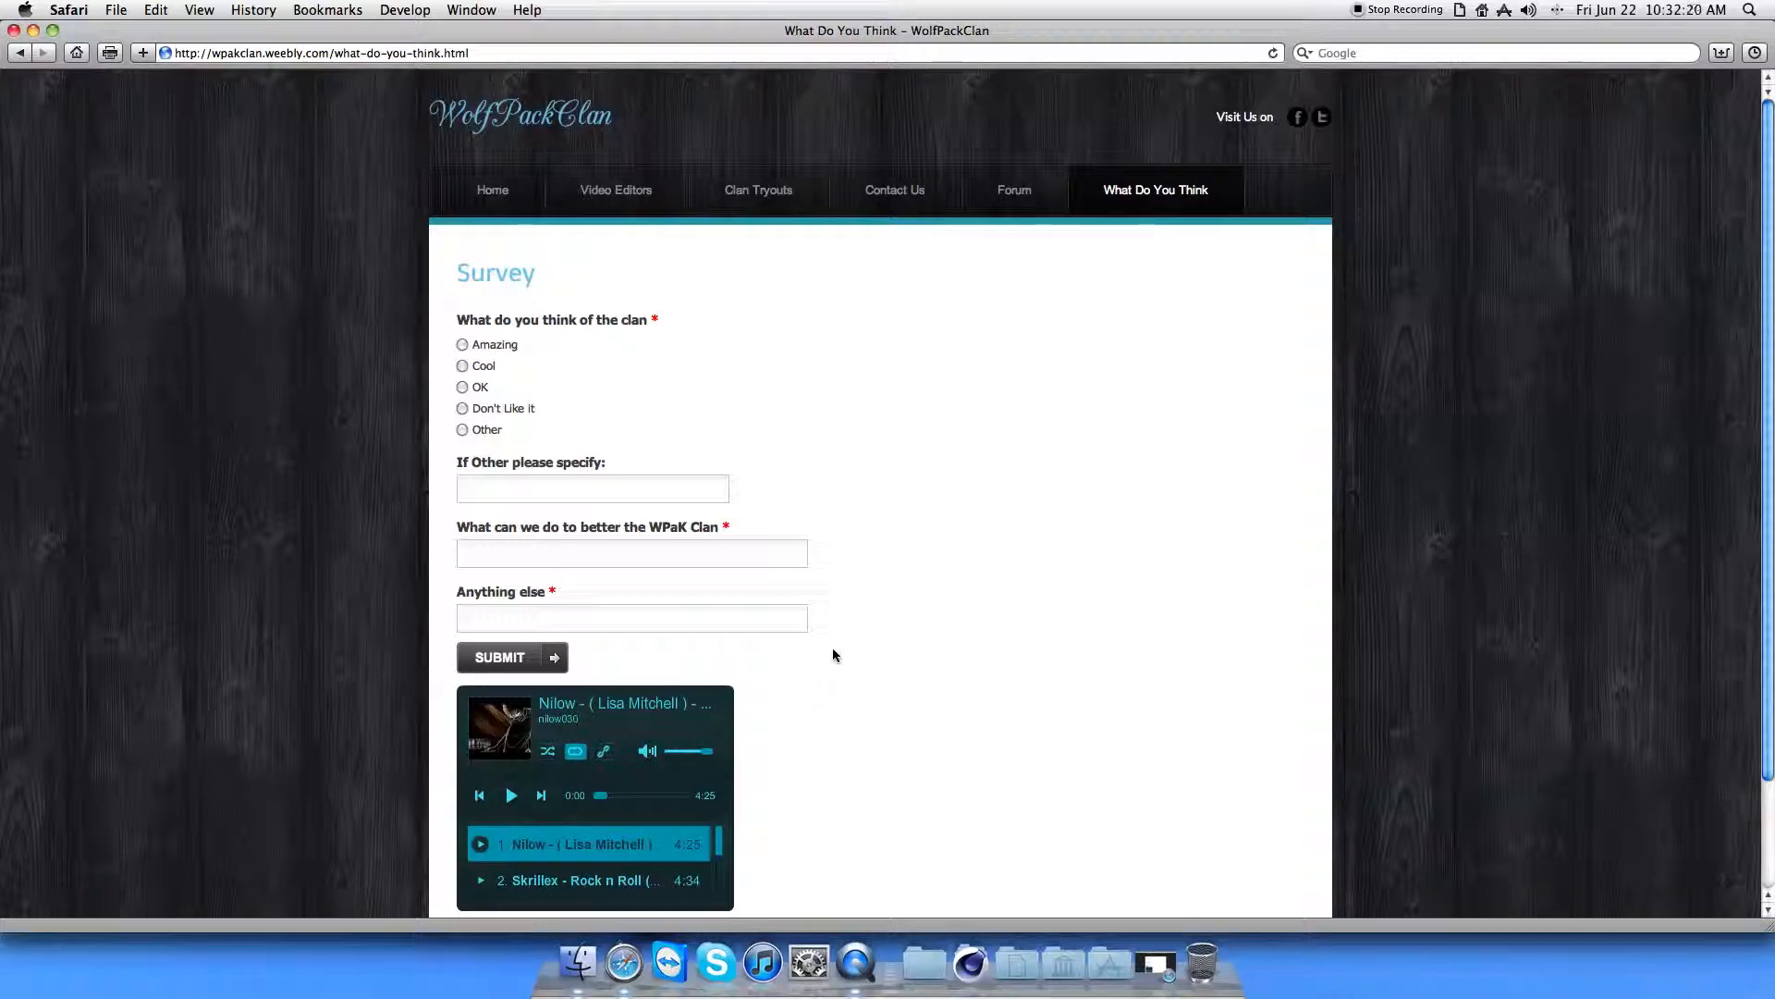
mouse_move(492, 189)
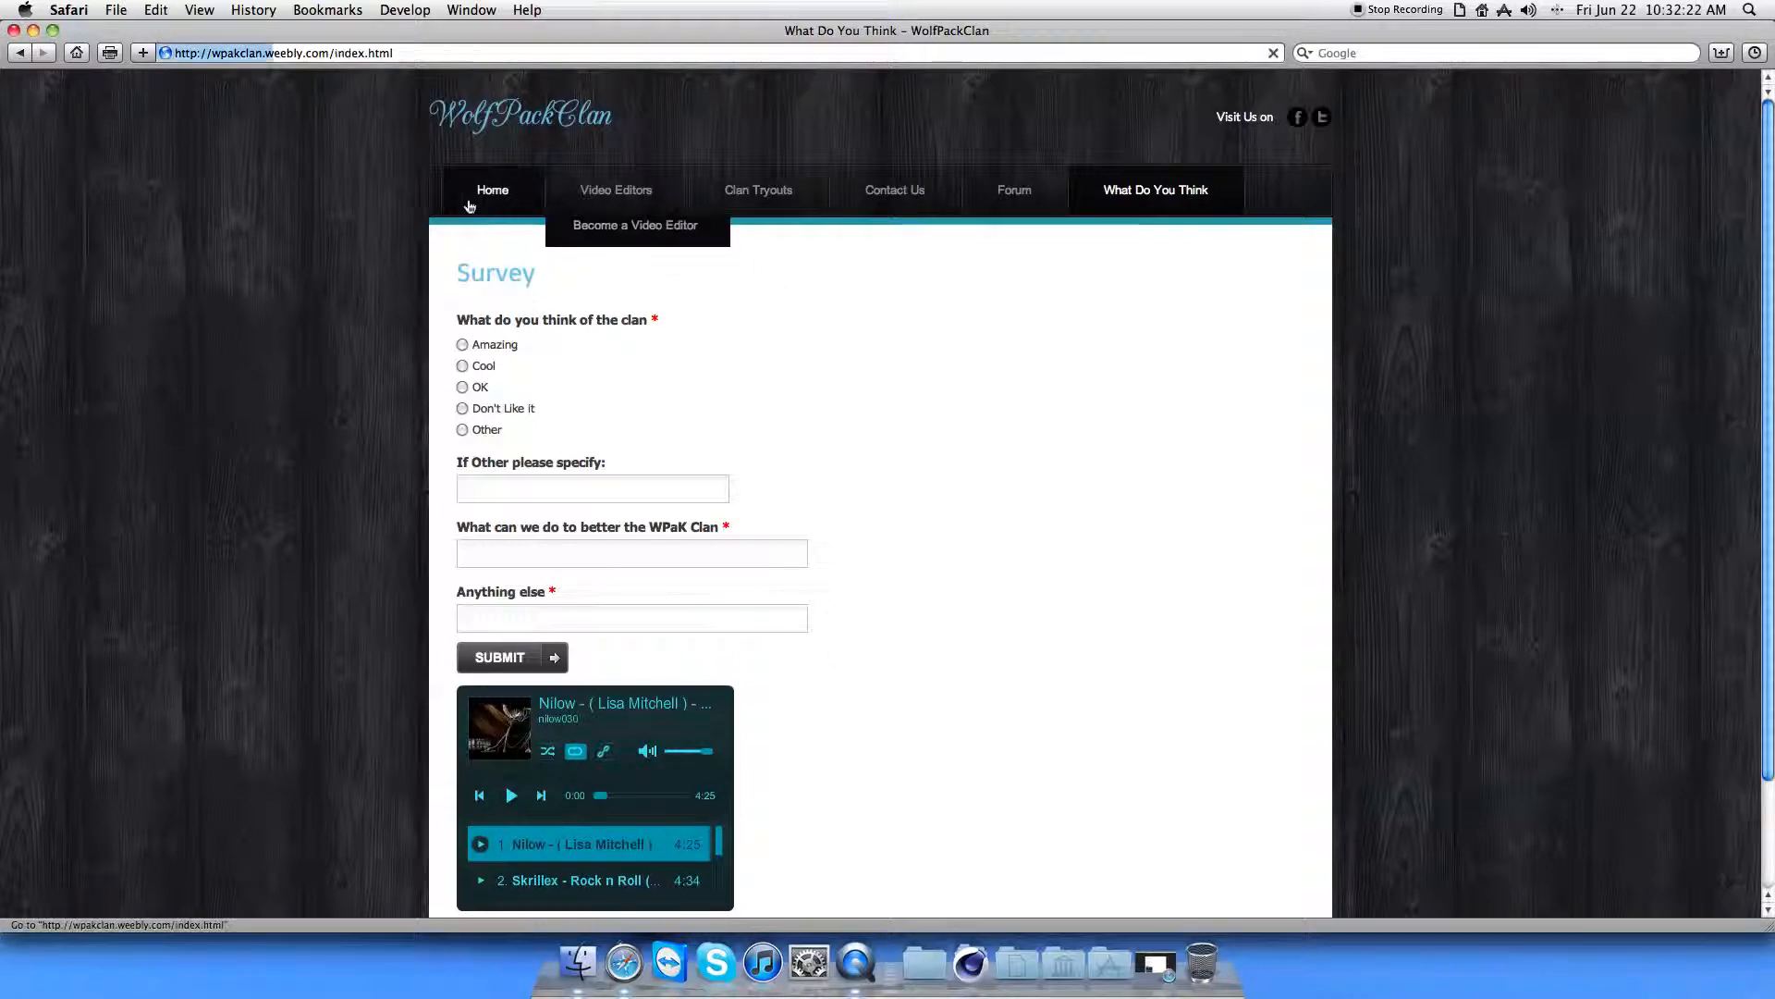
Return to the Home page with the wolf banner and Welcome to the Den text.
left_click(492, 189)
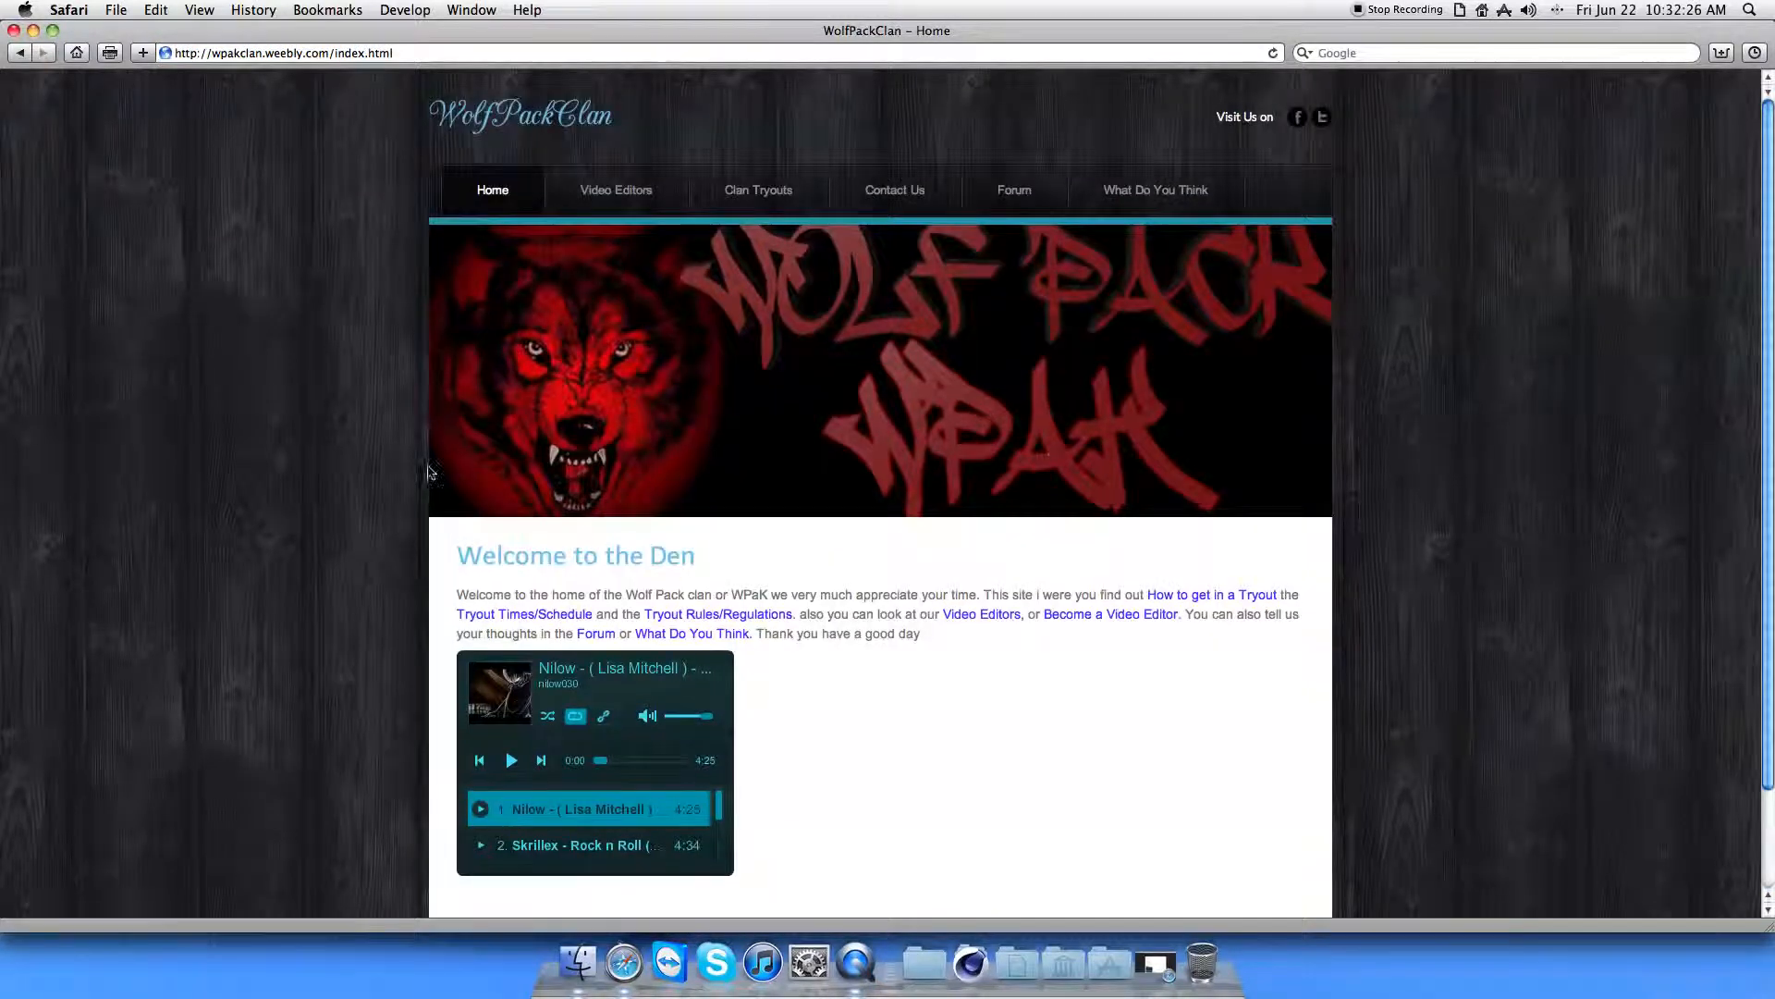
mouse_move(460, 148)
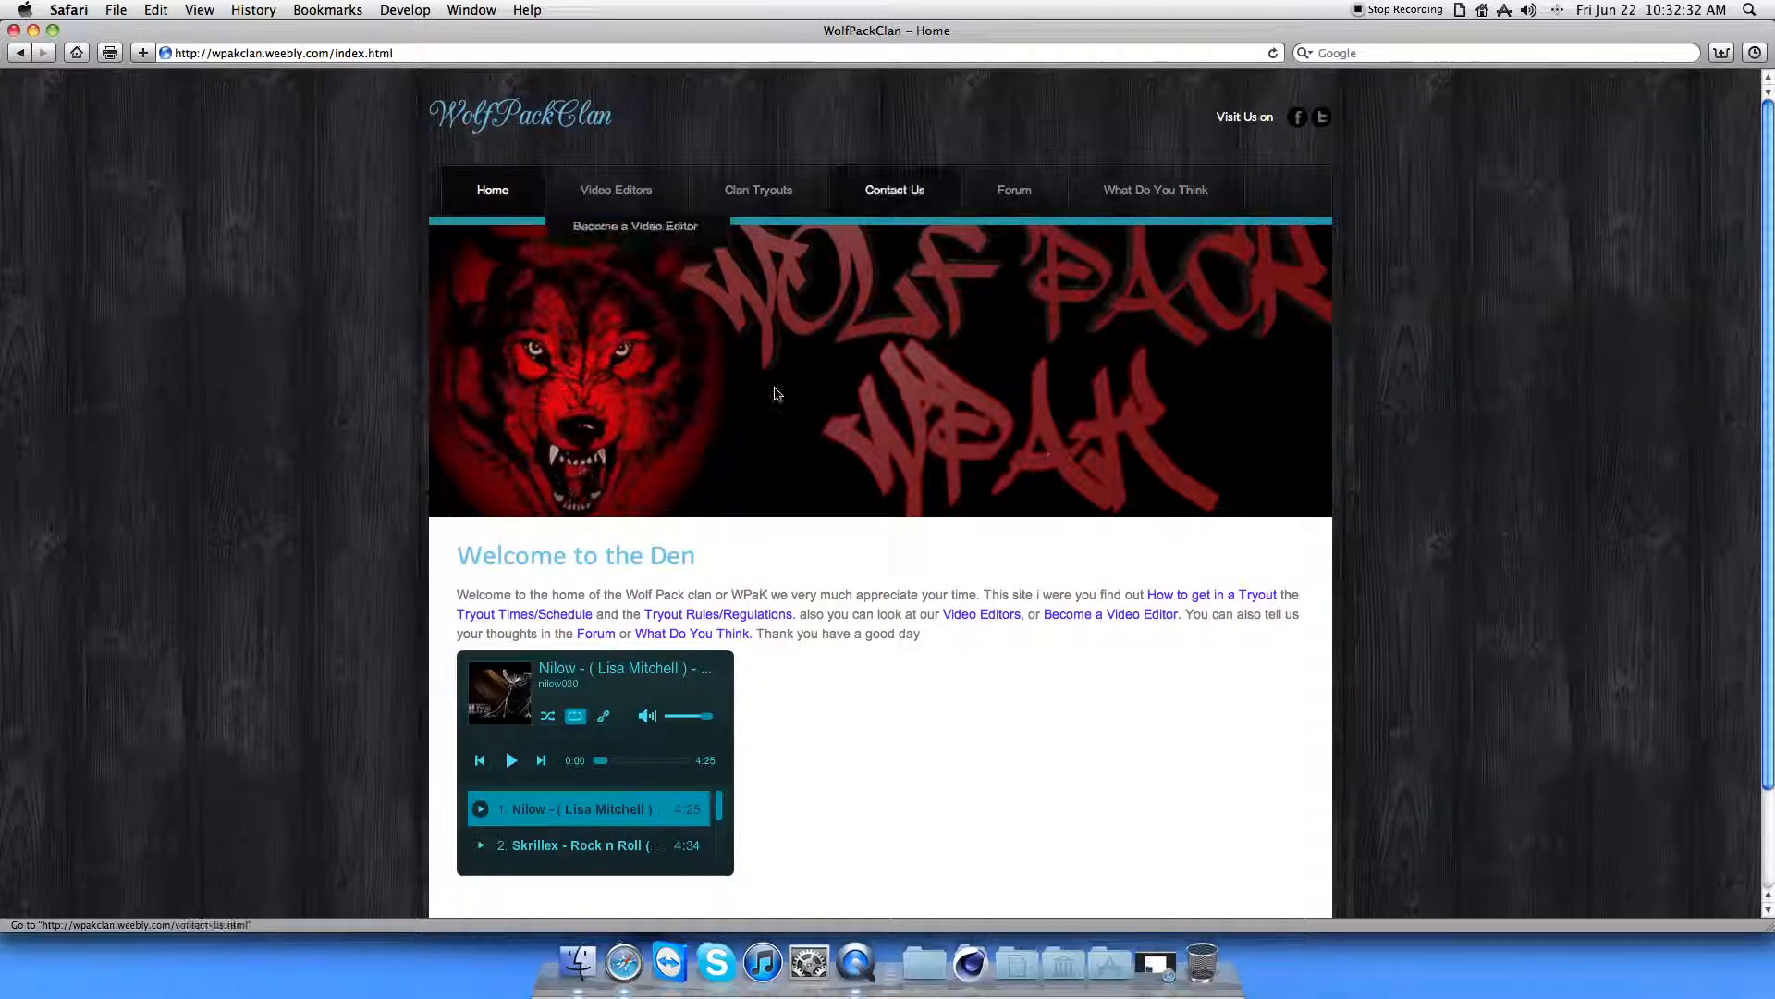
mouse_move(144, 444)
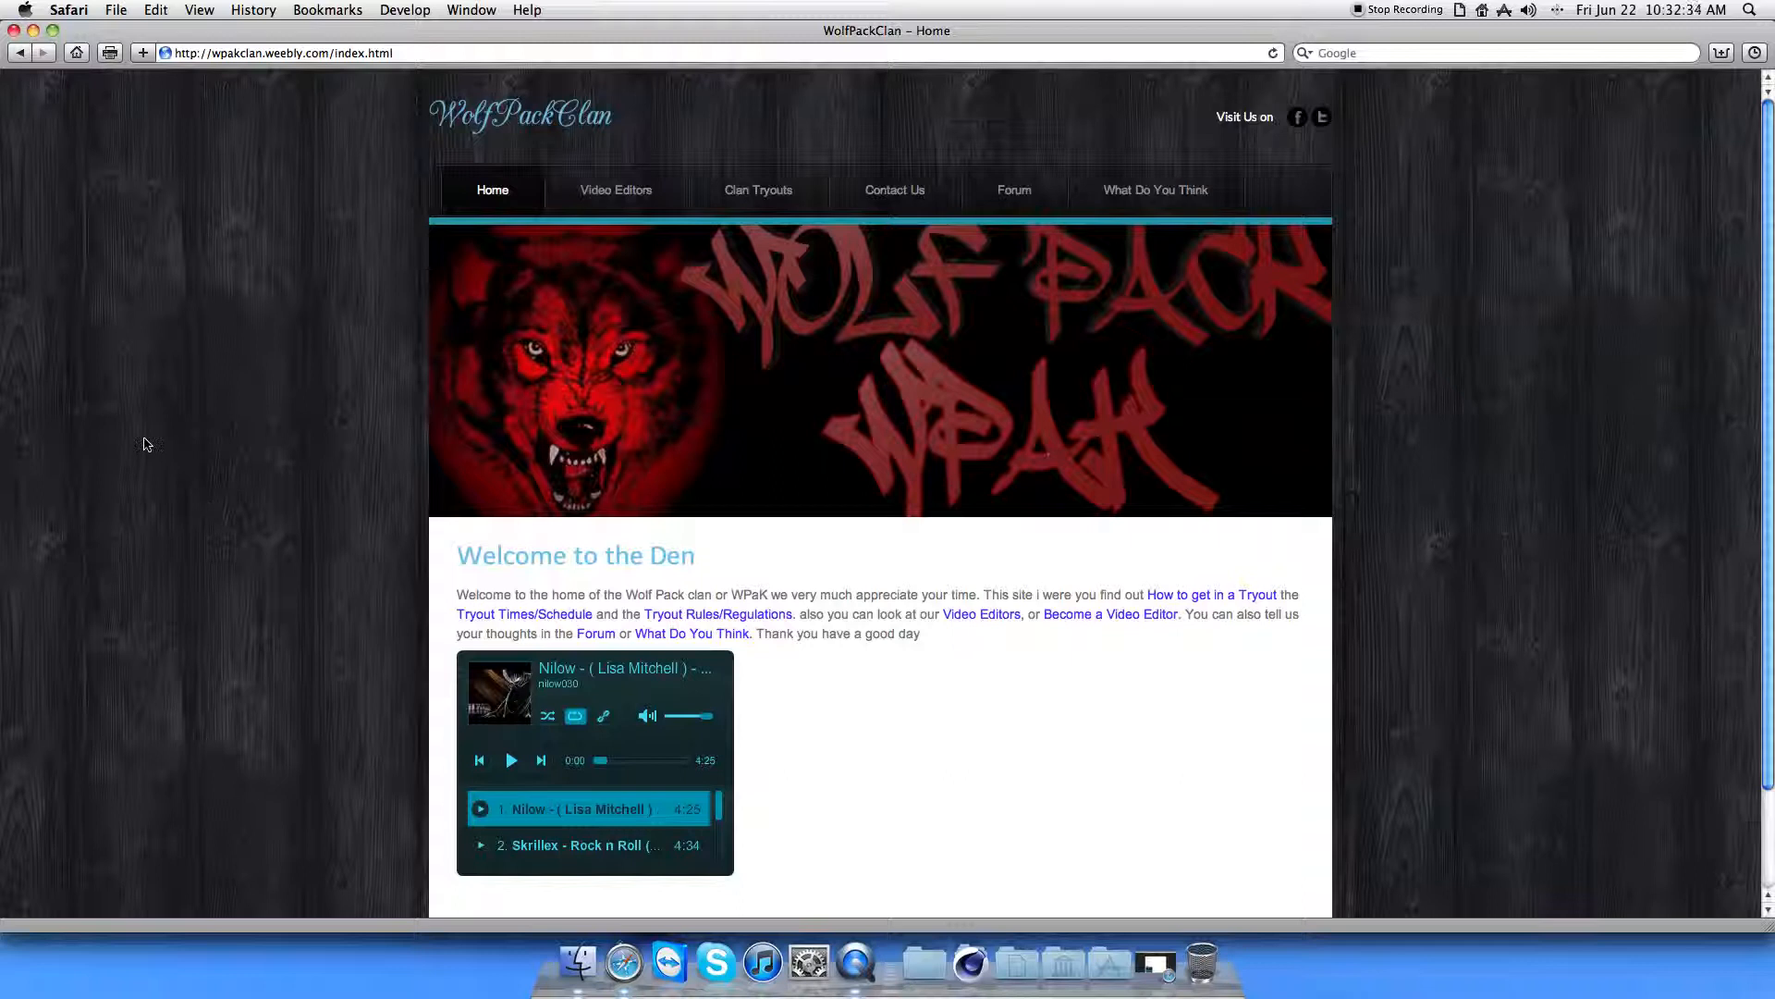
mouse_move(215, 518)
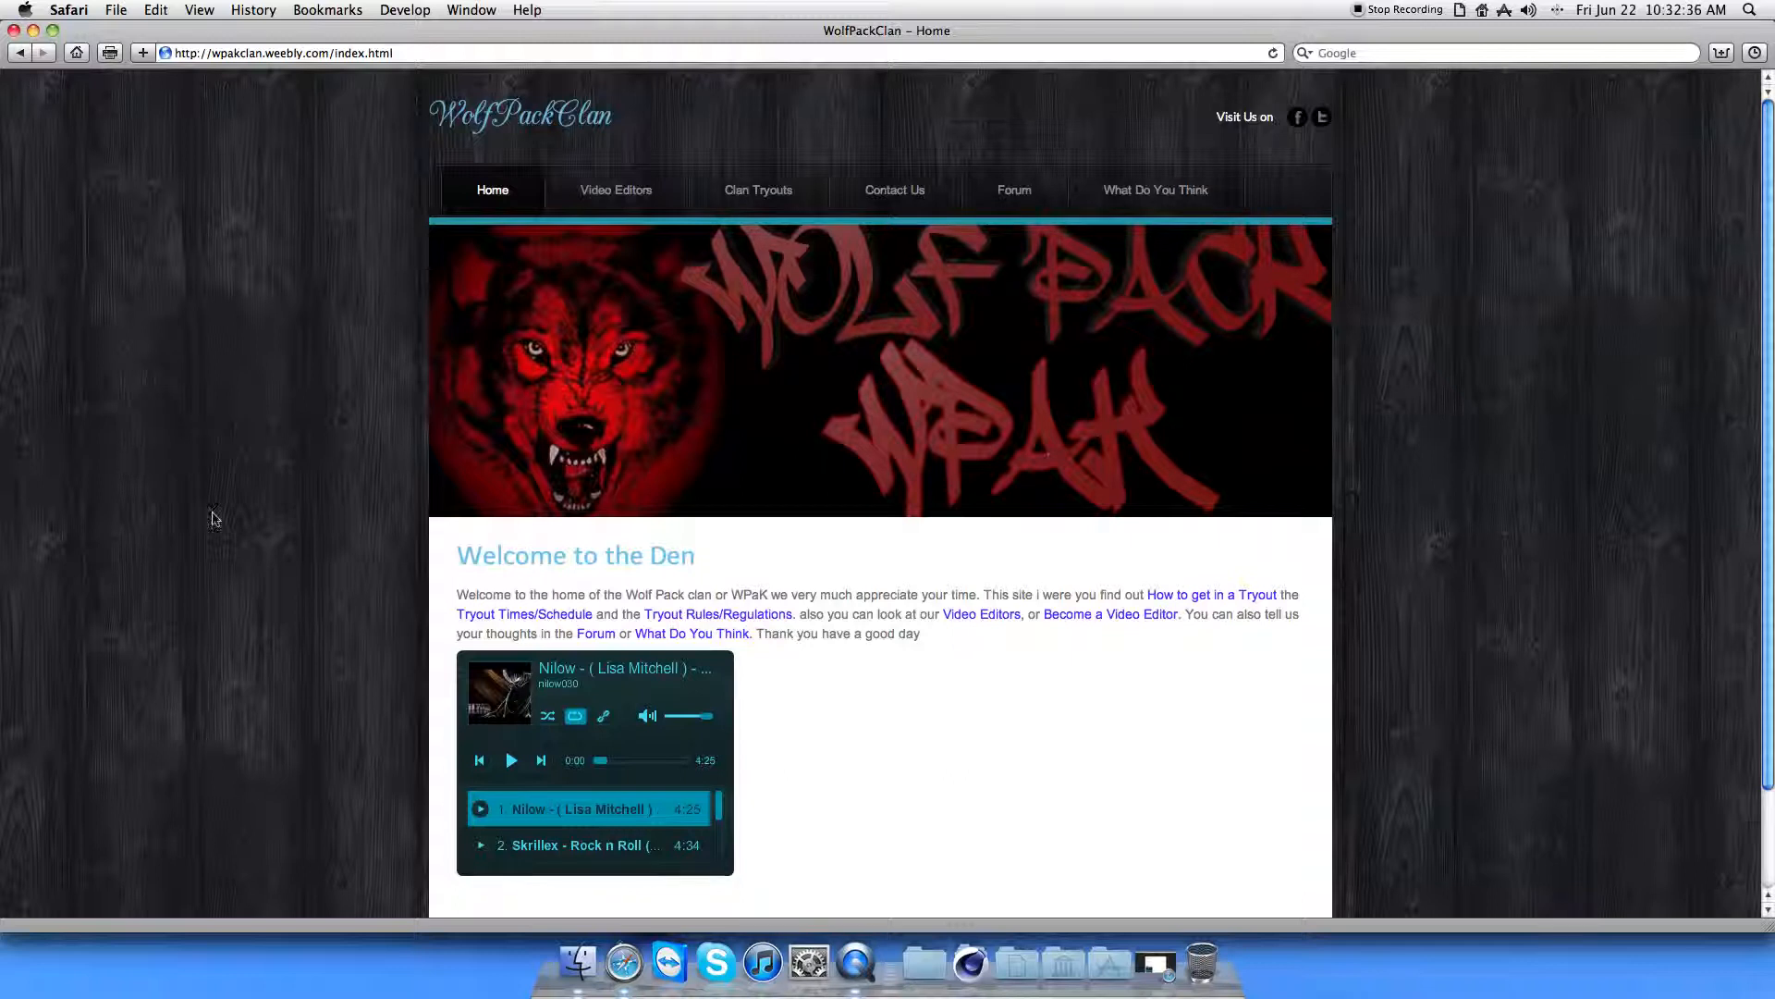
mouse_move(261, 385)
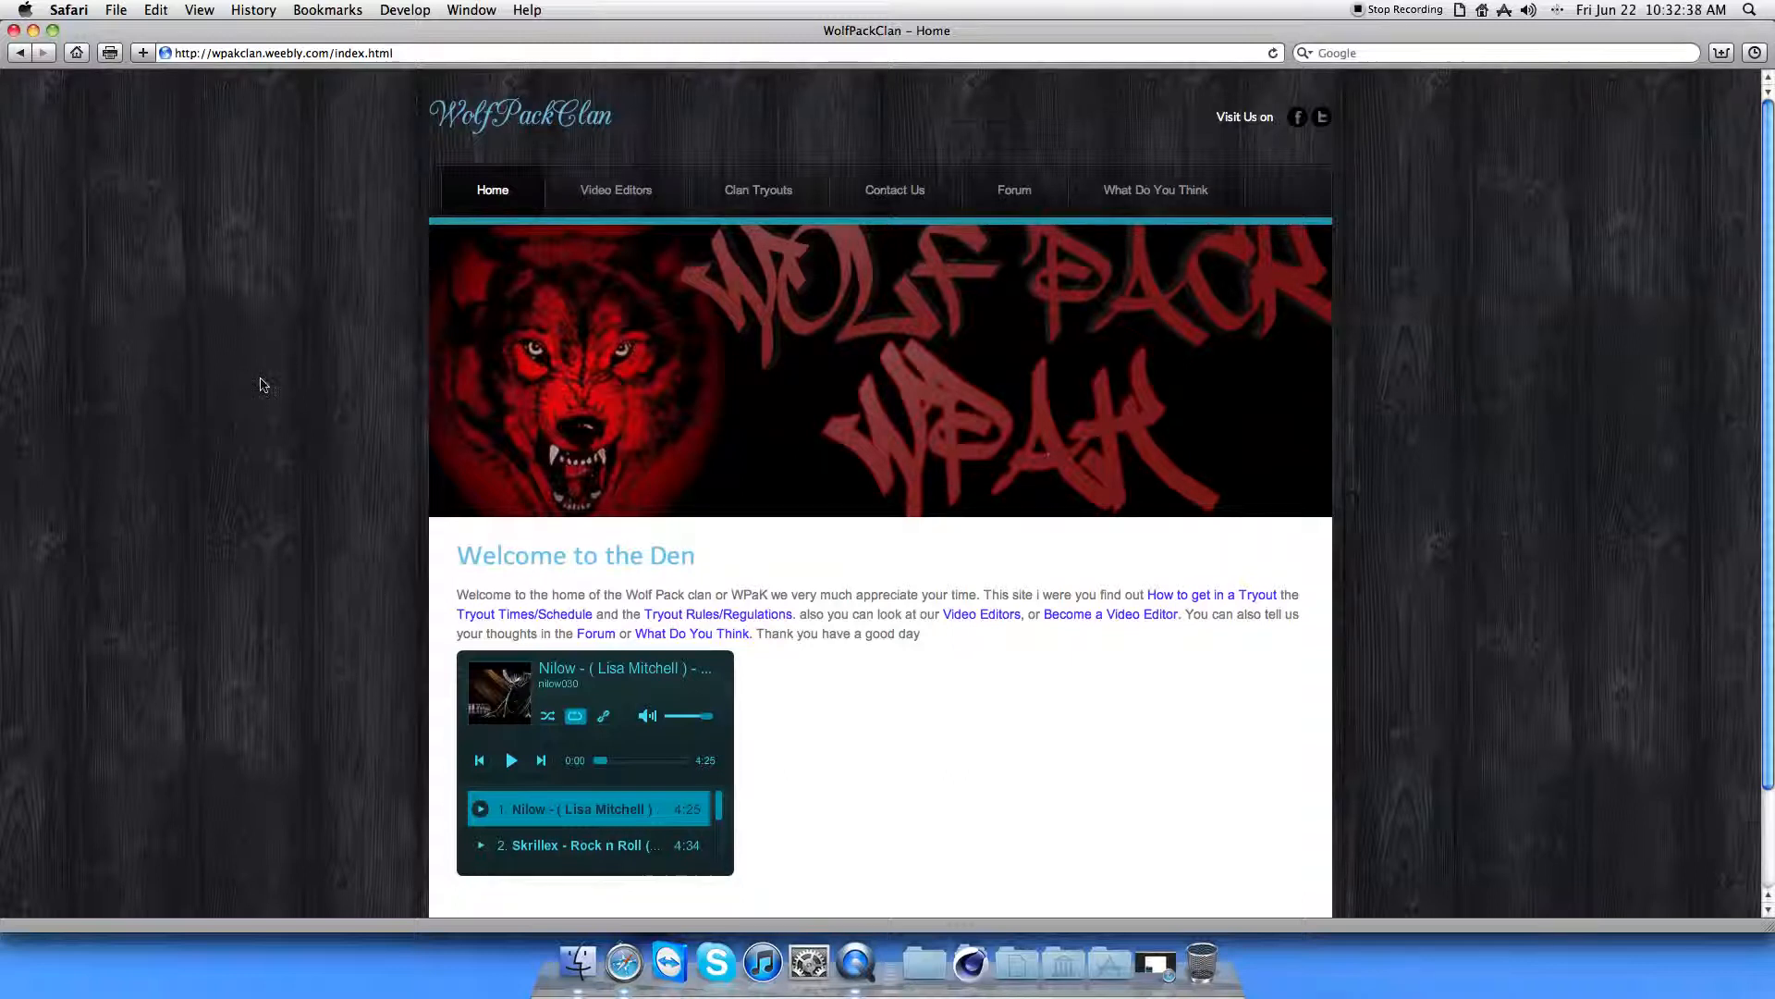